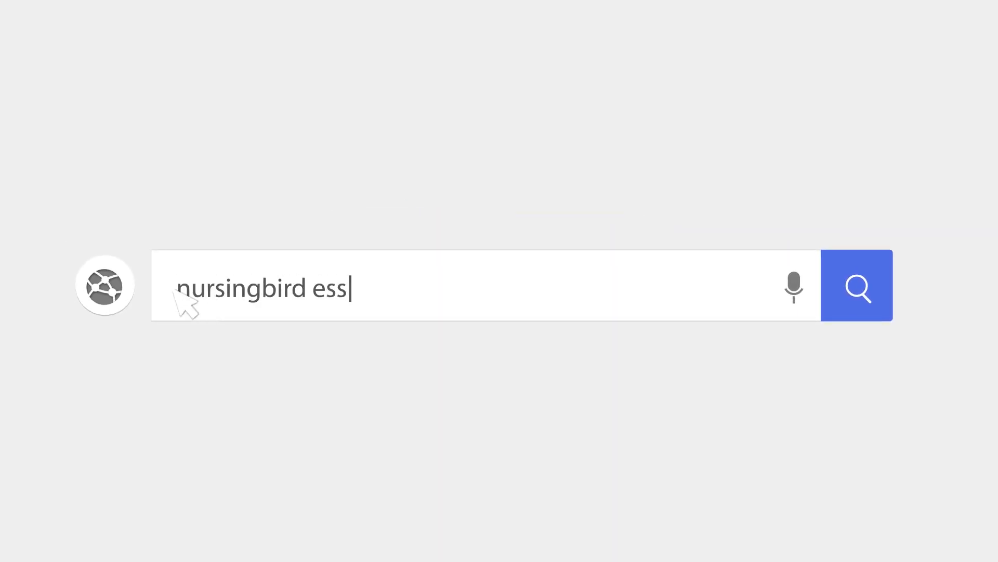
- Search the browser for 'nursingbird essay database'
{"action": "type", "text": "ay database"}
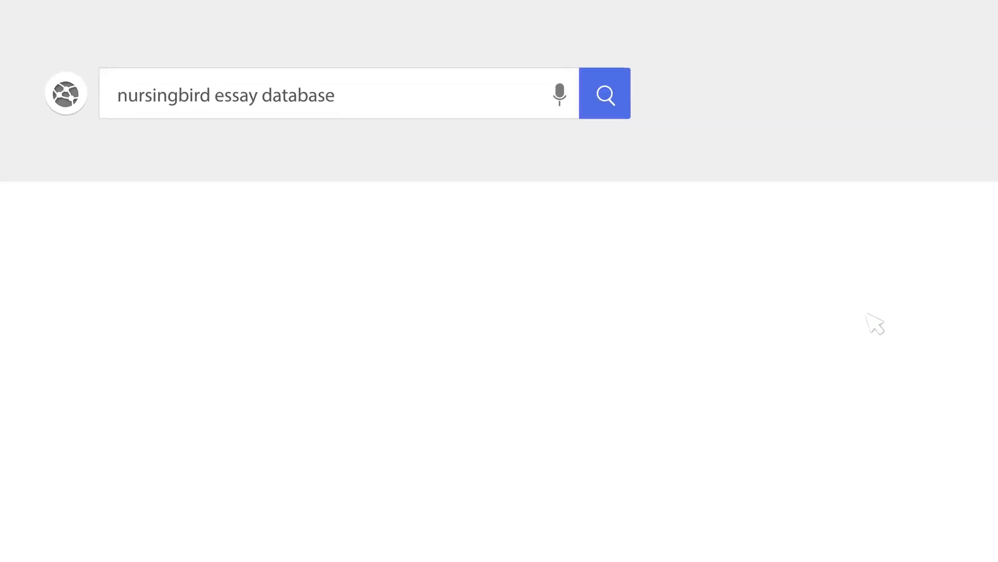
{"action": "left_click", "coordinate": [603, 93]}
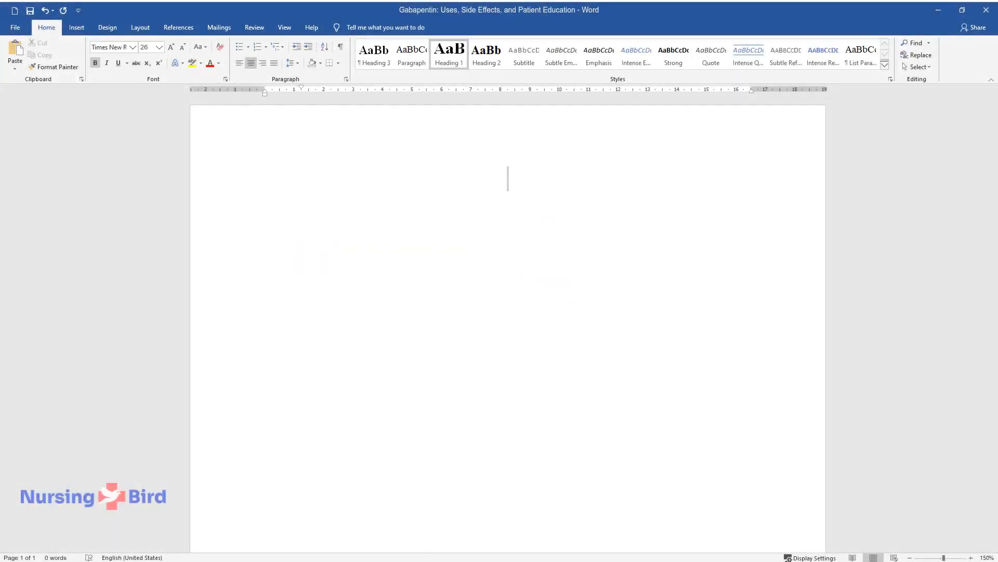
- Title the essay 'Gabapentin: Uses, Side Effects, and Patient Education' and begin the 'Indications and Mechanism of Action' heading
{"action": "type", "text": "Gabapentin"}
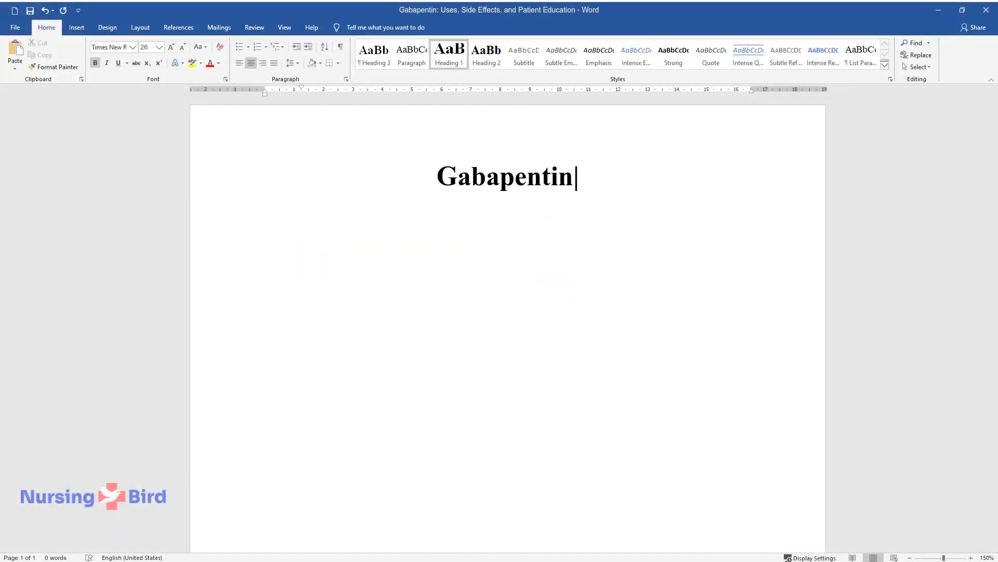
{"action": "type", "text": ": Uses, Side Effects, and Patient Education"}
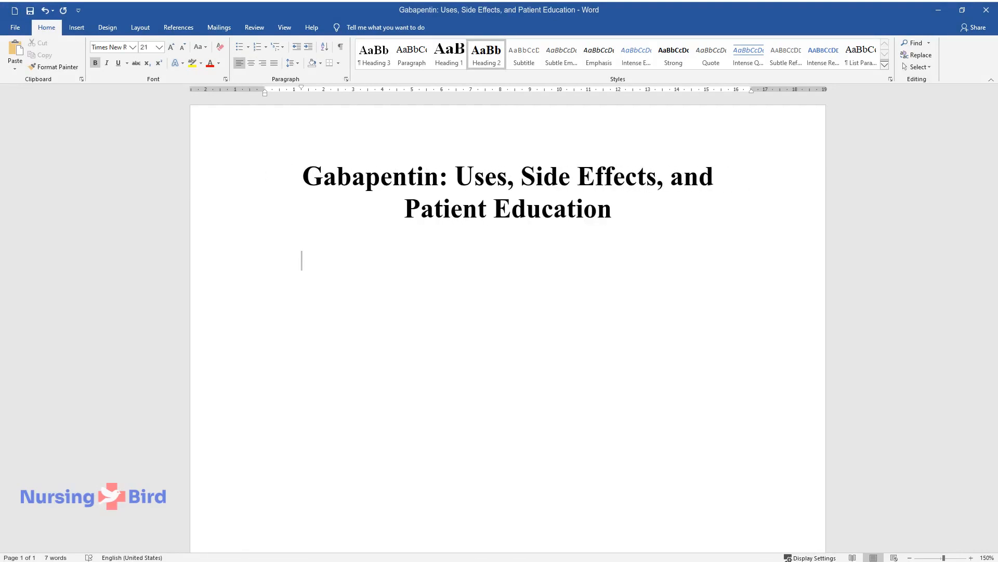
{"action": "type", "text": "Indications and Mechanism of Action"}
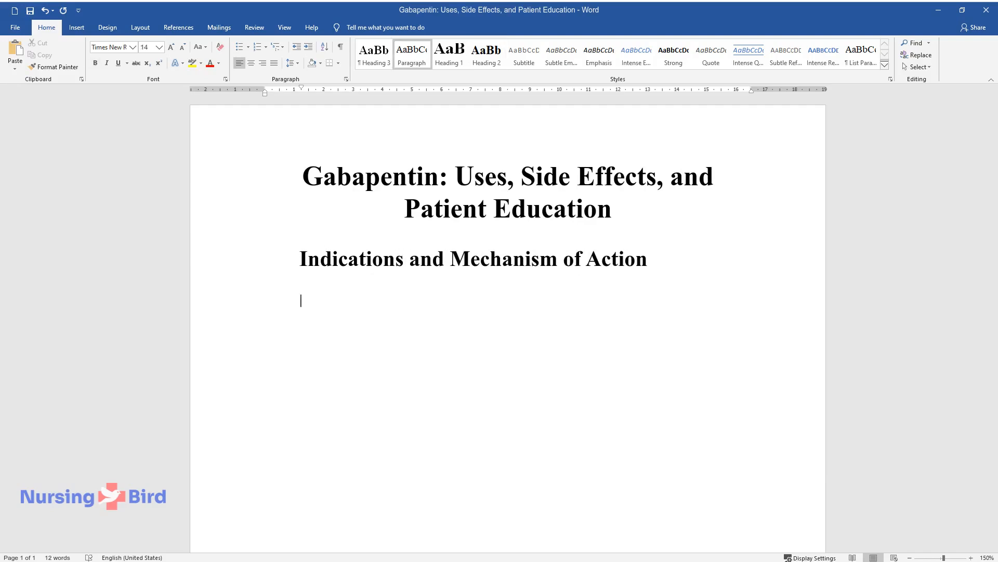
- Write that gabapentin (Neurontin) capsules and tablets are adjunctive therapy controlling partial-onset seizures in adults and children over 3
{"action": "type", "text": "Gabapentin is a generic n"}
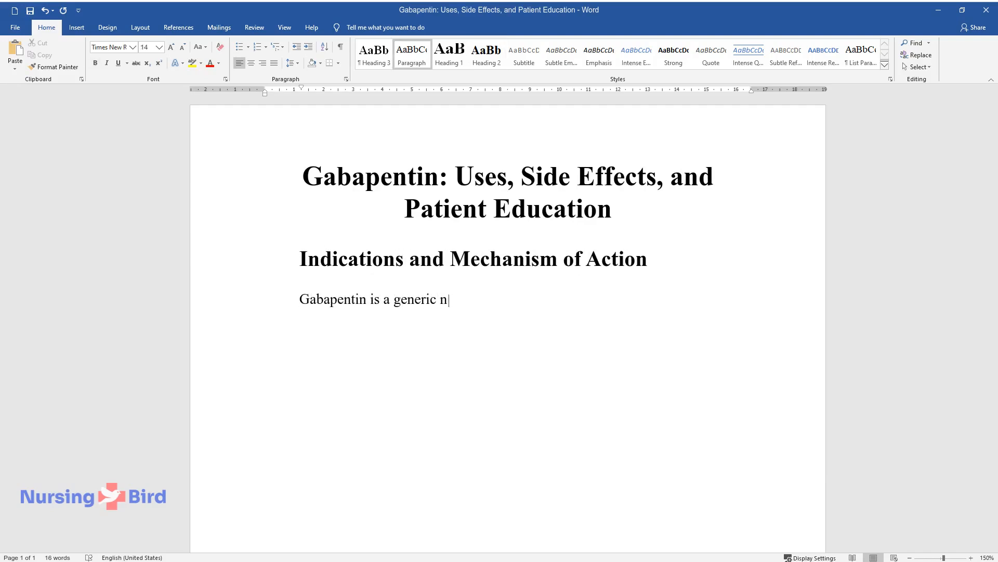
{"action": "type", "text": "ame for Neurontin, a medication in"}
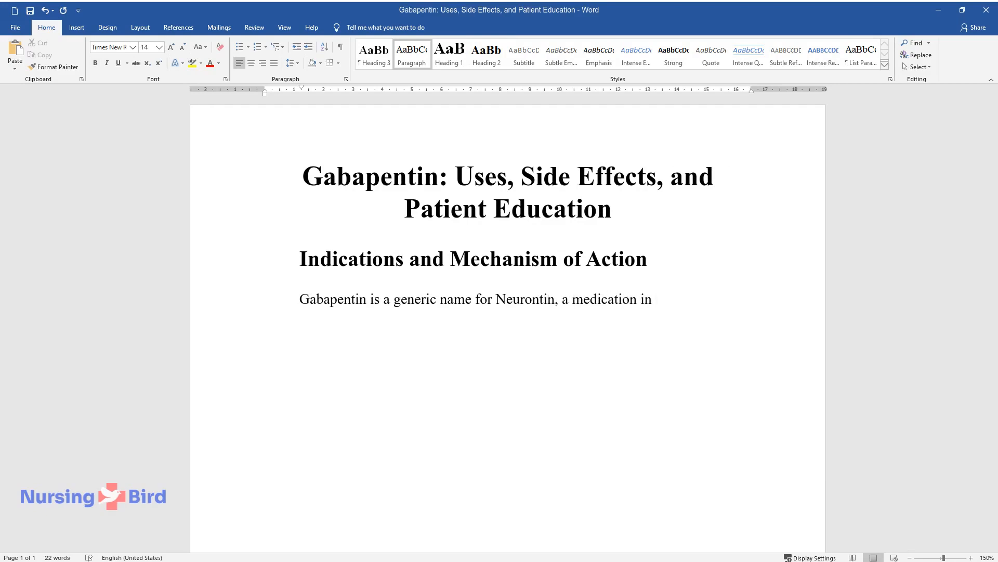
{"action": "type", "text": "the form of capsules and tablets"}
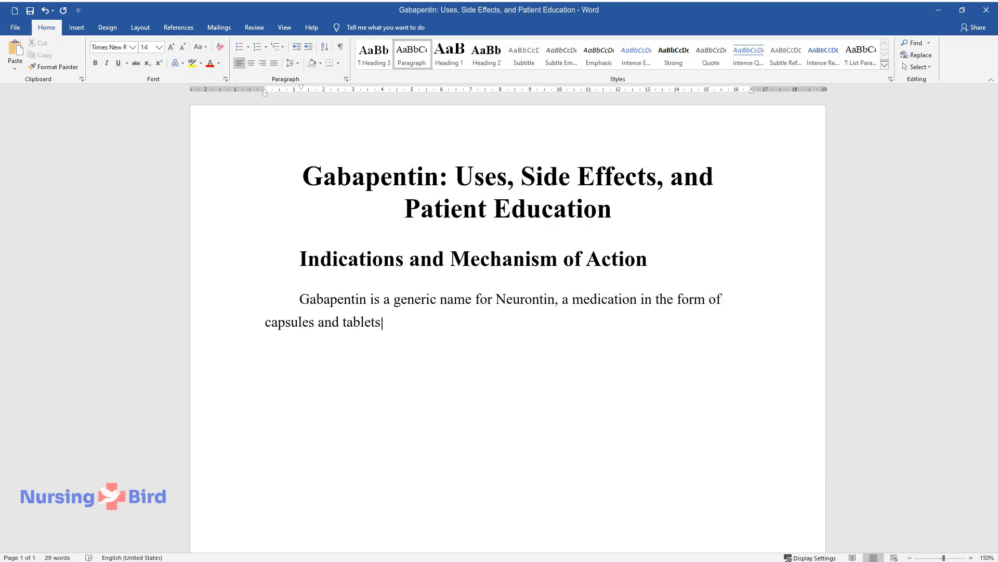
{"action": "type", "text": "that are used as a part of adjun"}
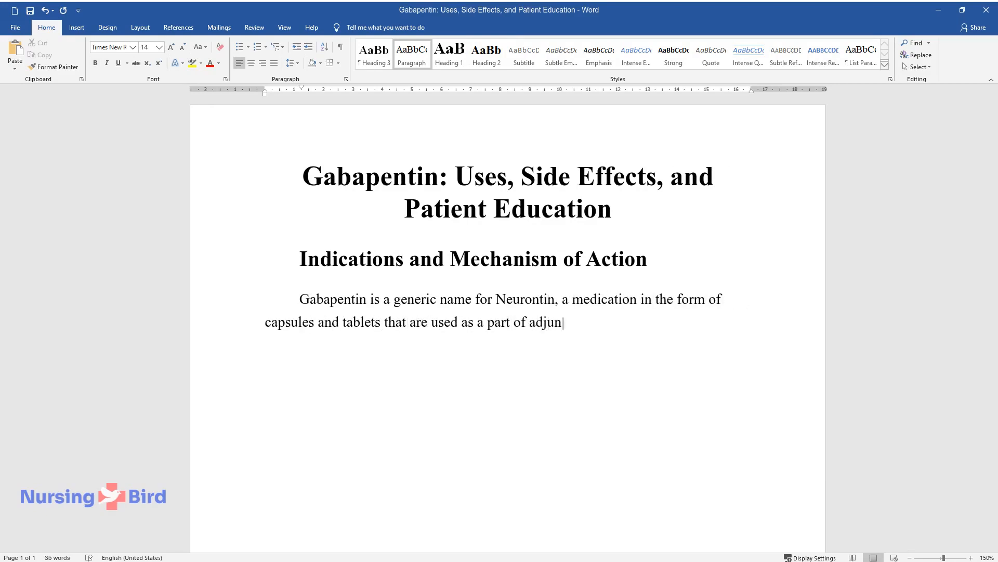
{"action": "type", "text": "ctive therapy for patients with pa"}
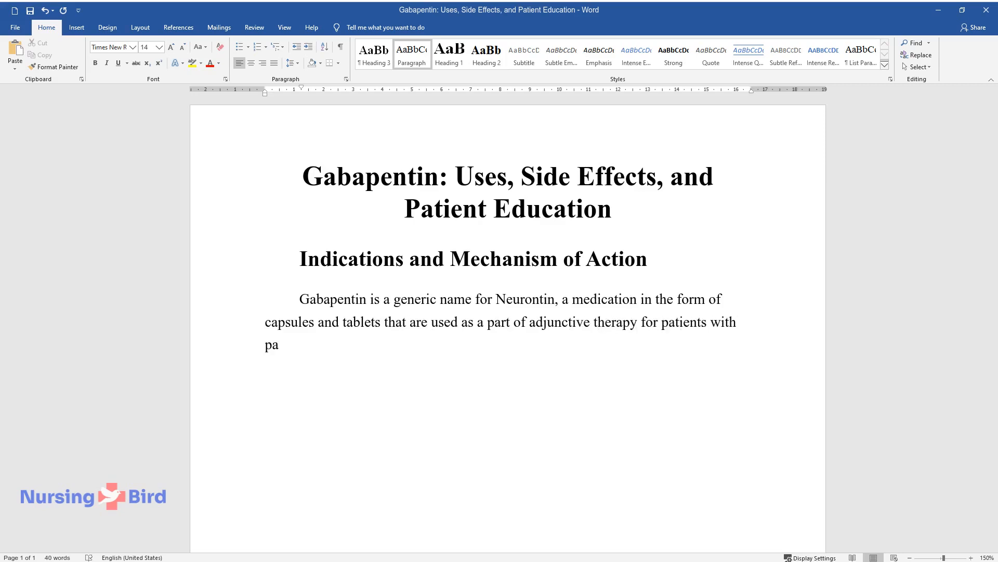
{"action": "type", "text": "rtial-onset seizures. With the h"}
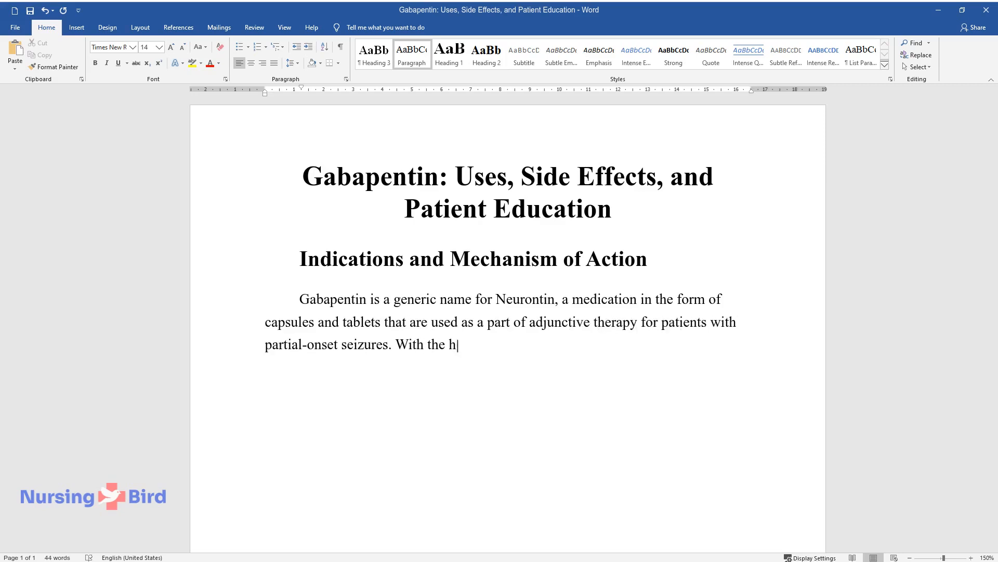
{"action": "type", "text": "elp of the chosen drug, adult pati"}
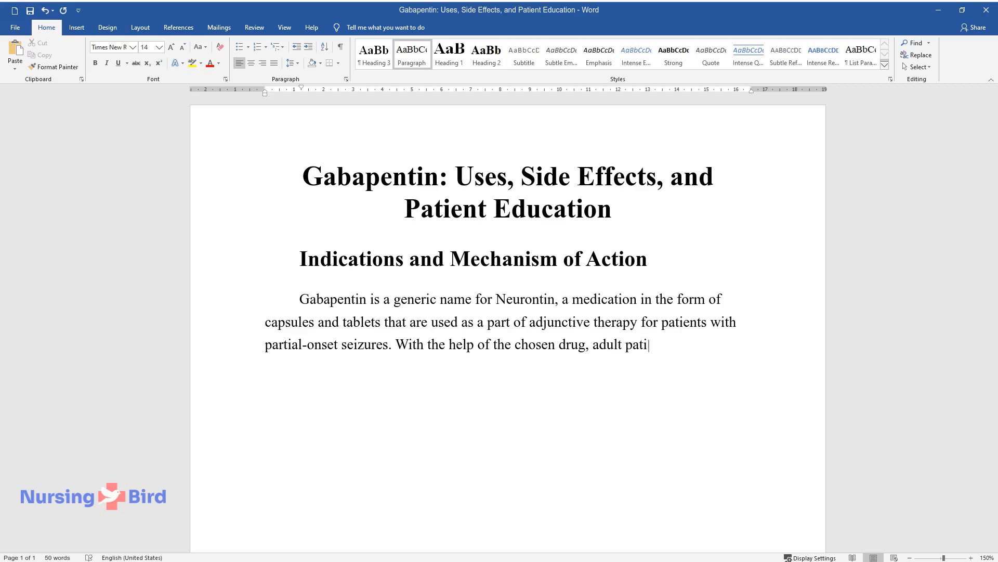
{"action": "type", "text": "ents, as well as patients older th"}
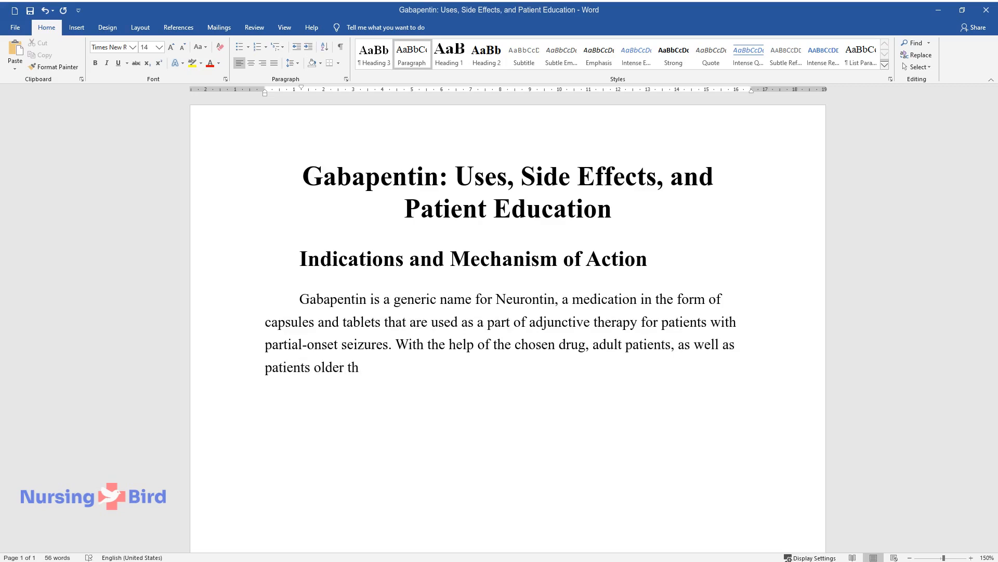
{"action": "type", "text": "an 3 years, may control seizures"}
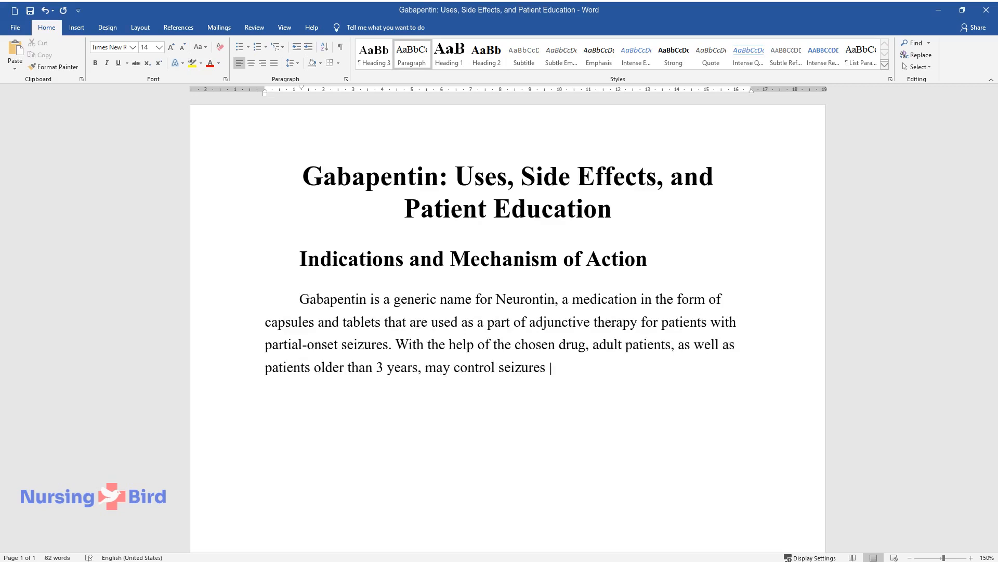
{"action": "type", "text": "of different types and avoid epil"}
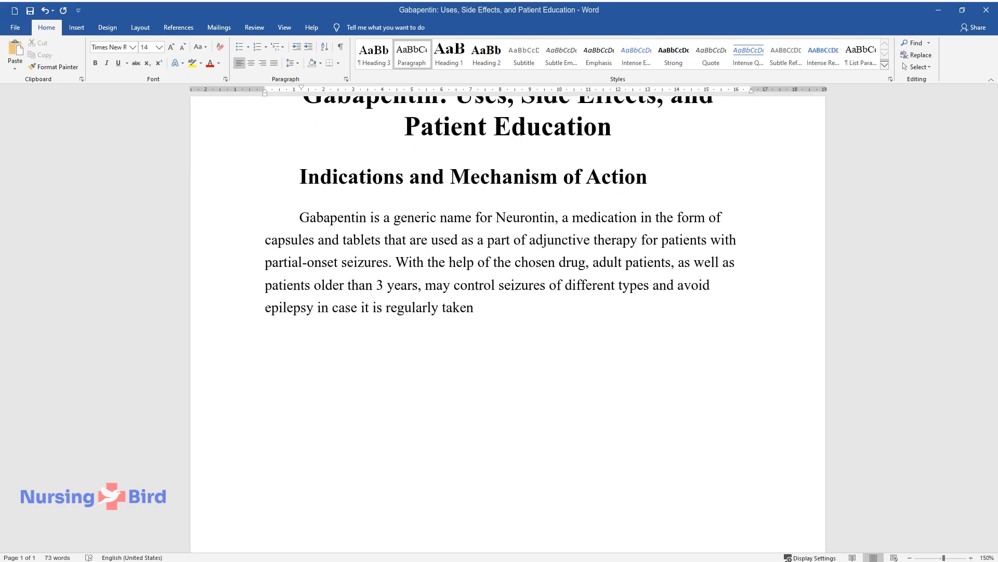
- Add that gabapentin manages postherpetic neuralgia, pain persisting over three months with sleep disturbance
{"action": "type", "text": ". Another important indication of"}
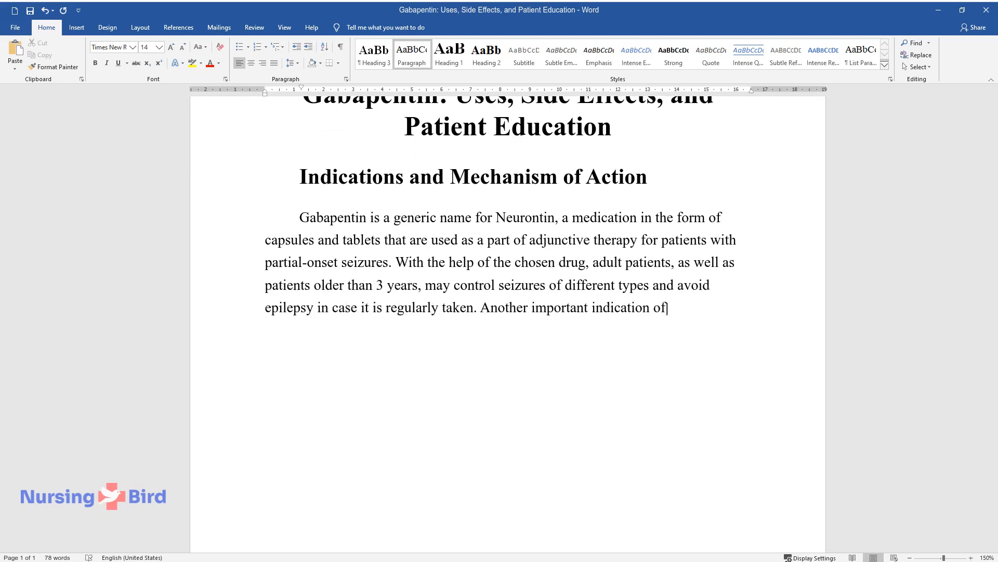
{"action": "type", "text": "gabapentin is to manage postherp"}
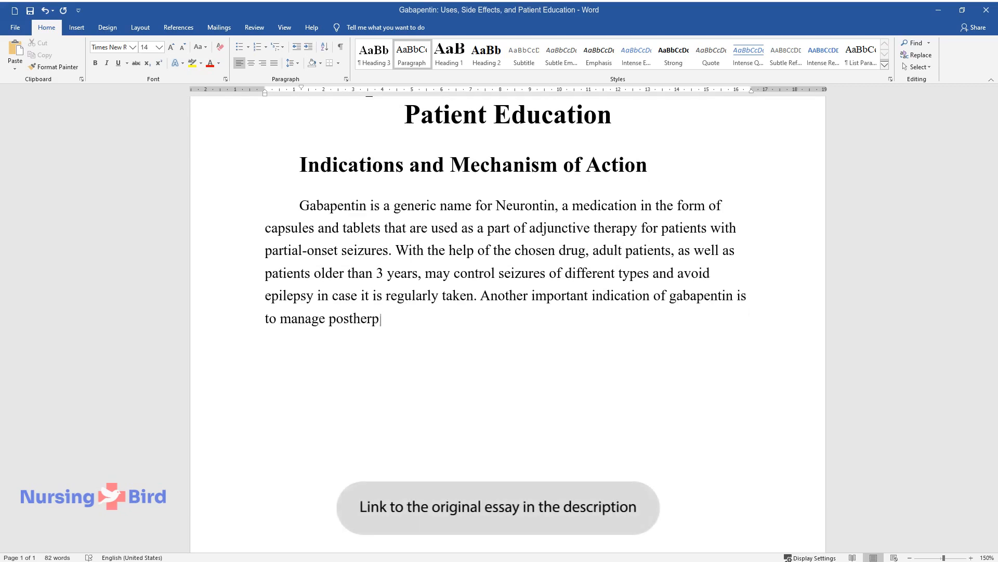
{"action": "type", "text": "etic neuralgia. This condition is"}
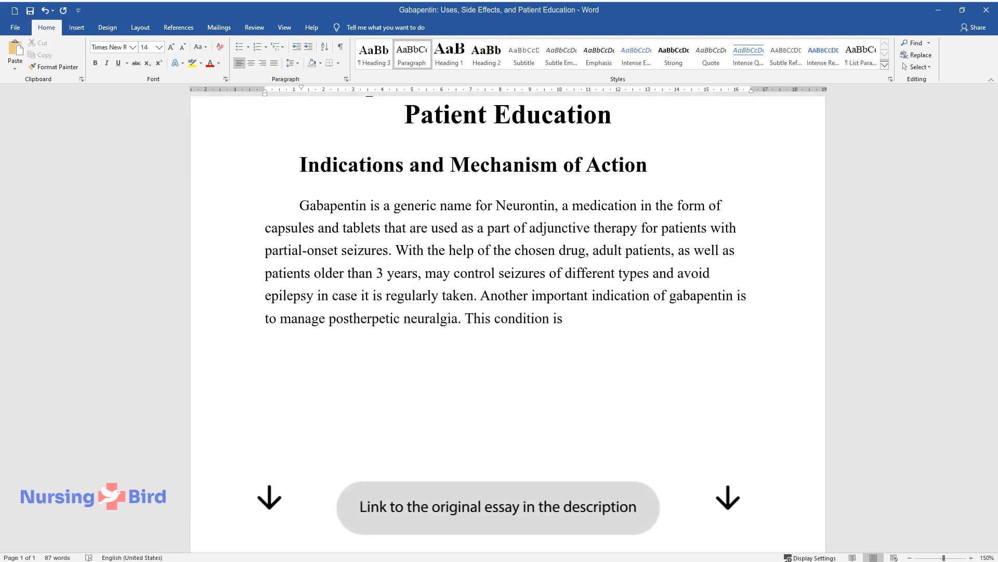
{"action": "type", "text": "characterized by pain persistence"}
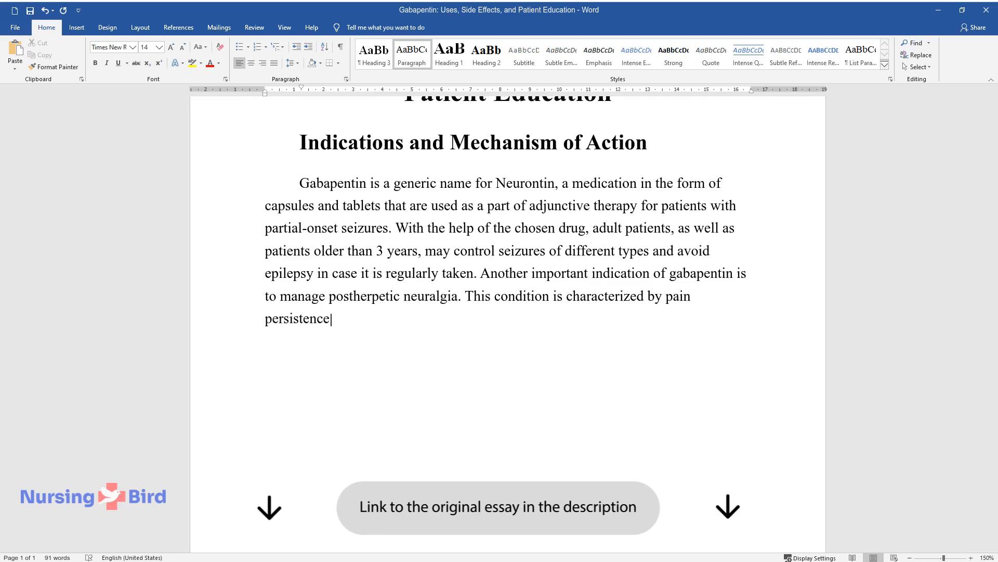
{"action": "type", "text": "for more than three months and i"}
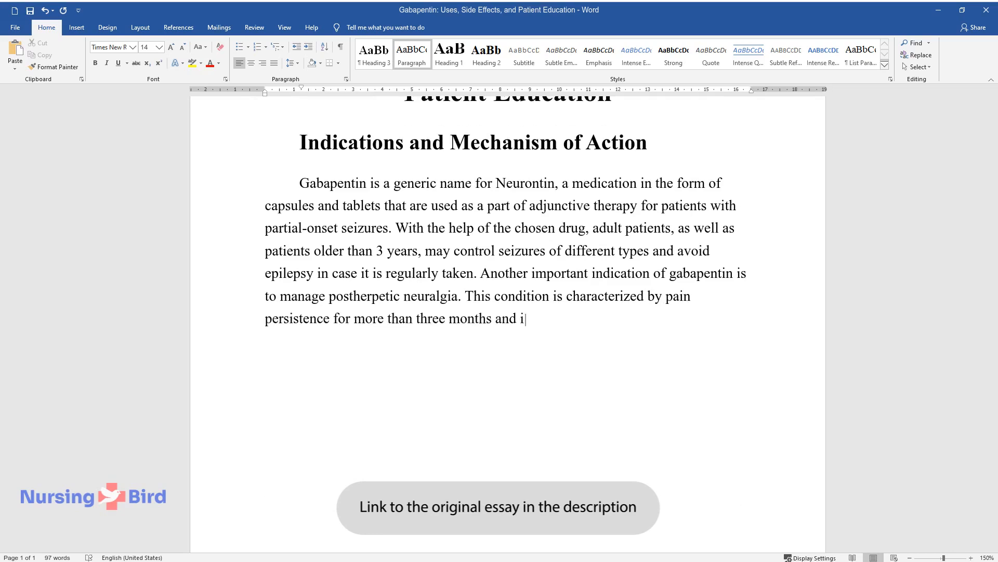
{"action": "type", "text": "s associated with sleep disturbance"}
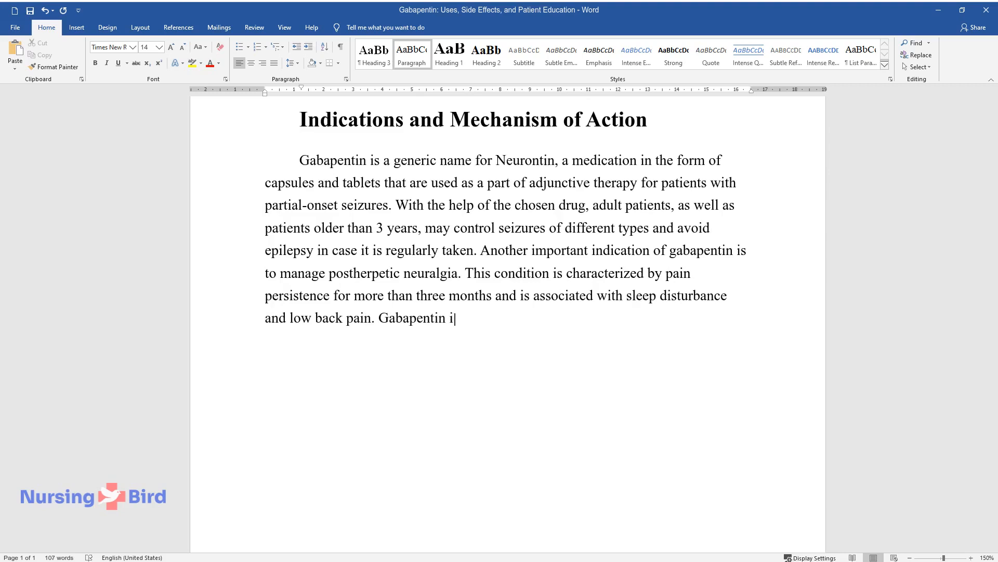
- Add its oral use for restless leg syndrome, amyotrophic lateral sclerosis, tremors and nystagmus, taken 3 times daily
{"action": "type", "text": "s also used orally to relieve pai"}
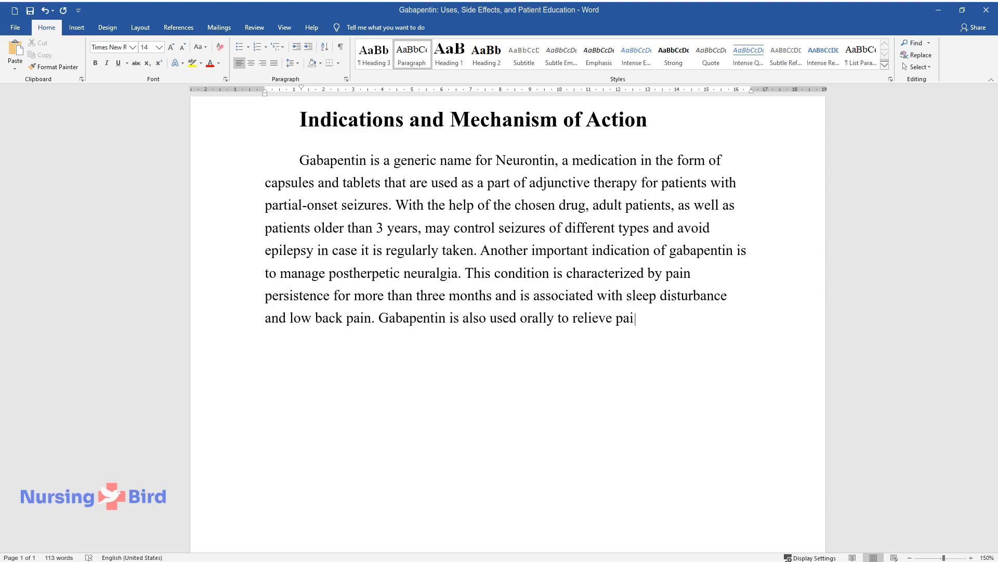
{"action": "type", "text": "nful restless leg syndrome and dec"}
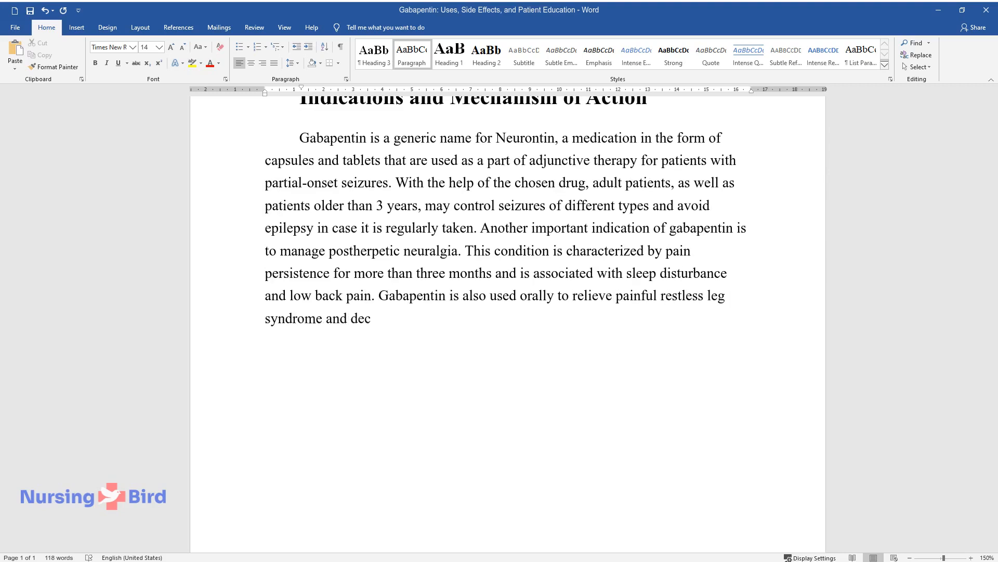
{"action": "type", "text": "rease the possibility of complica"}
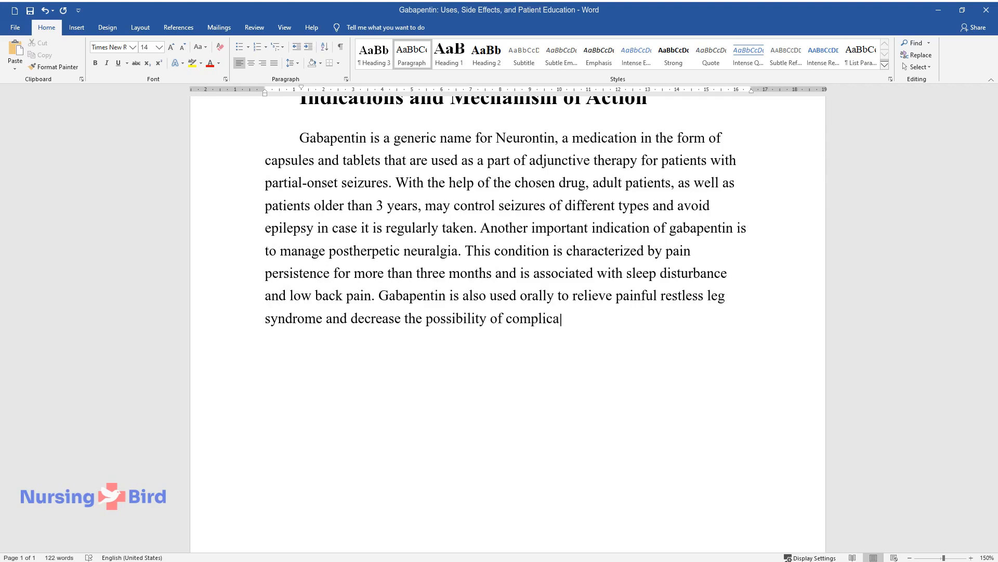
{"action": "type", "text": "tions because of amyotrophic late"}
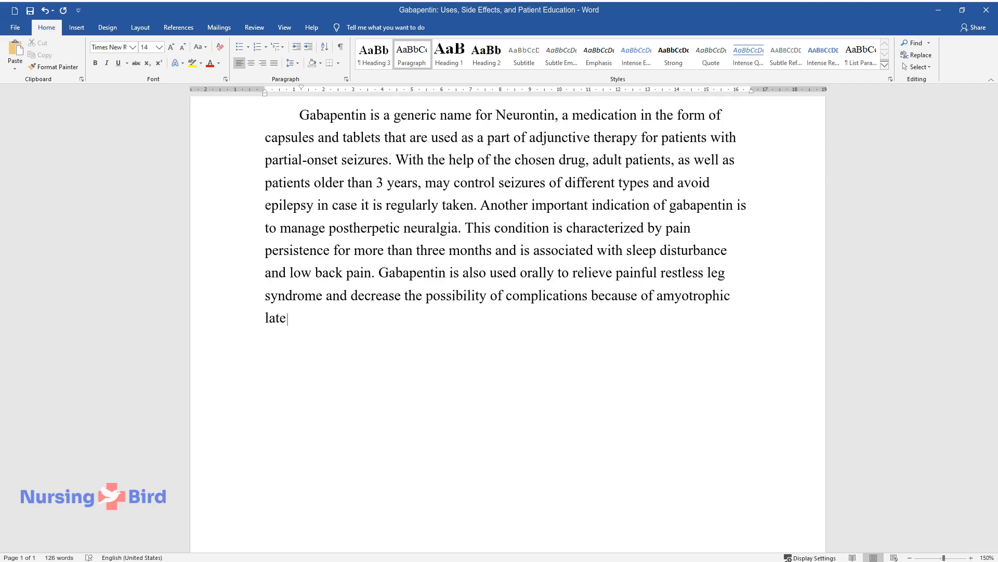
{"action": "type", "text": "ral sclerosis. Tremors and nystag"}
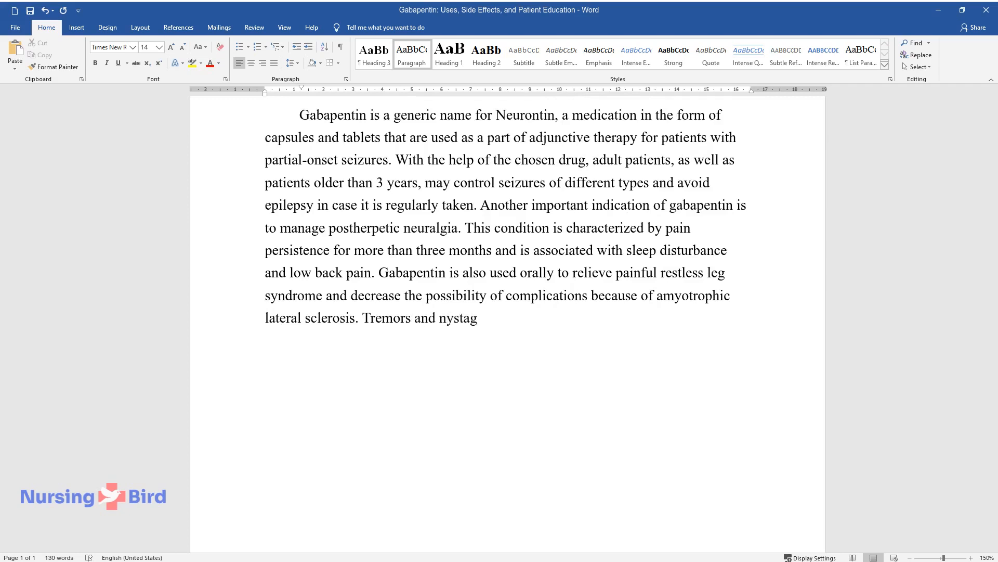
{"action": "type", "text": "mus are health problems that may b"}
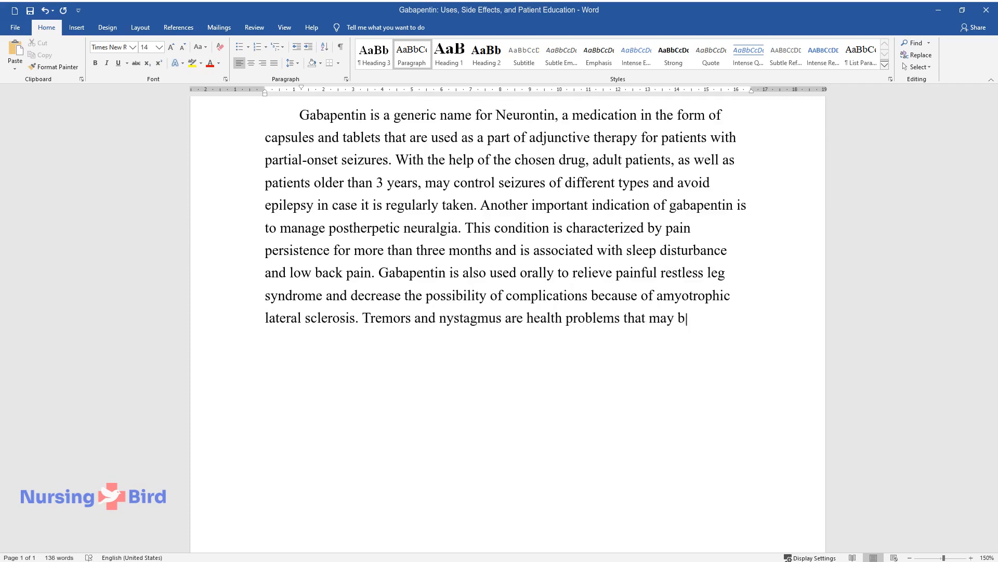
{"action": "type", "text": "e solved or, at least, controlled"}
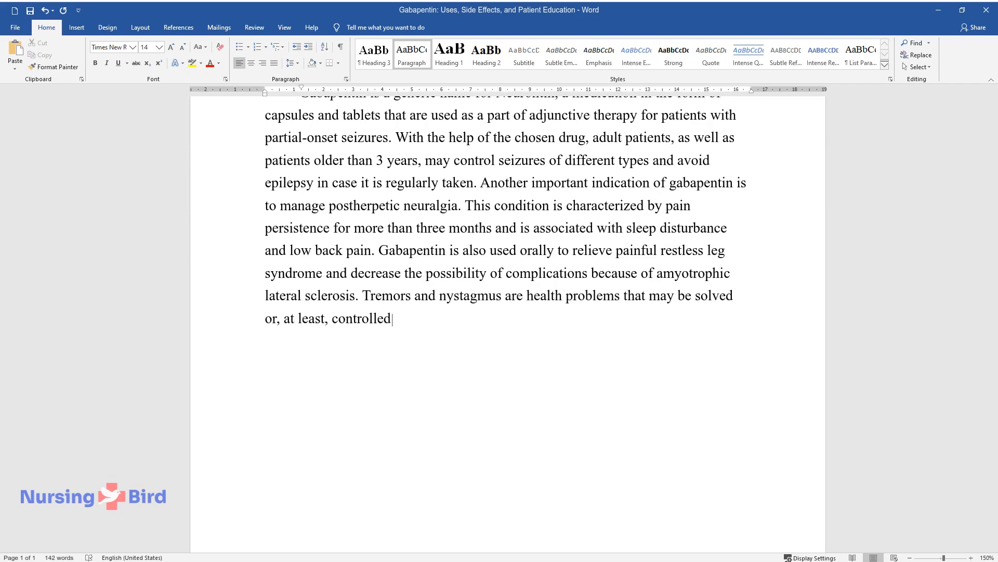
{"action": "type", "text": "by taking gabapentin 3 times daily."}
{"action": "type", "text": "The mechanism of action of gabapentin is bas"}
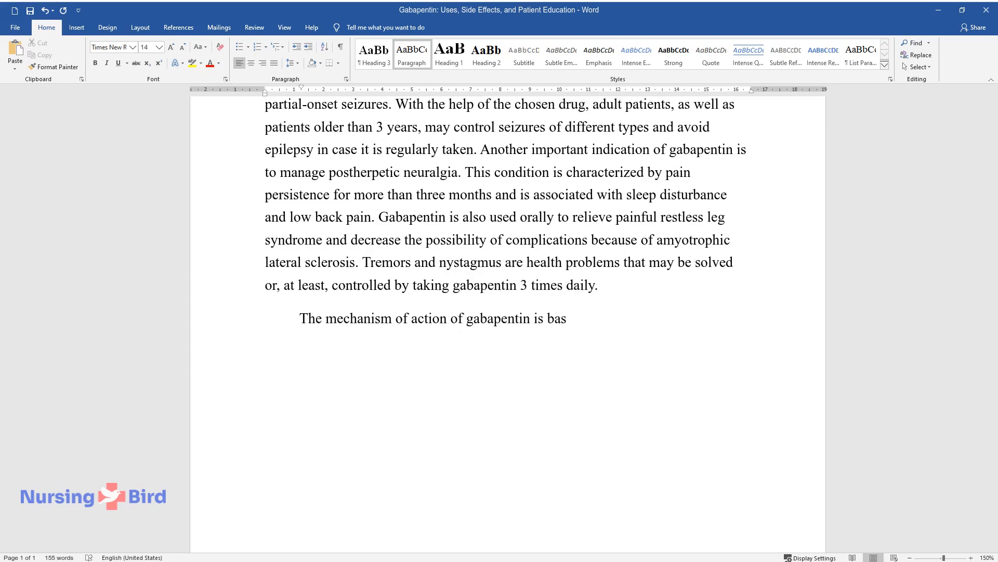
- Write that few current studies cover gabapentin's analgesic and antiepileptic action, citing Fornasari on gabapentin and pregabalin
{"action": "type", "text": "ed on the analgesic and antiepileptic qualities of the drug. Howe"}
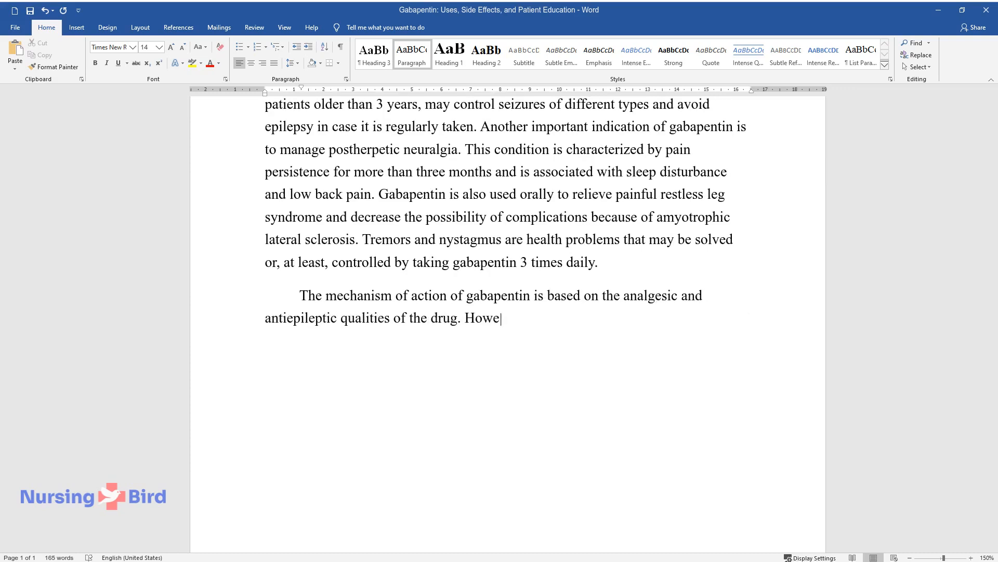
{"action": "type", "text": "ver, not many current studies can"}
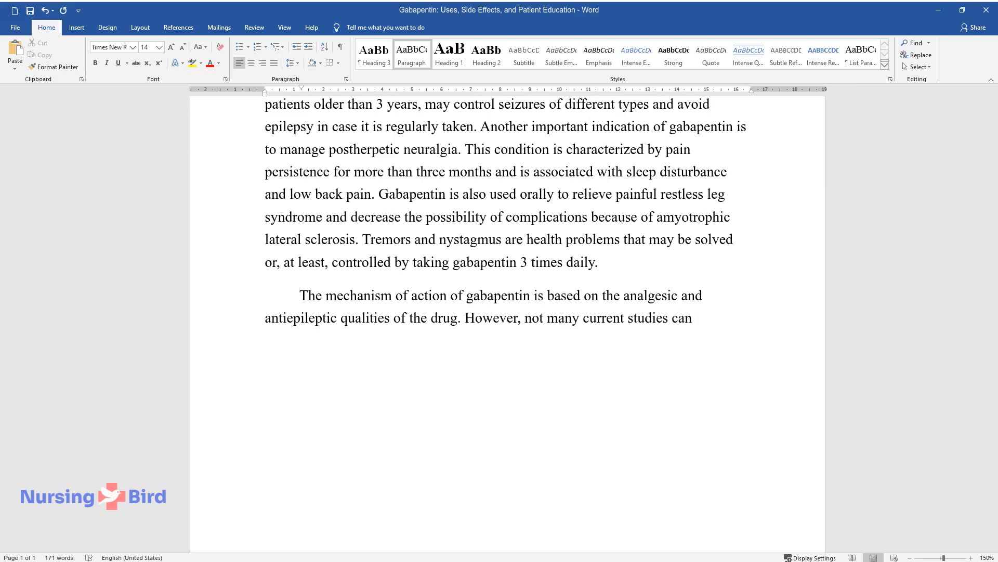
{"action": "type", "text": "be found on this topic. Fornasari compares the mechanisms of act"}
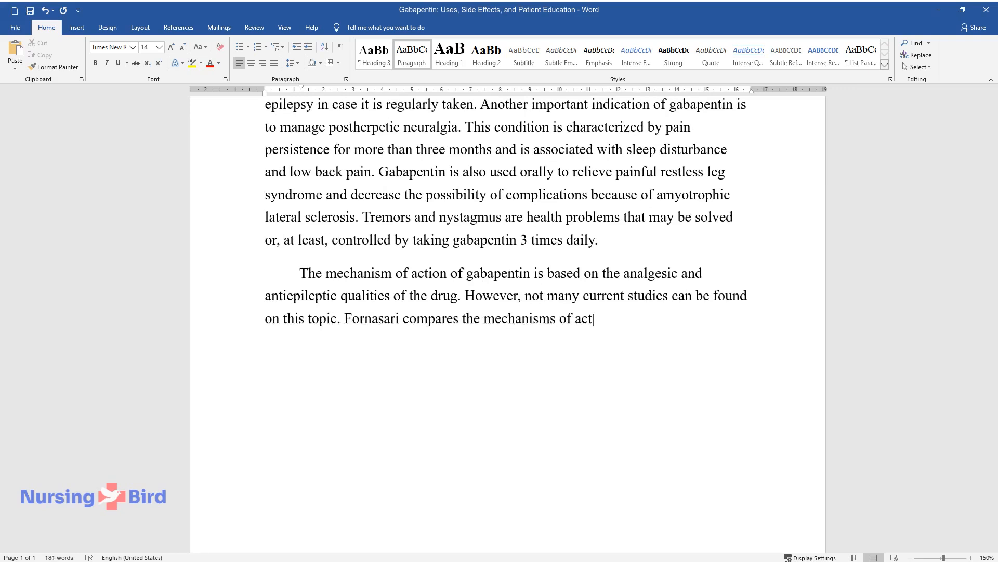
{"action": "type", "text": "ion of gabapentin and pregabalin,"}
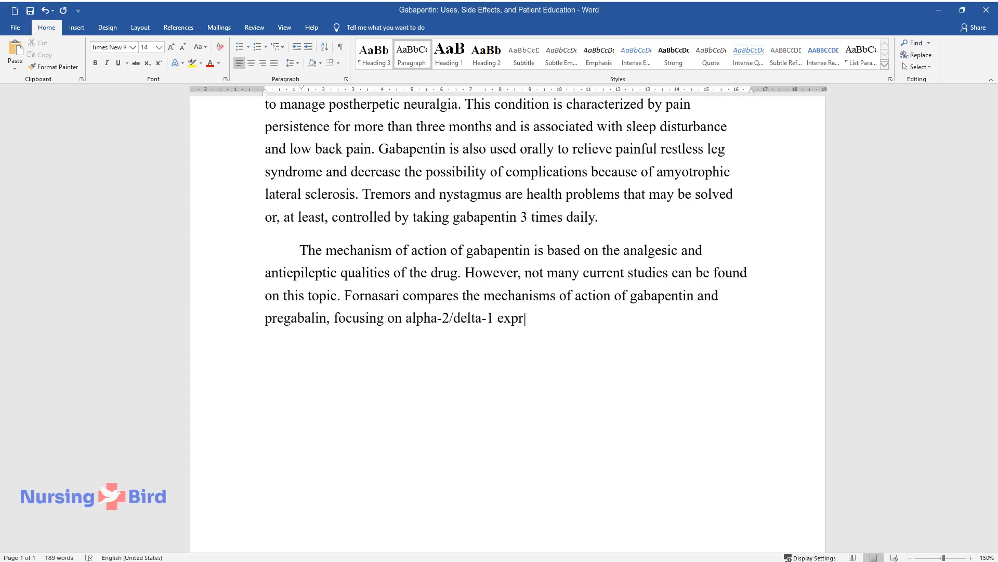
{"action": "type", "text": "ession. Though the chosen drug has no"}
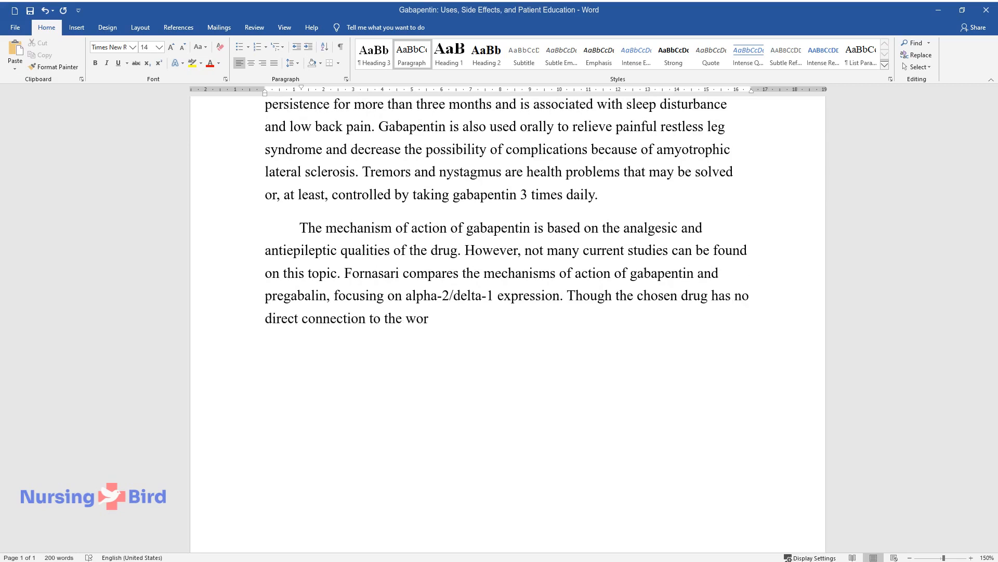
- Explain that gabapentin strengthens the neurotransmitter GABA's qualities and acts on channels by opening ionizing channels
{"action": "type", "text": "k of the neurotransmitter y-amin"}
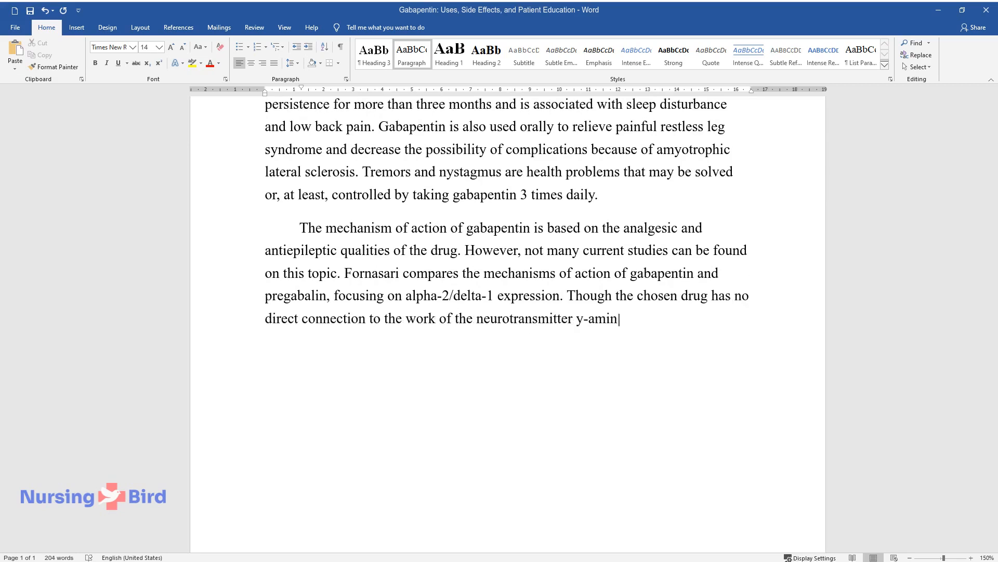
{"action": "type", "text": "obutyric acid known as GABA, it h"}
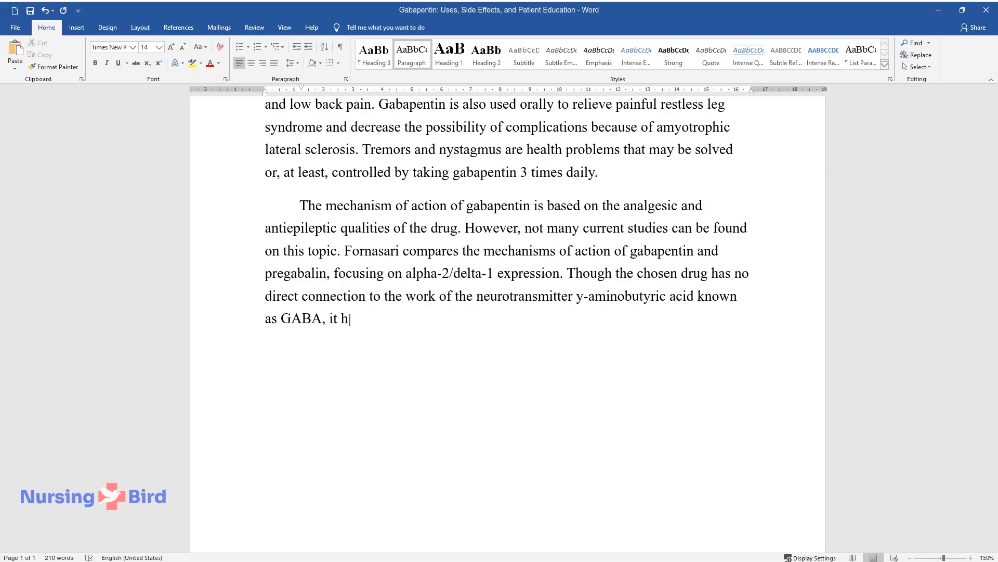
{"action": "type", "text": "as a property to strengthen the q"}
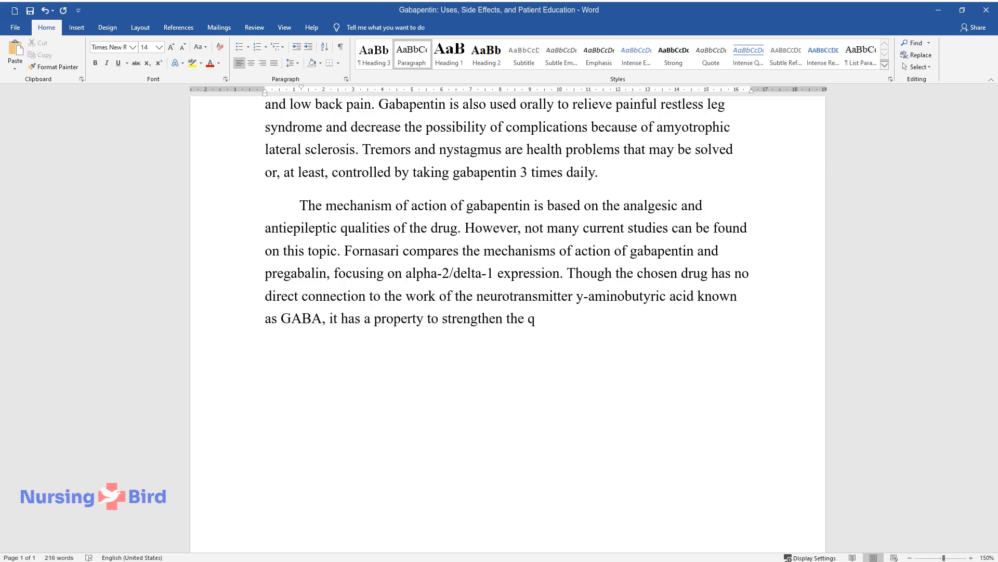
{"action": "type", "text": "ualities of GABA. In addition, gabapentin can inhibit calcium cha"}
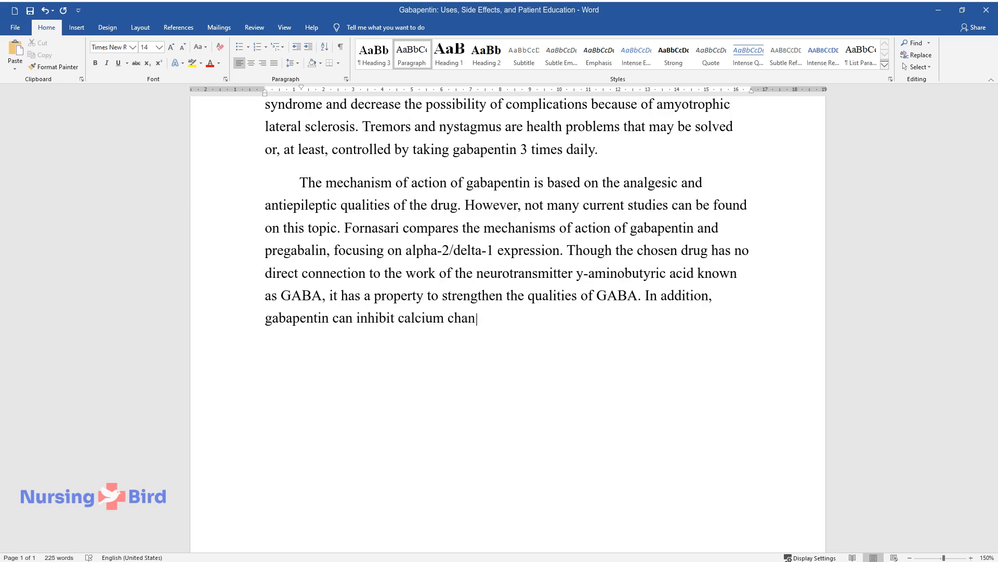
{"action": "type", "text": "nels by opening ionizing channel"}
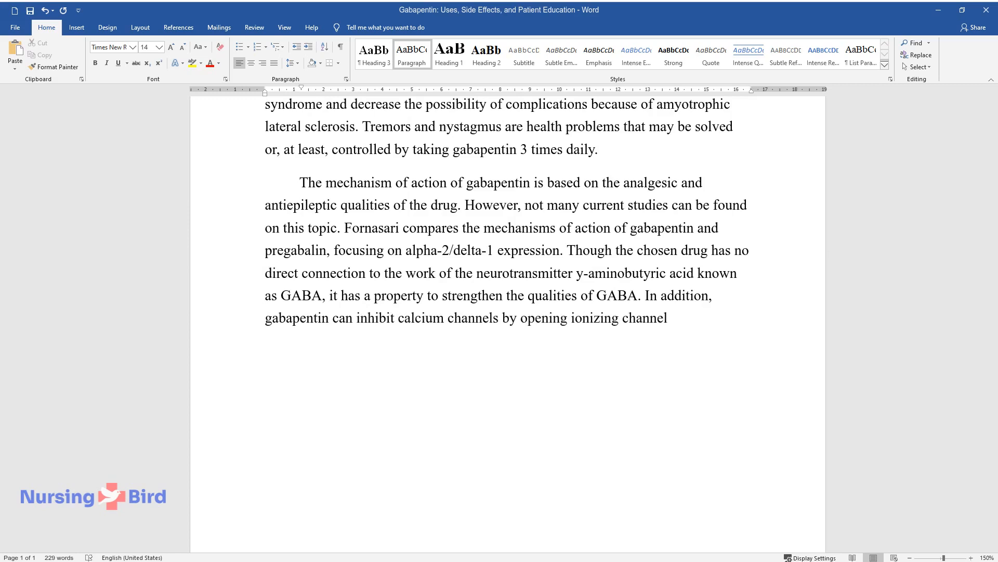
- Finish with gabapentin inhibiting the alpha-2/delta-1 subunit of voltage-dependent calcium channels and the need for further research
{"action": "type", "text": "s. Finally, the recent discovery"}
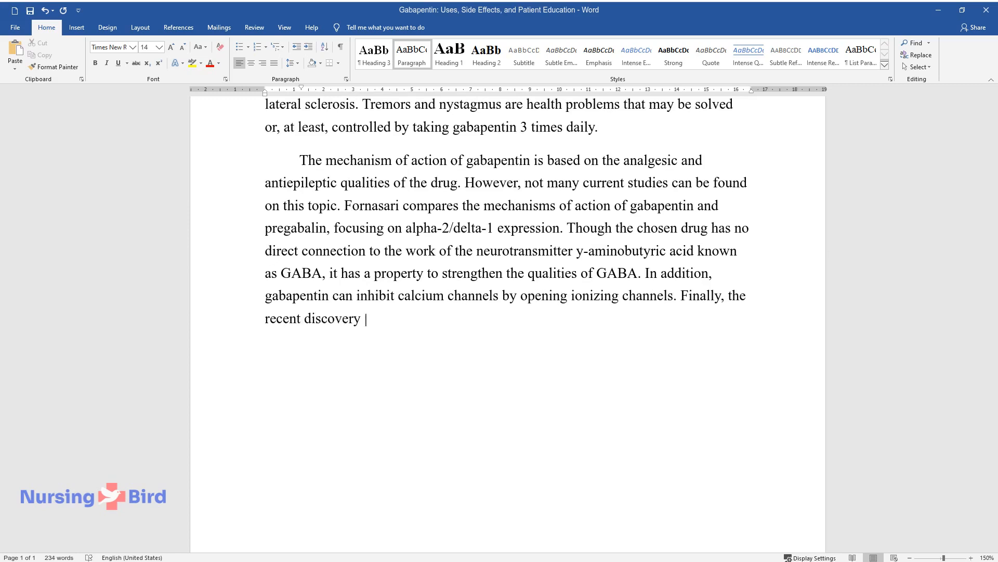
{"action": "type", "text": "proves the possibility of gabapen"}
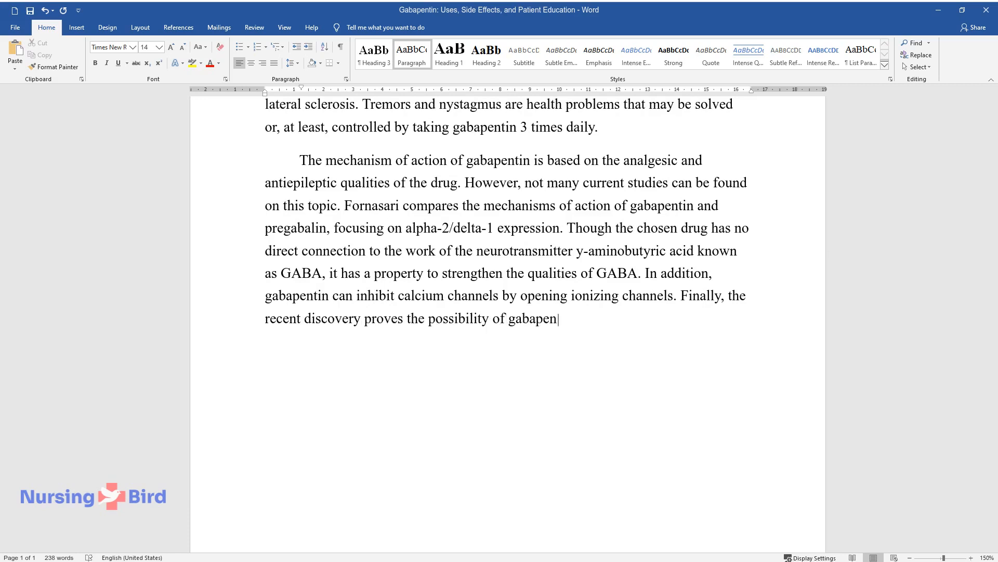
{"action": "type", "text": "tin to determine the work of cert"}
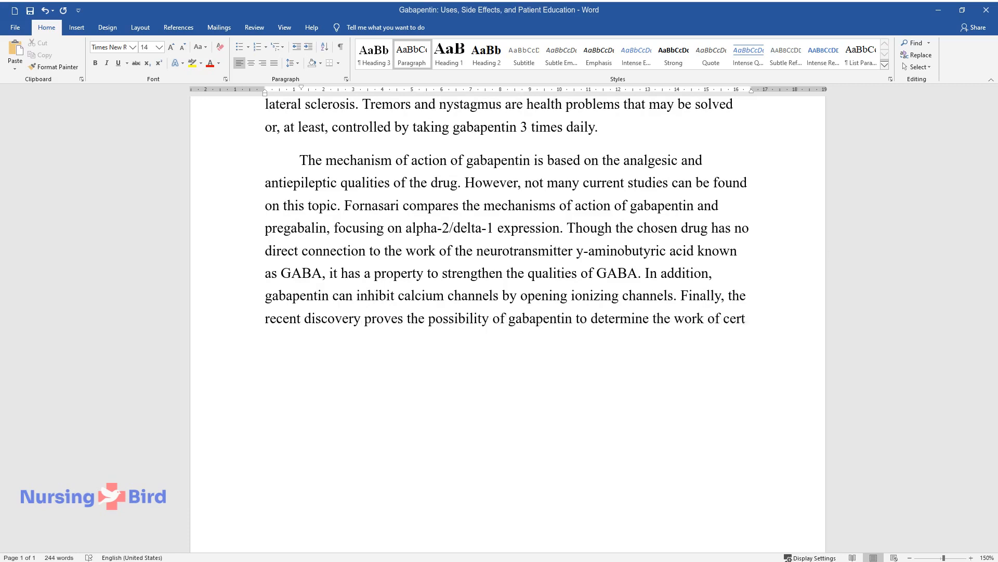
{"action": "type", "text": "certain voltage-dependent calcium cha"}
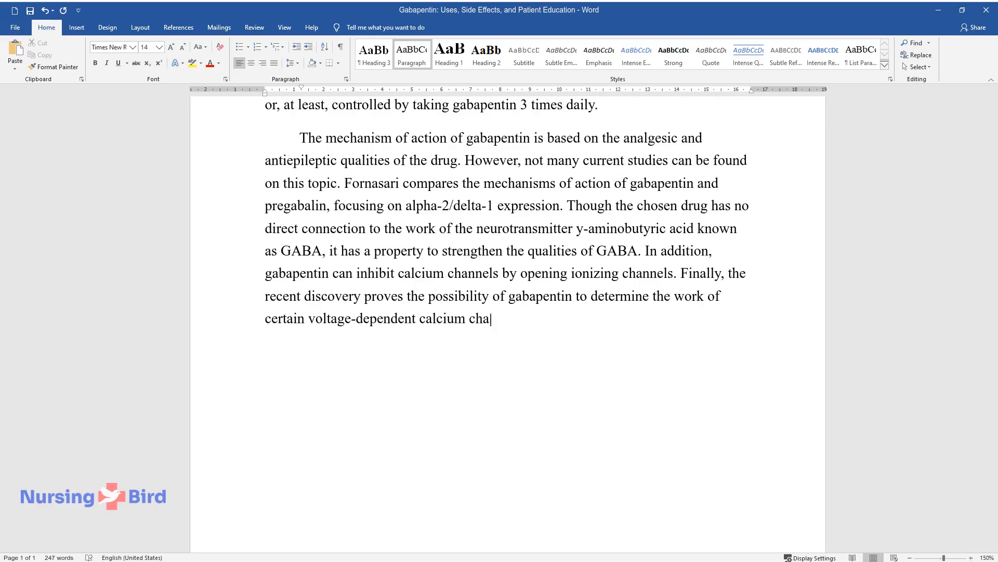
{"action": "type", "text": "nnels as the main inhibitor of t"}
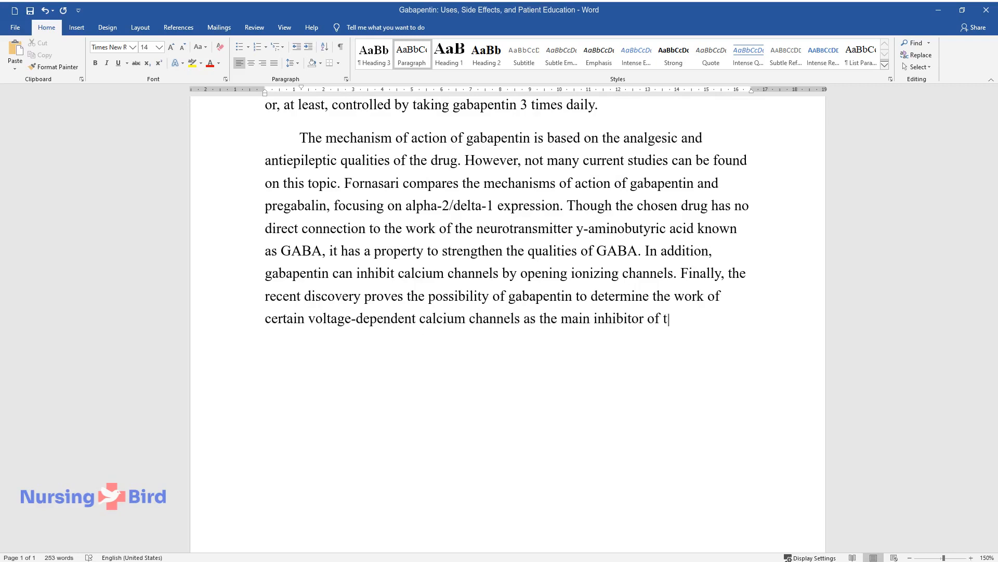
{"action": "type", "text": "he alpha-2/delta-1 subunit. Still"}
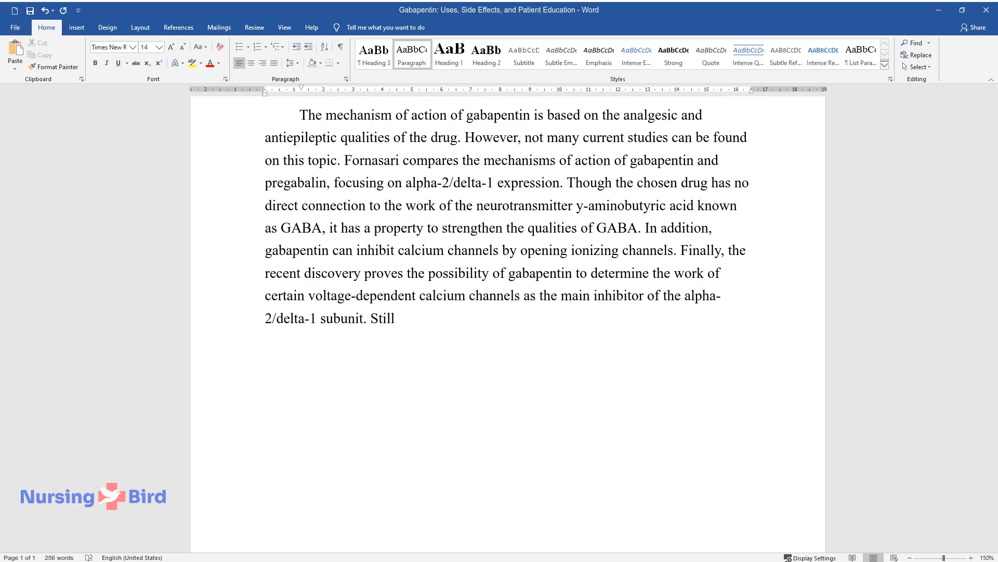
{"action": "type", "text": ", it is recommended to continue r"}
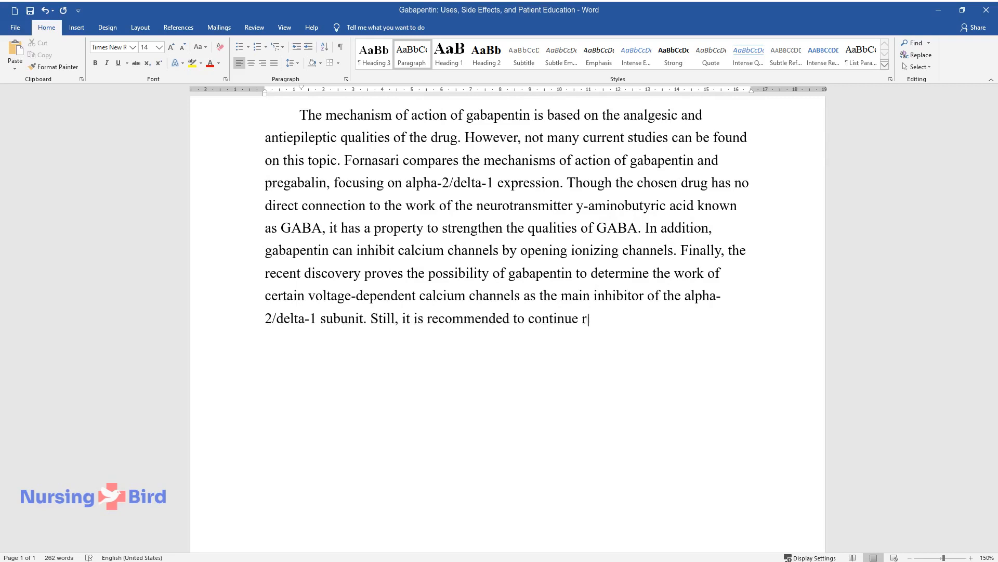
{"action": "type", "text": "esearching gabapentin's mechanism"}
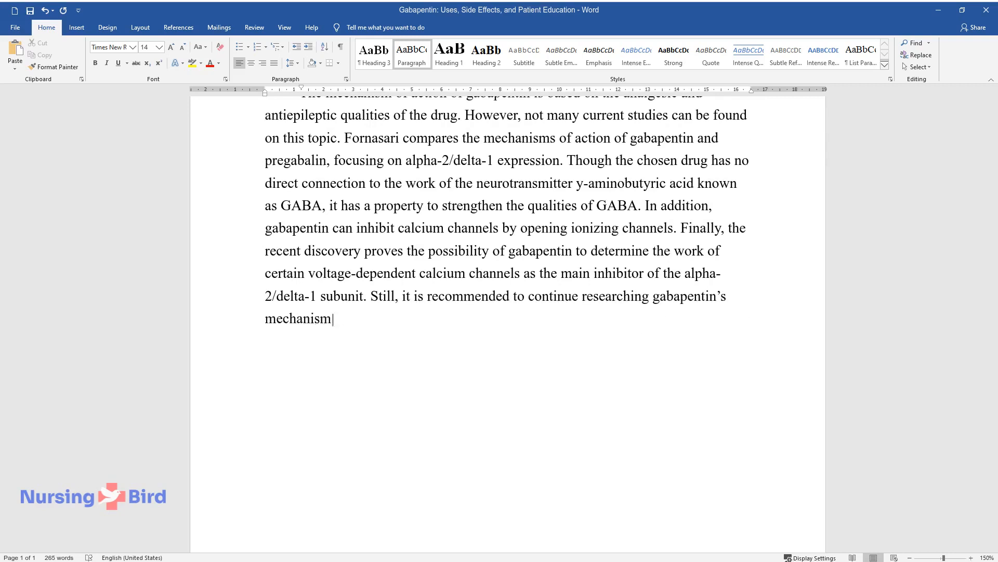
{"action": "type", "text": "of action and its role in GABA synthesis."}
{"action": "type", "text": "Special a"}
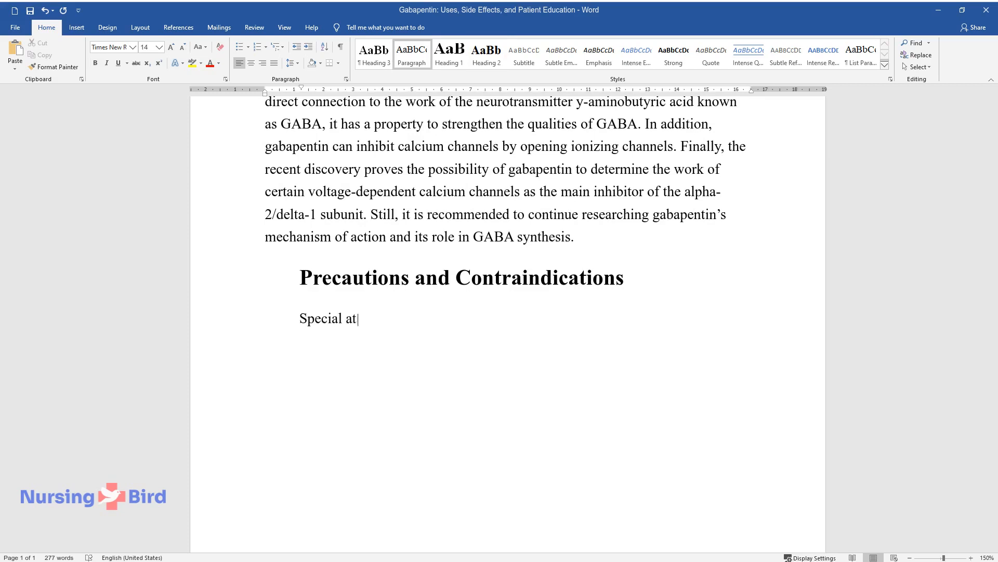
- Write that precautions matter due to depression and suicidal thoughts, starting with sensitivity checks and avoiding use in hypersensitive patients
{"action": "type", "text": "tention is paid to the section on"}
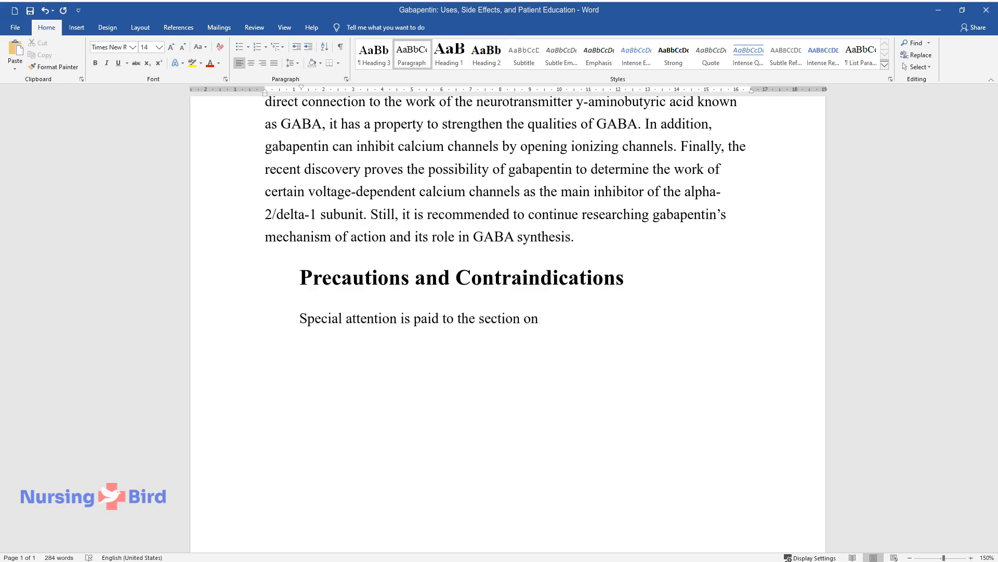
{"action": "type", "text": "precautions and contradictions of g"}
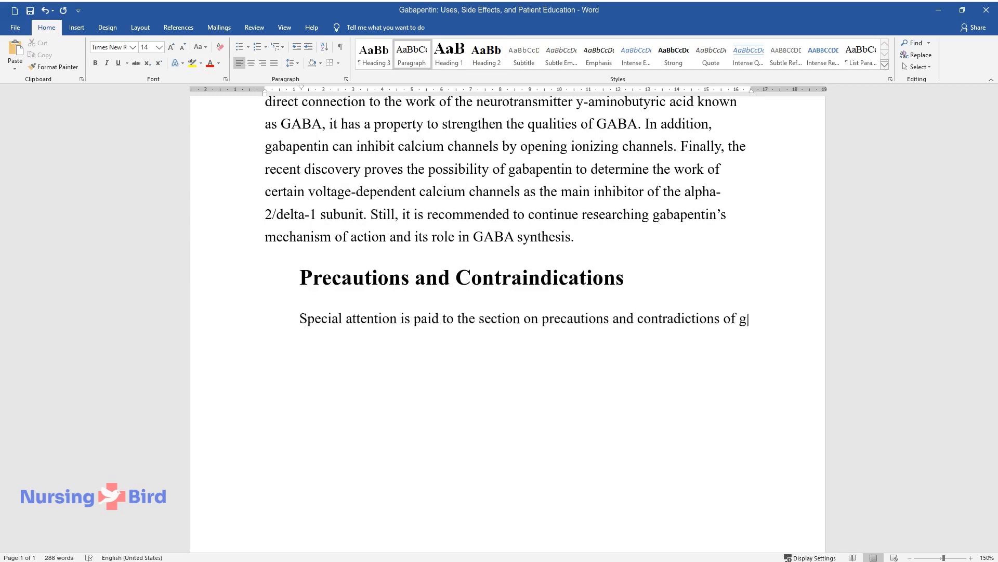
{"action": "type", "text": "abapentin due to associated depres"}
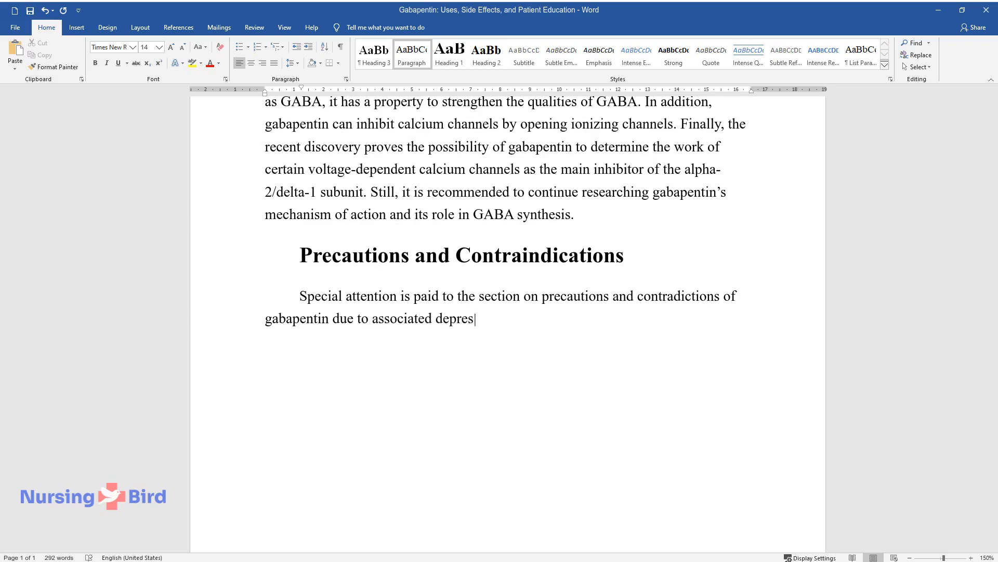
{"action": "type", "text": "sion and possible suicidal thoughts"}
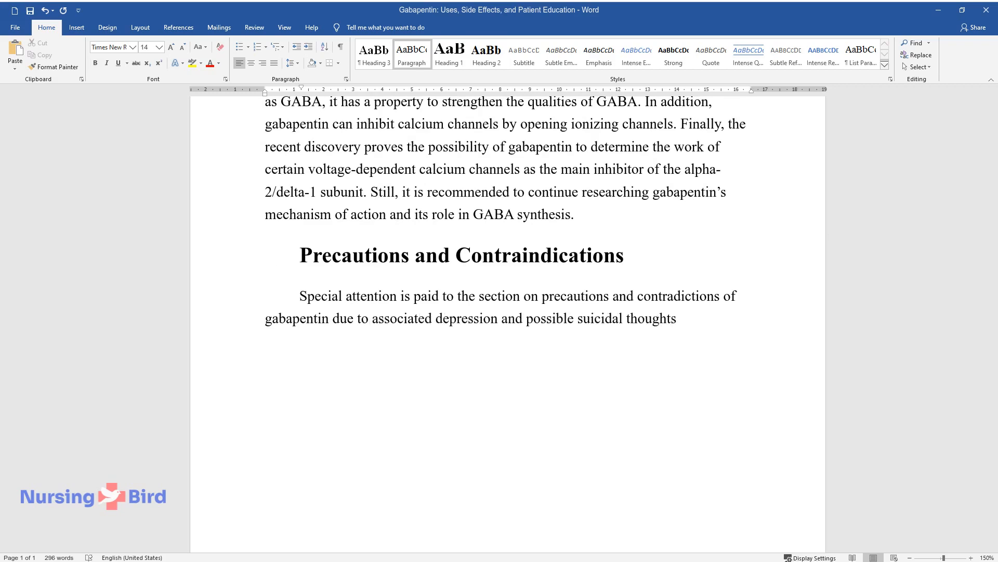
{"action": "type", "text": ". First of all, it is recommended t"}
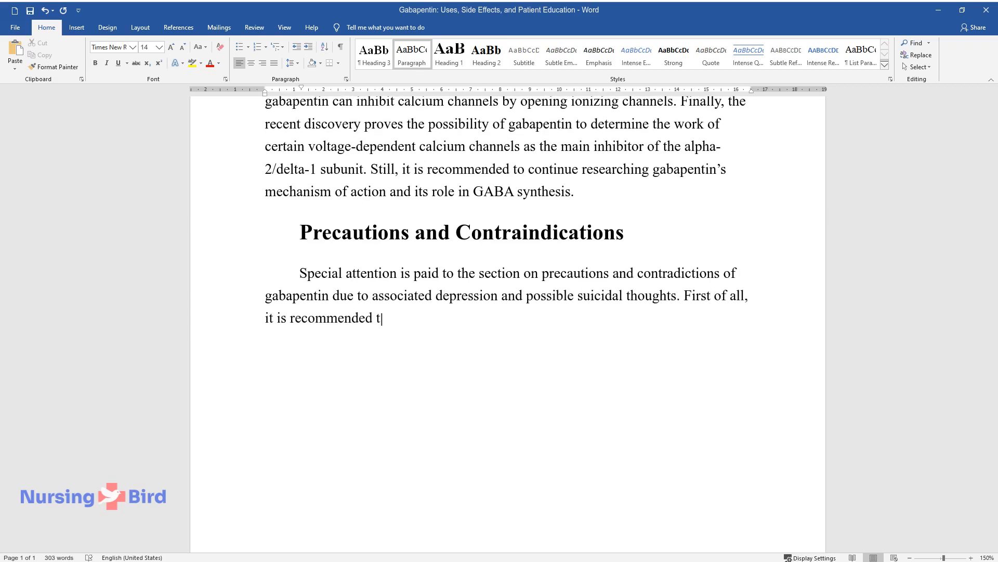
{"action": "type", "text": "o check the level of sensitivity t"}
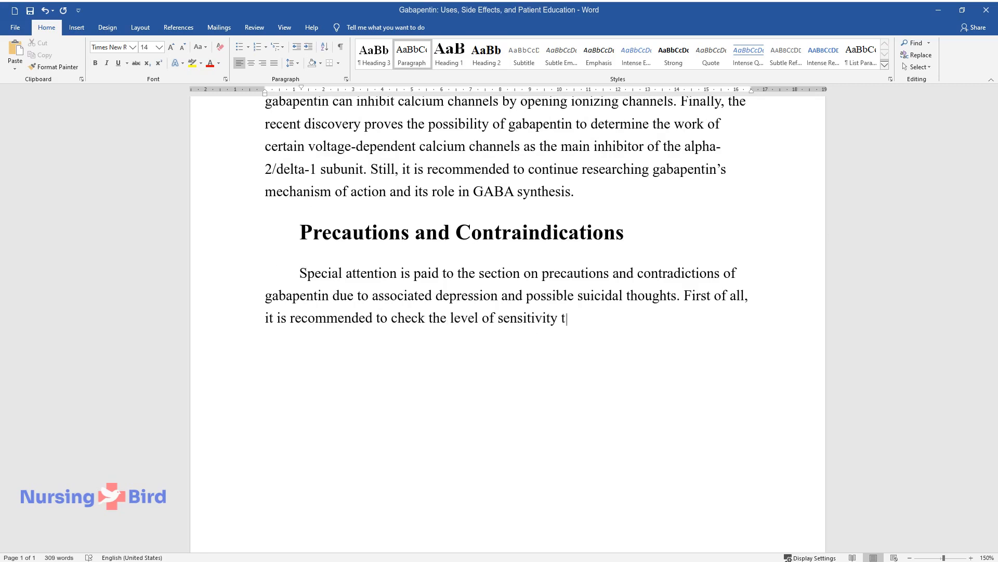
{"action": "type", "text": "o this drug and avoid using gabape"}
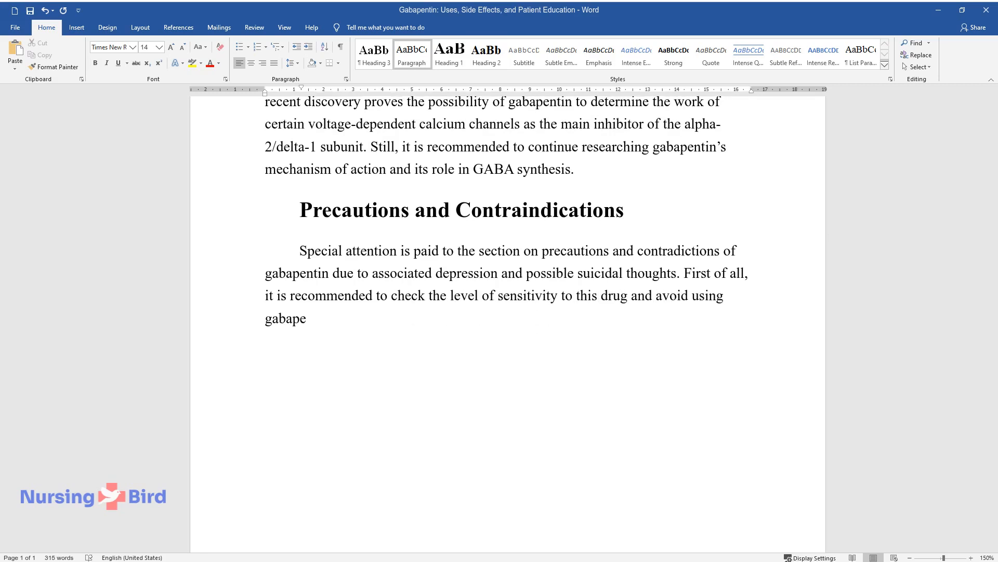
{"action": "type", "text": "ntin in patients who demonstrate hypersensitivity to any of its compo"}
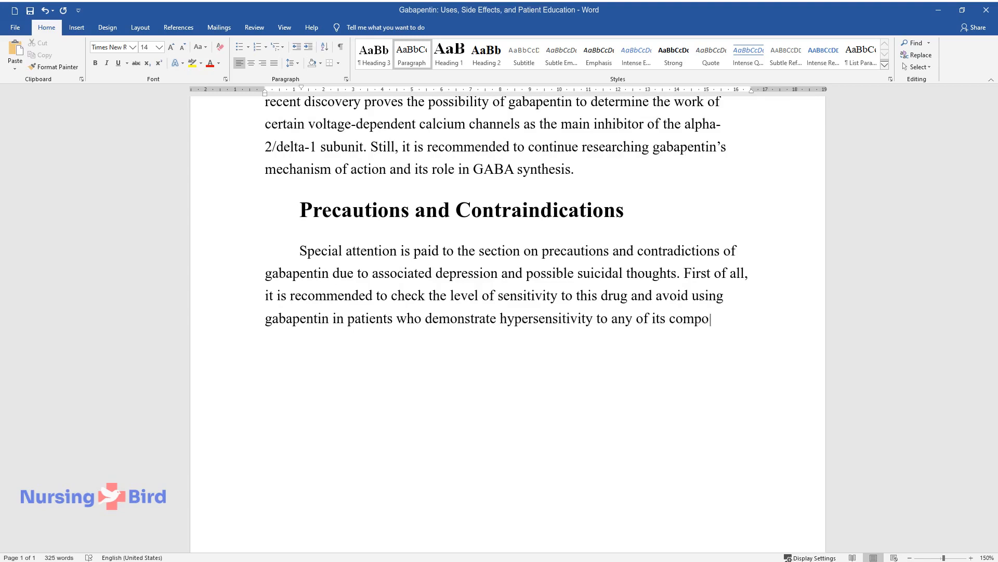
- Add that emotional well-being must be analysed for depression, self-harm and suicide, and mood changes reported
{"action": "type", "text": "nents. Then, the analysis of emotio"}
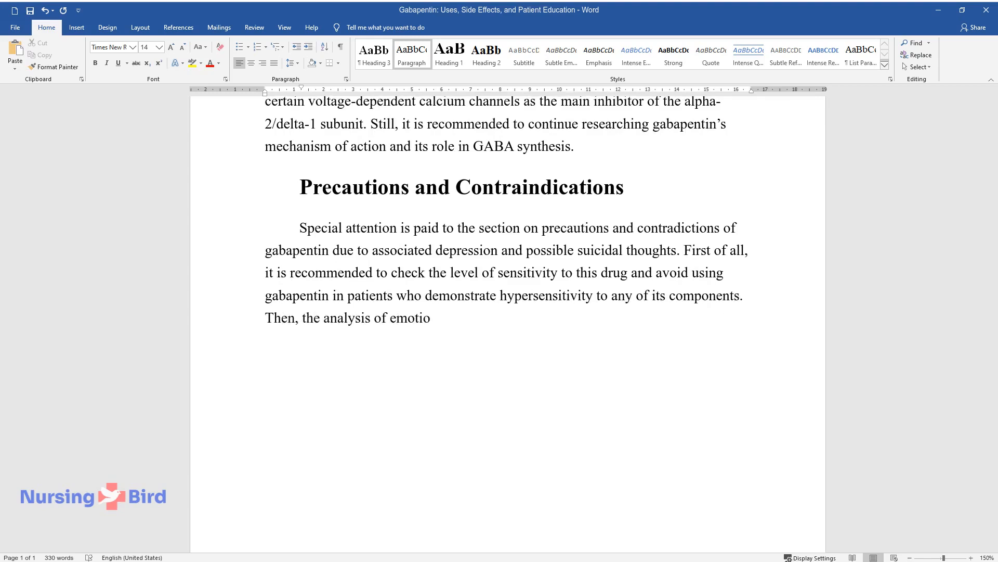
{"action": "type", "text": "nal well-being cannot be neglected"}
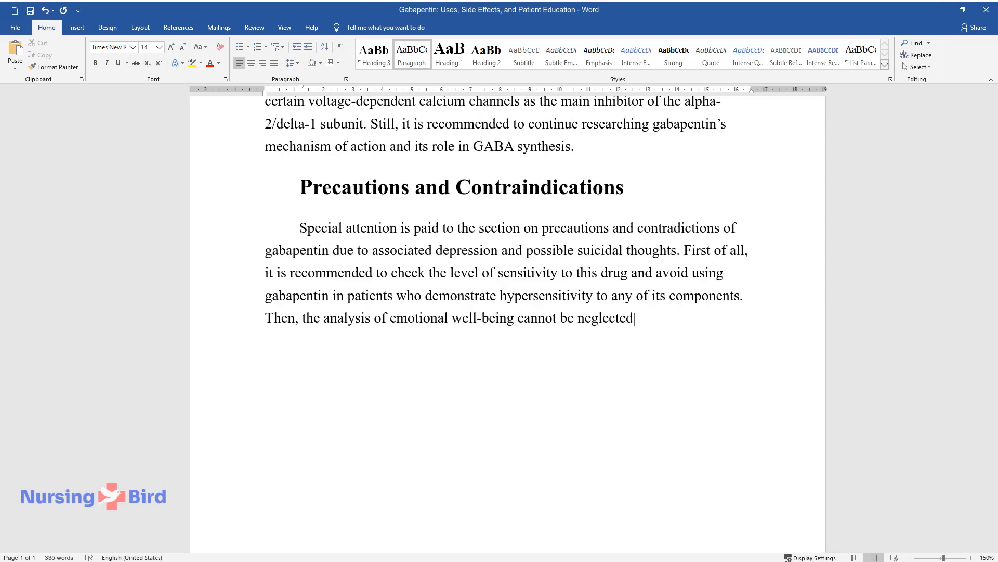
{"action": "type", "text": "as it is a chance to understand wh"}
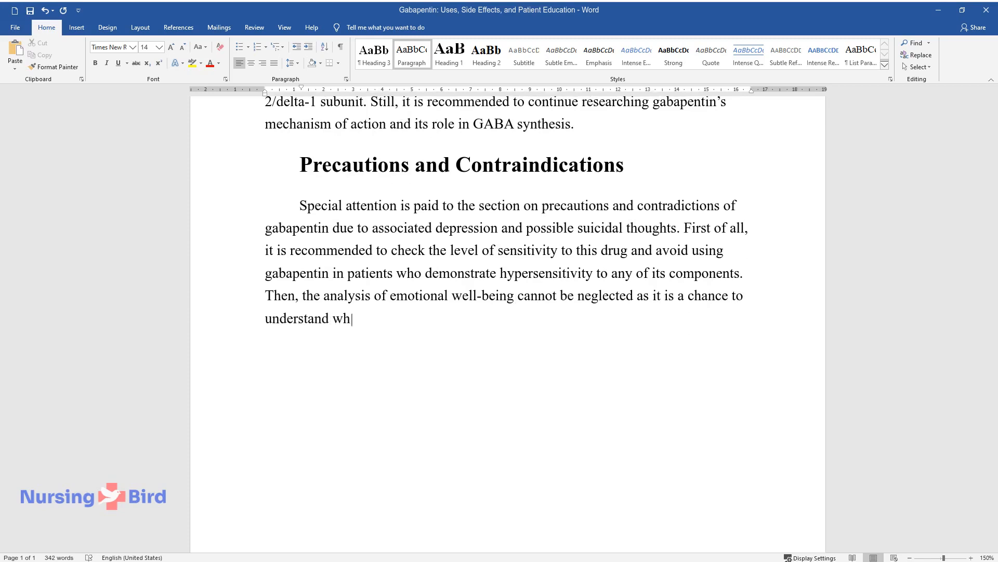
{"action": "type", "text": "at kind of reactions may be observ"}
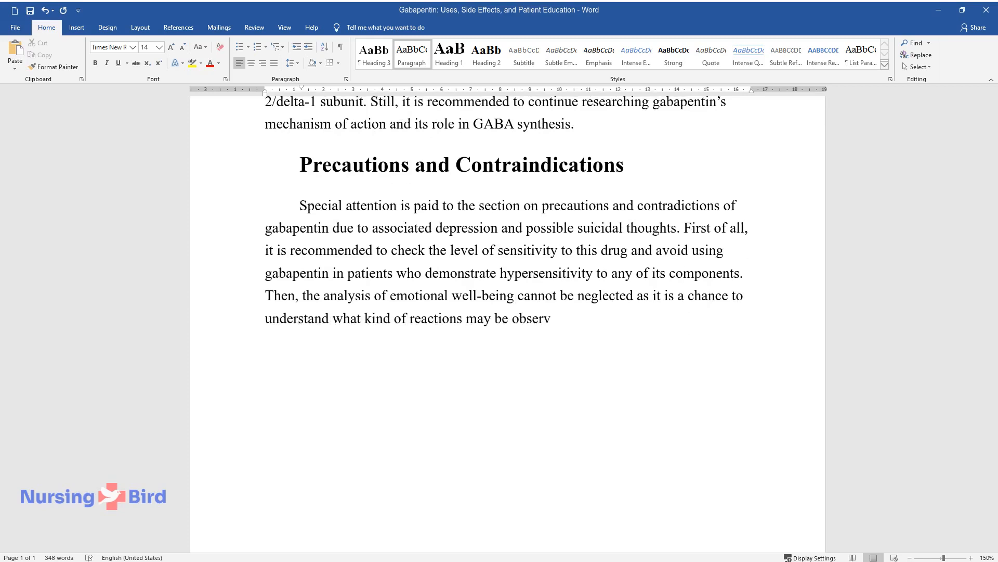
{"action": "type", "text": "ed and what interventions should be"}
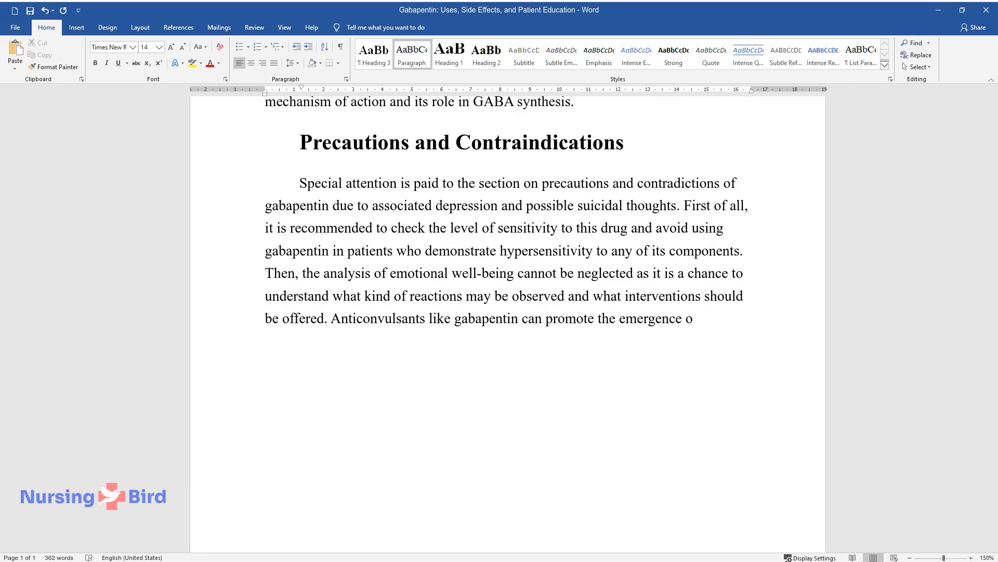
{"action": "type", "text": "f depression, as well as thoughts"}
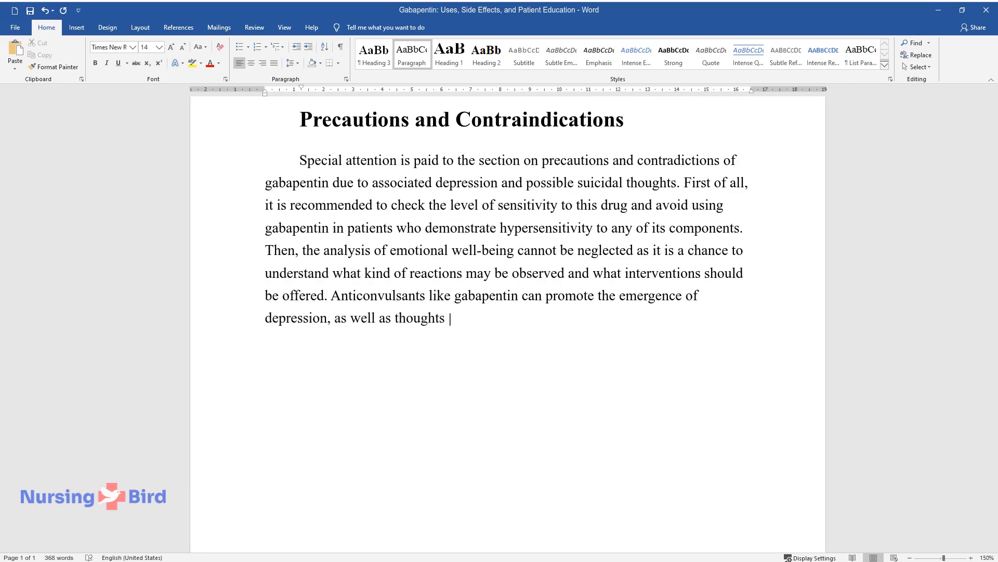
{"action": "type", "text": "about self-harm and suicide. Unusu"}
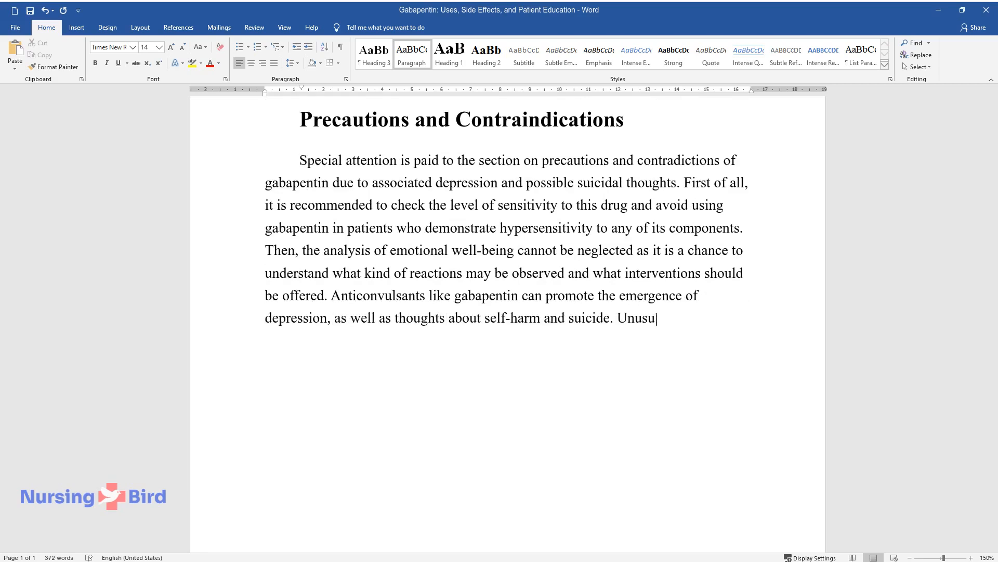
{"action": "type", "text": "al changes in mood and behavior hav"}
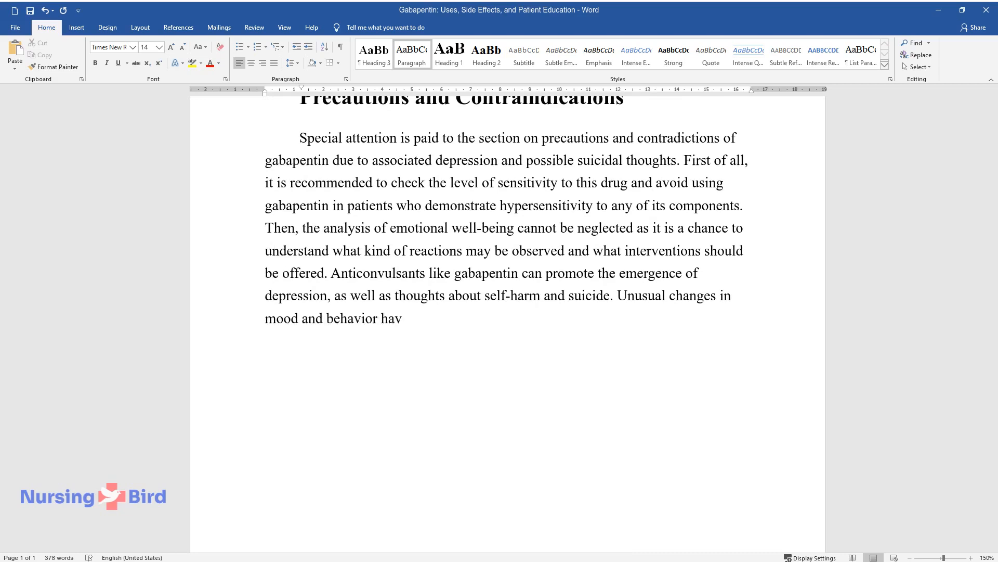
{"action": "type", "text": "e to be reported."}
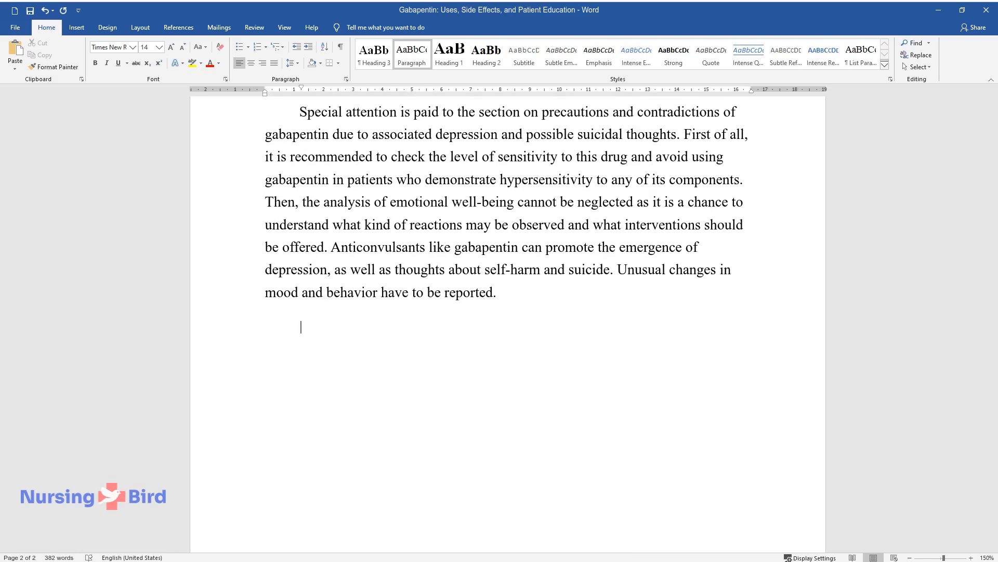
- Write the precaution for renal and dialysis patients due to renal impairment, and that pregnant women should avoid gabapentin
{"action": "type", "text": "Another significant precaution to"}
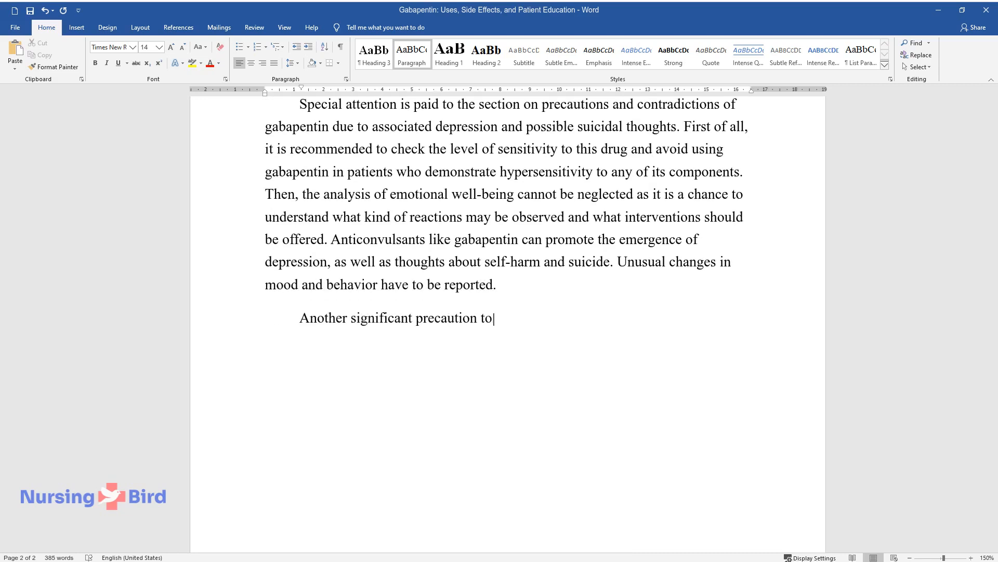
{"action": "type", "text": "uches upon the patients who have"}
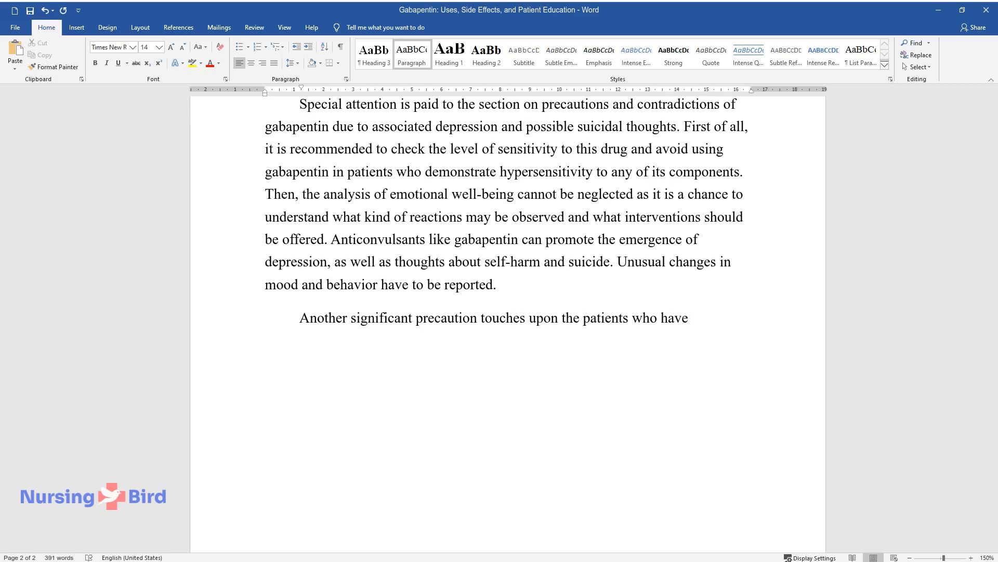
{"action": "type", "text": "renal problems or are on dialysis"}
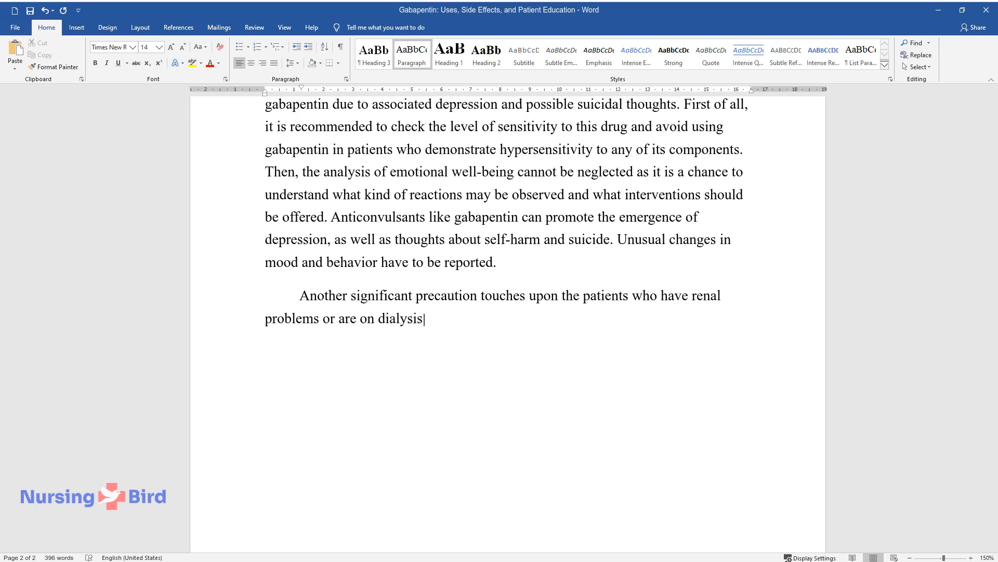
{"action": "type", "text": ". This drug can considerably red"}
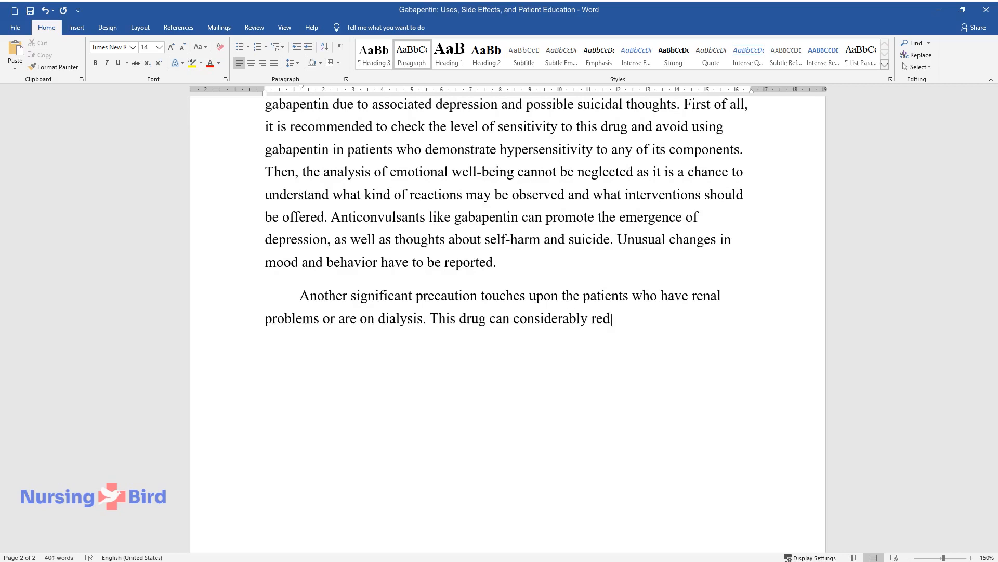
{"action": "type", "text": "uce renal function and develop se"}
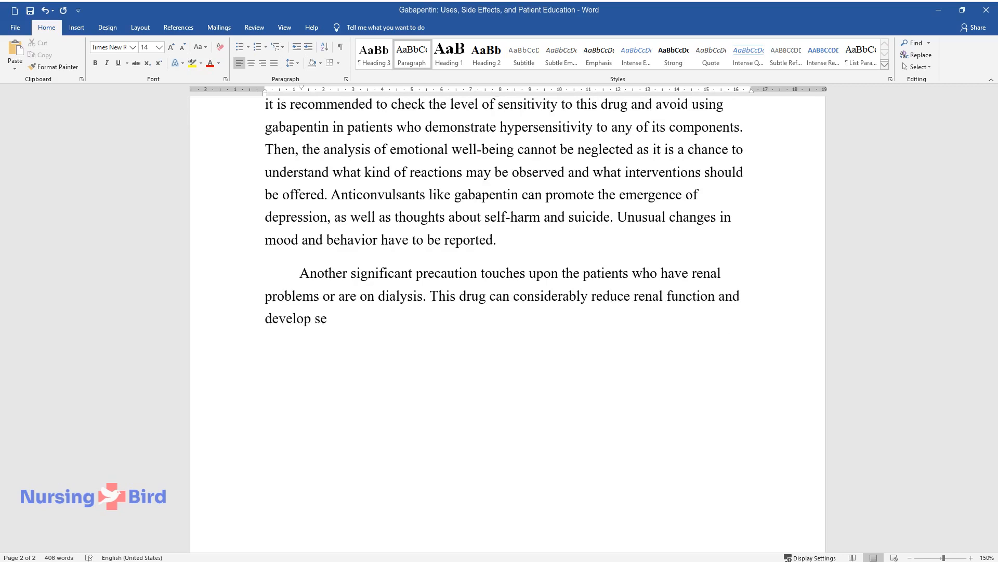
{"action": "type", "text": "rious renal impairment. Finally,"}
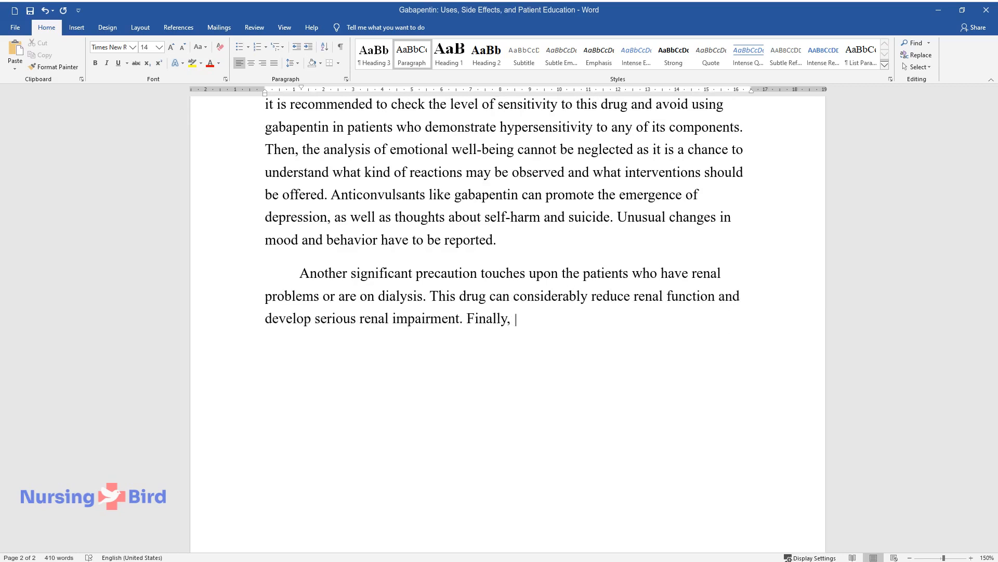
{"action": "type", "text": "it is recommended for pregnant wo"}
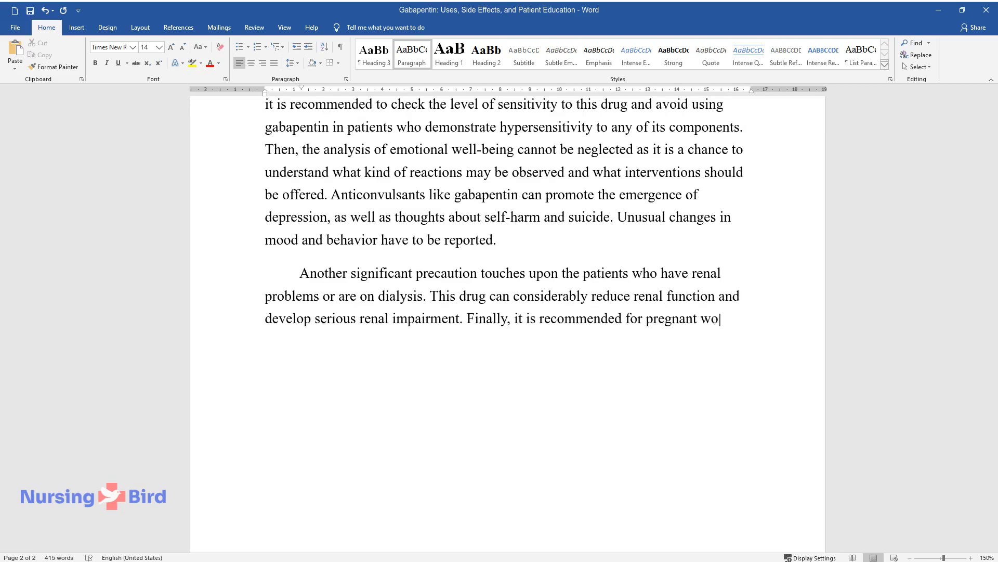
{"action": "type", "text": "men to avoid taking gabapentin be"}
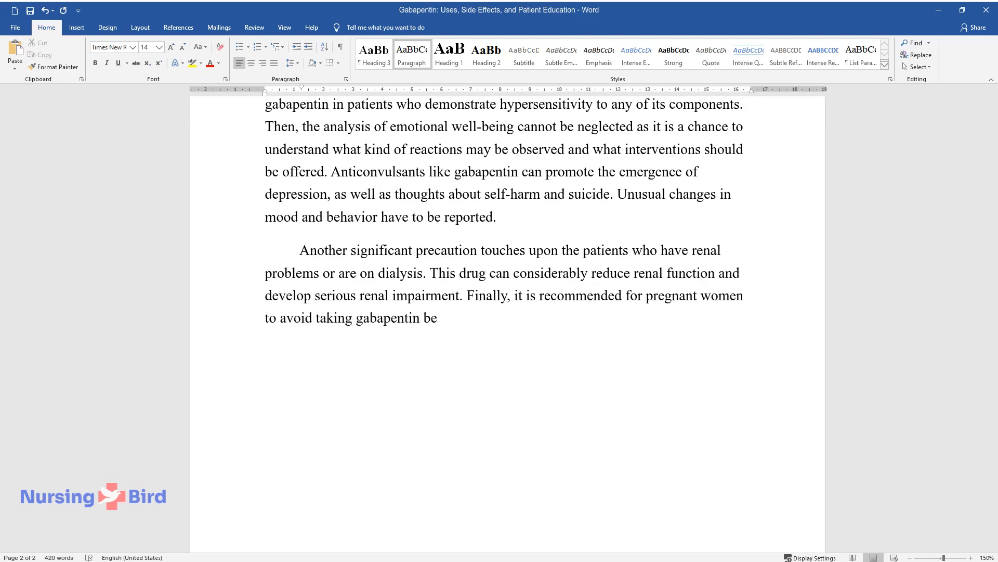
{"action": "type", "text": "cause of the year limitations that exclude neonates."}
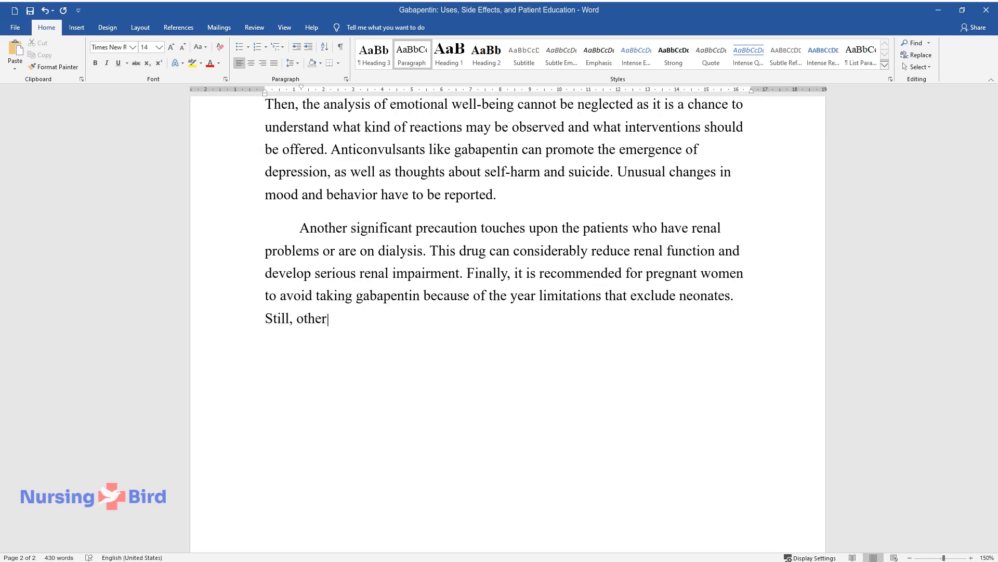
- Add that some authors support gabapentin for restless leg syndrome in pregnancy, a contradiction warranting further investigation
{"action": "type", "text": "authors support the idea of usin"}
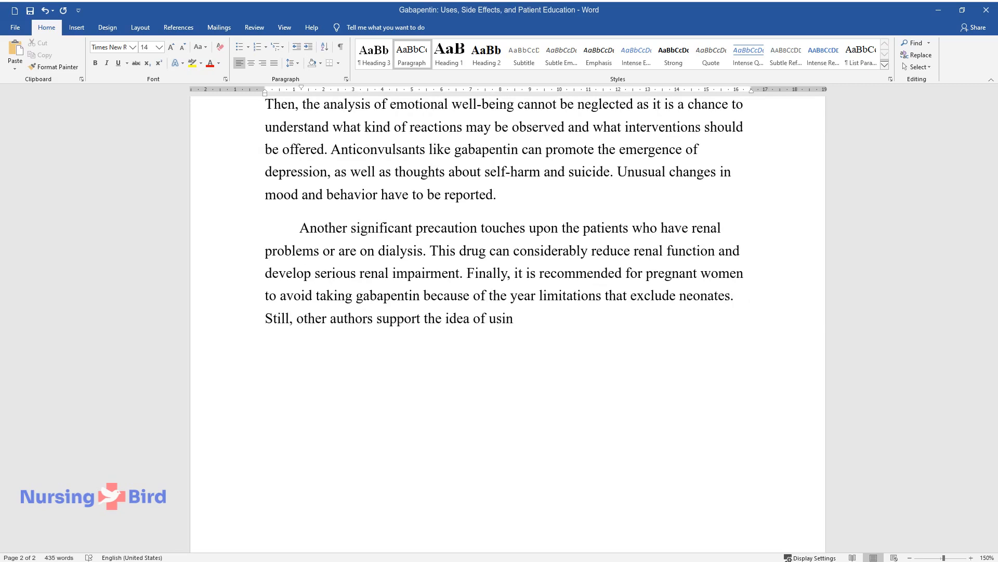
{"action": "type", "text": "g gabapentin to avoid the compli"}
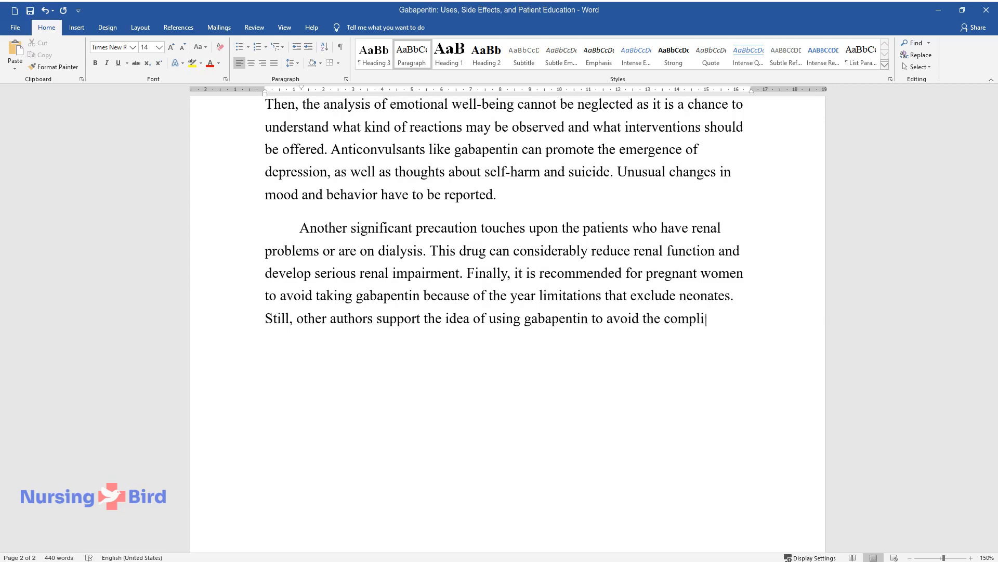
{"action": "type", "text": "cations of restless leg syndrome"}
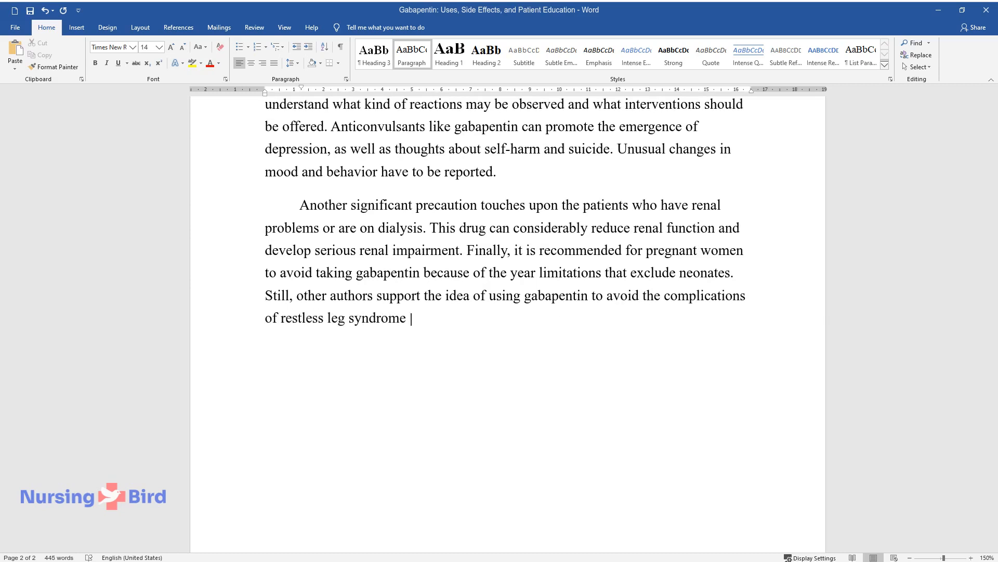
{"action": "type", "text": "among pregnant women. This contra"}
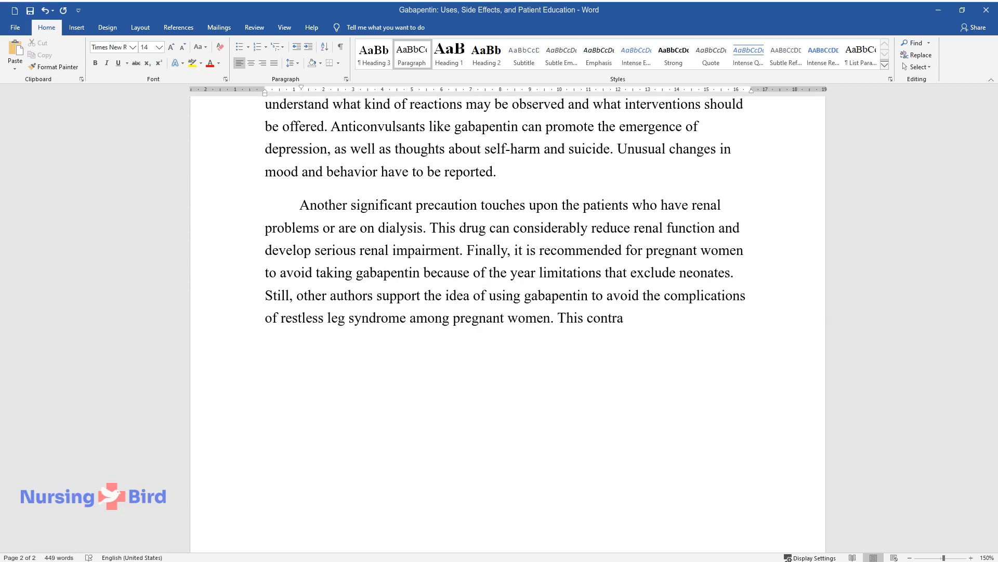
{"action": "type", "text": "diction is a serious background t"}
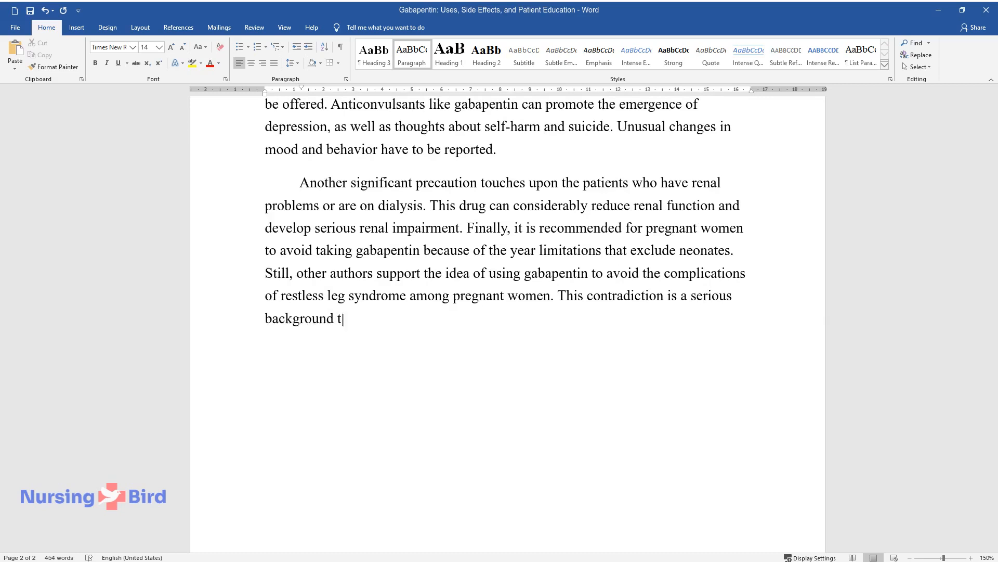
{"action": "type", "text": "o continue investigating the char"}
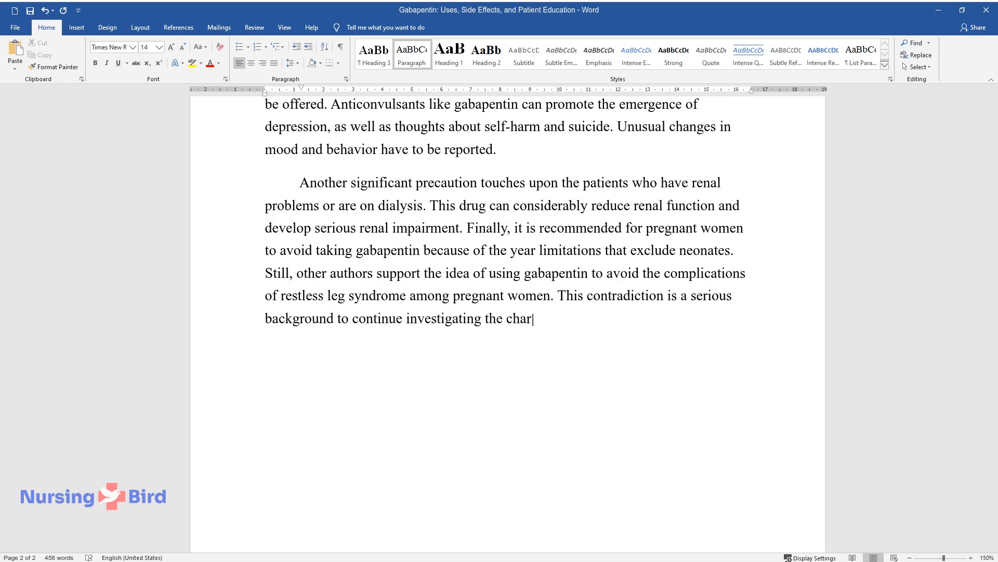
{"action": "type", "text": "acteristics of gabapentin."}
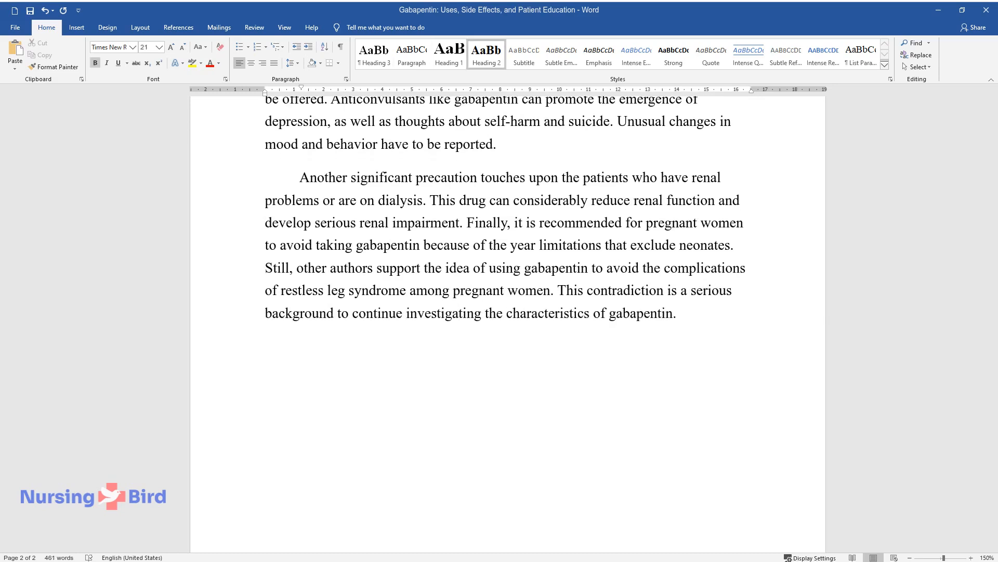
- Add the 'Adverse Reactions' heading and list frequent side effects: diarrhea, dizziness, dry mouth, drowsiness and loss of coordination
{"action": "type", "text": "Adverse Reactions"}
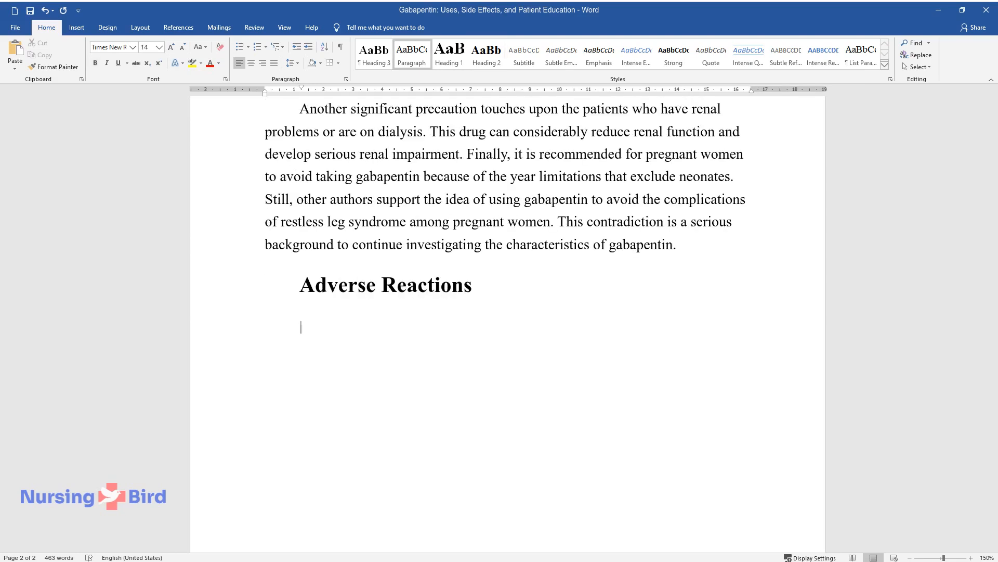
{"action": "type", "text": "Even one dose of gabapentin ca"}
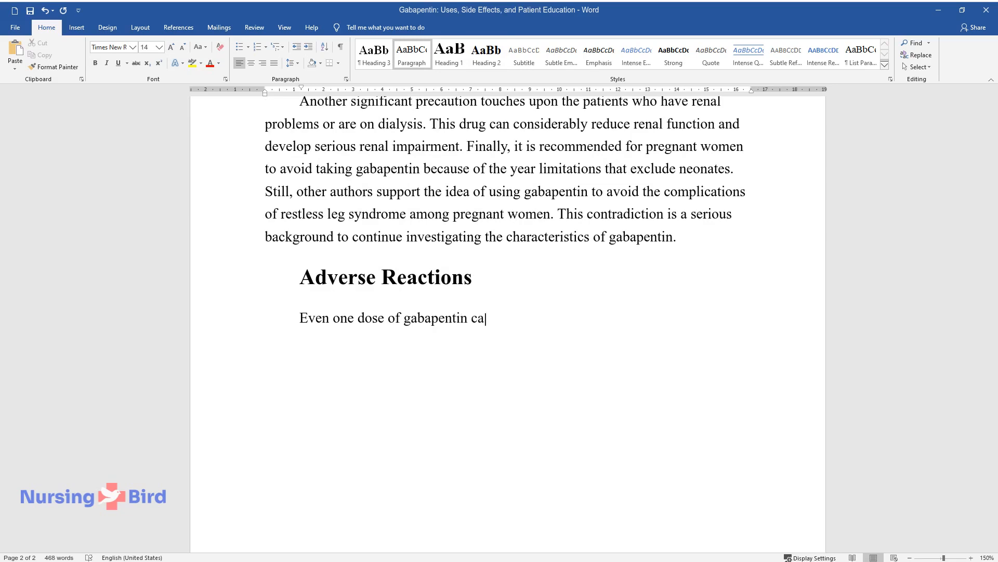
{"action": "type", "text": "n cause several side effects and c"}
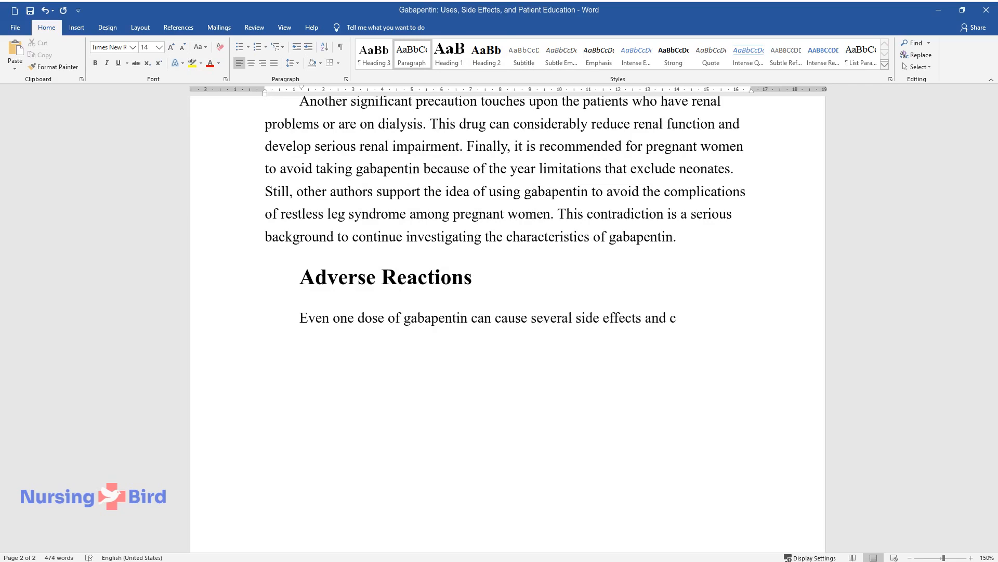
{"action": "type", "text": "hange the health conditions of a p"}
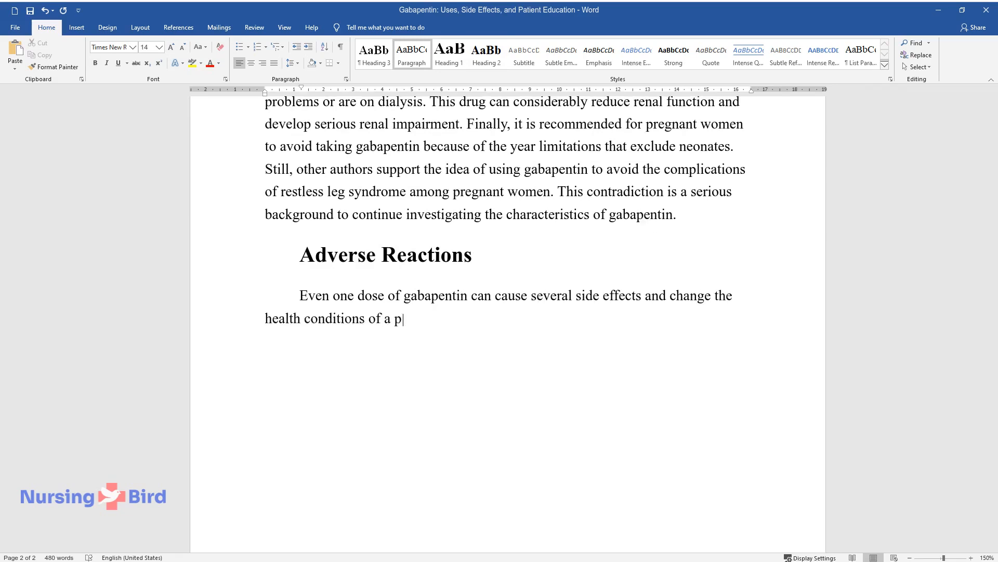
{"action": "type", "text": "atient. Among the most frequent a"}
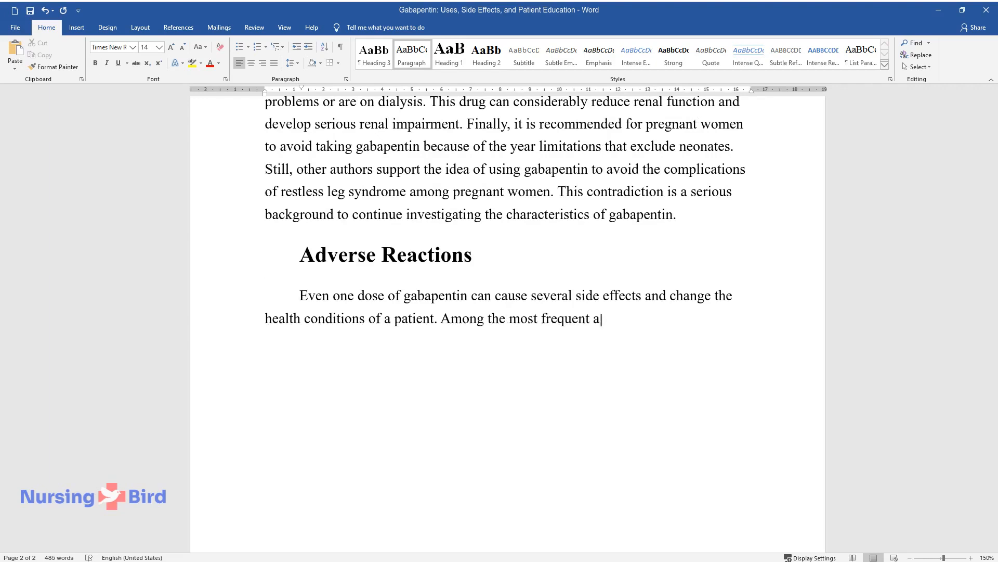
{"action": "type", "text": "dverse reactions, it is possible to"}
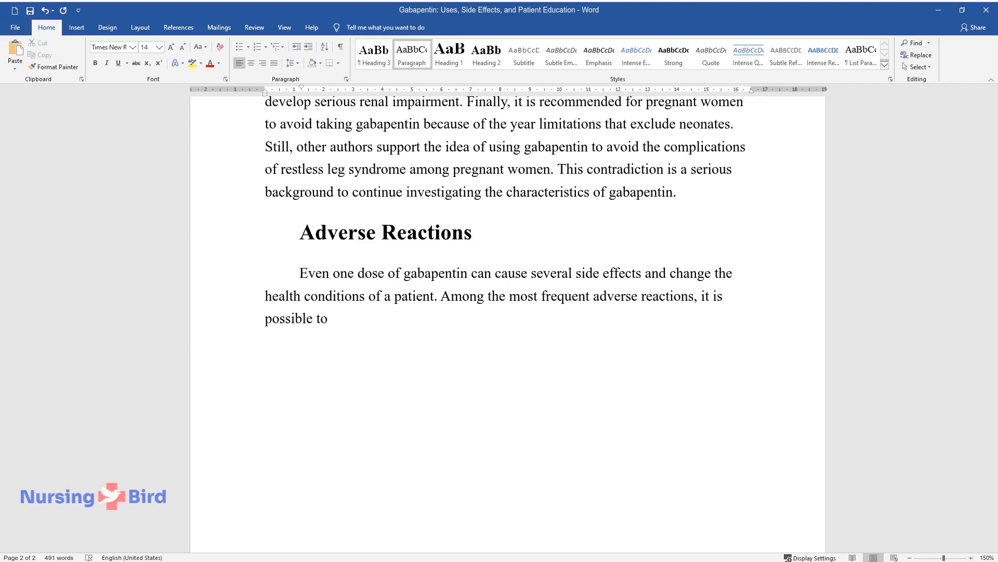
{"action": "type", "text": "identify the following: diarrhea"}
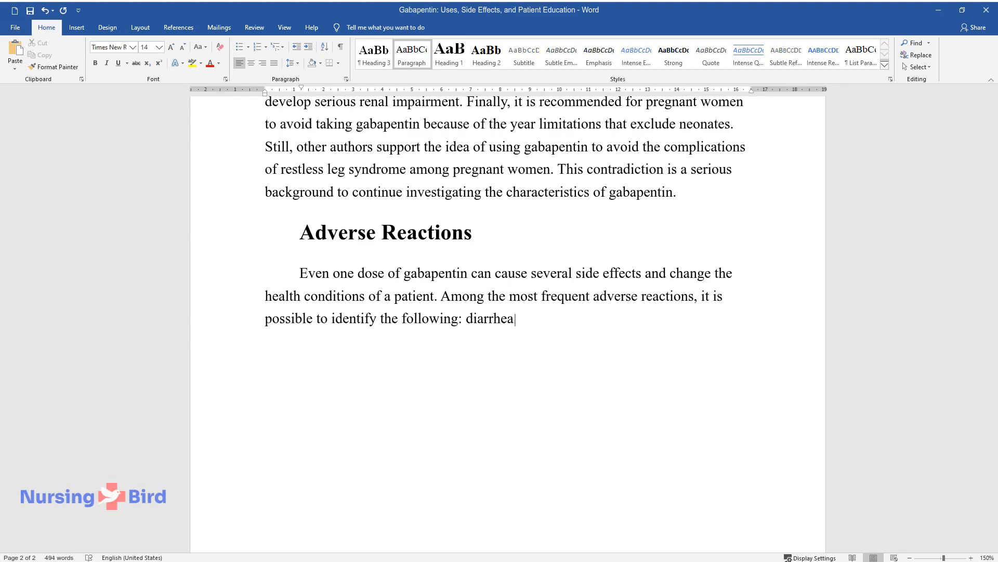
{"action": "type", "text": ", dizziness, dry mouth, drowsiness"}
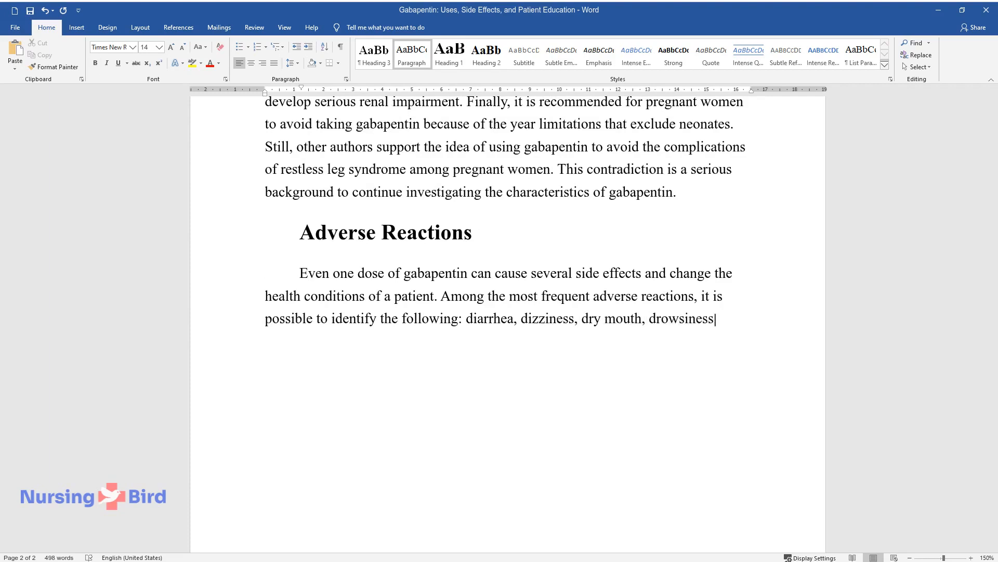
{"action": "type", "text": ", and loss of coordination. Some p"}
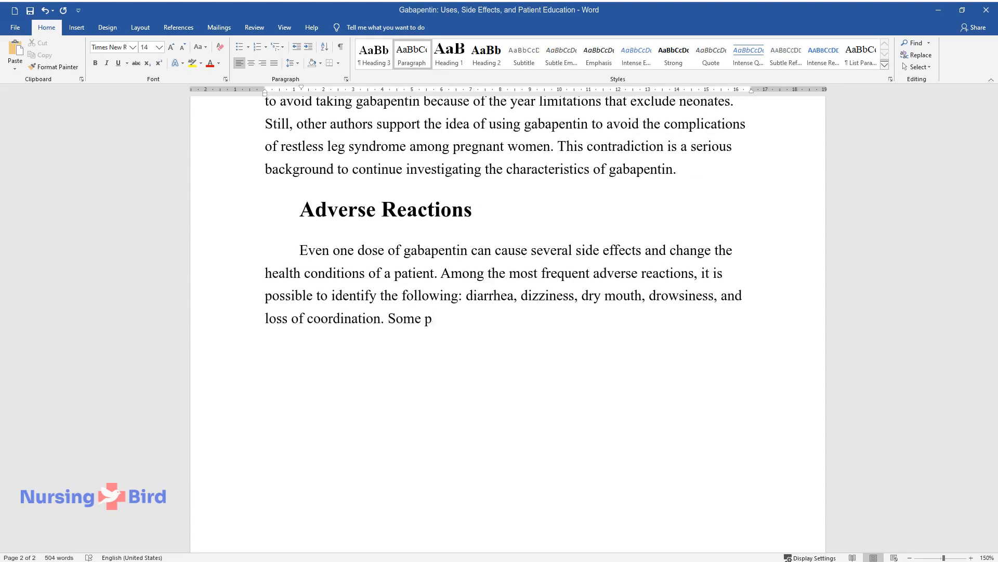
- Add that patients may observe tremors or eye movements and that abuse and addiction are hard to predict
{"action": "type", "text": "atients may report that they start"}
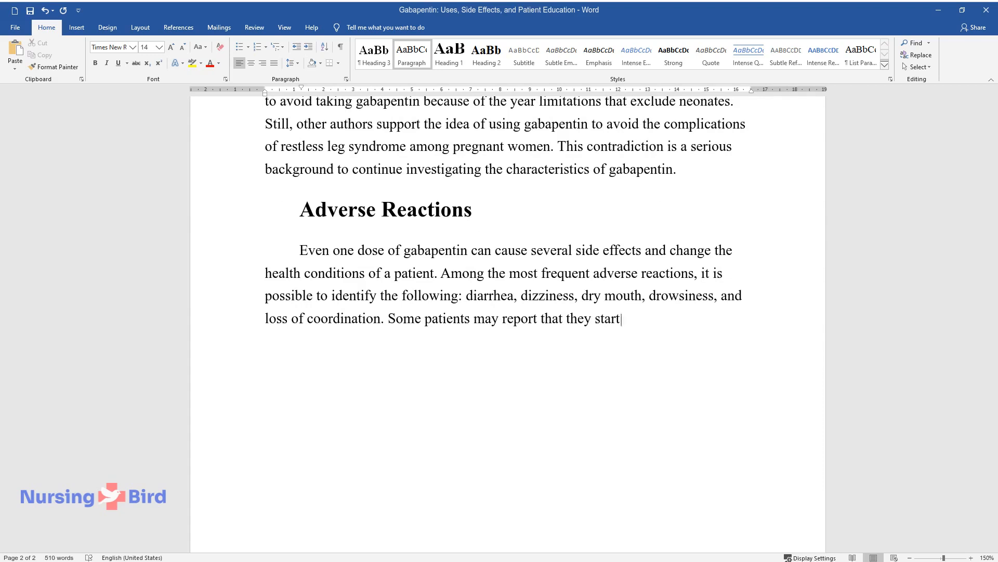
{"action": "type", "text": "observing unpredictable tremors o"}
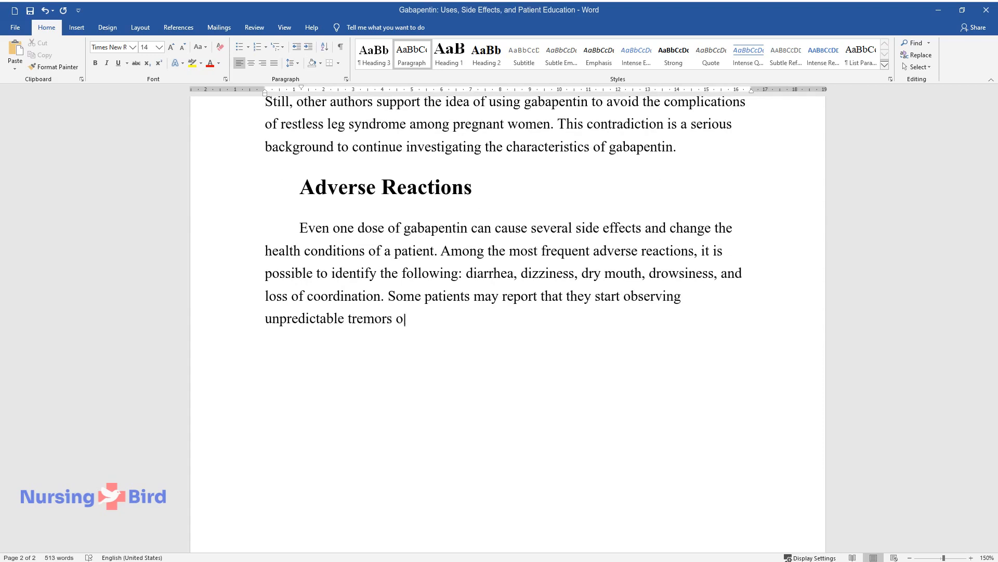
{"action": "type", "text": "r eye movements. Abuse and addicti"}
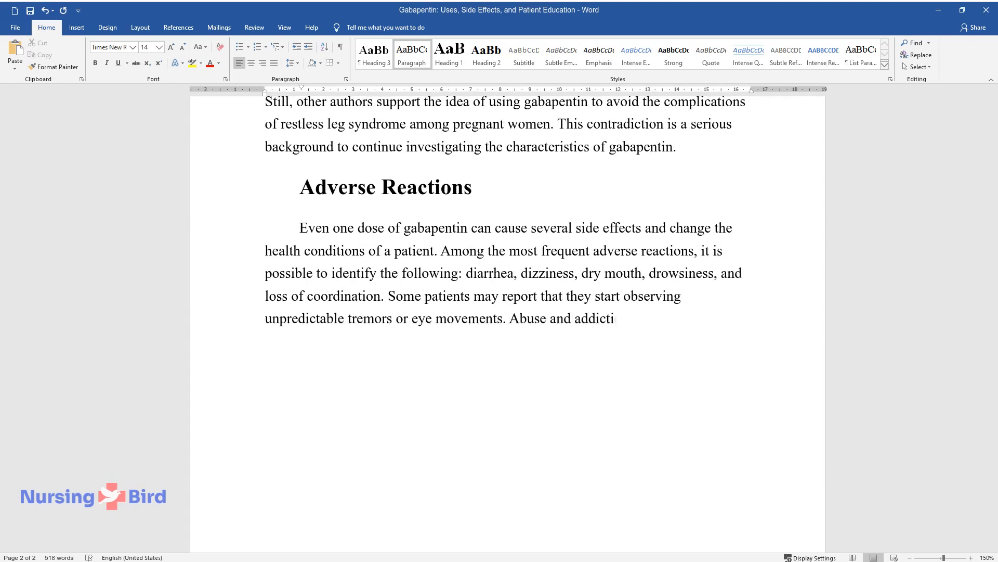
{"action": "type", "text": "on are outcomes that are hard to"}
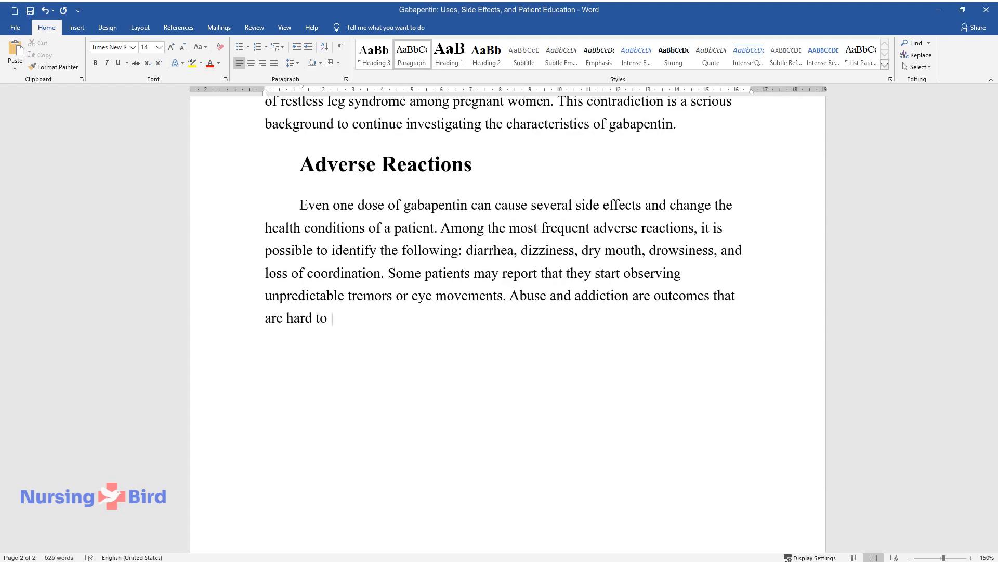
{"action": "type", "text": "predict because much depends on the"}
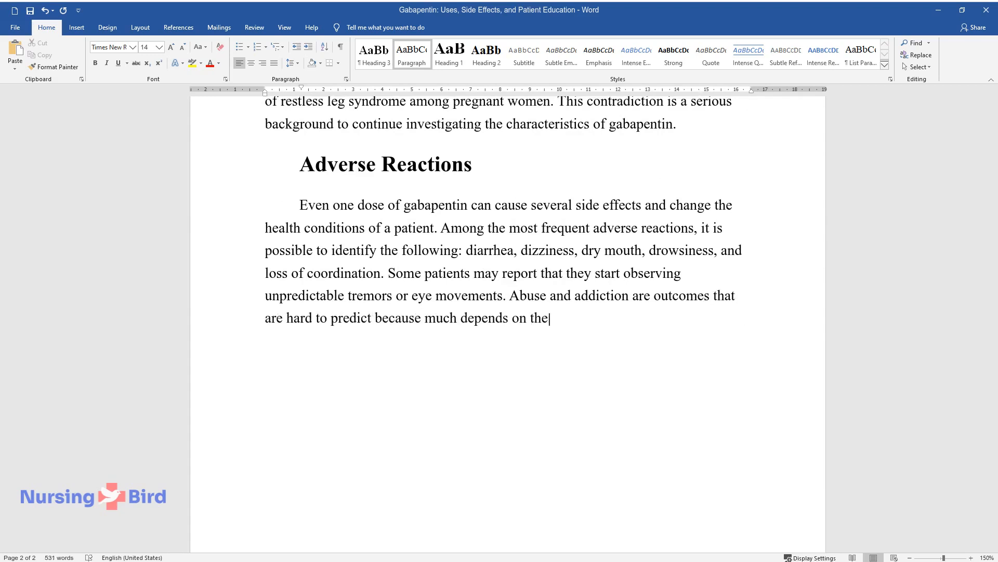
- Write that reactions should be discussed with a doctor and sleepiness keeps drivers off the drug unless hospitalized or at home
{"action": "type", "text": "patient's history. All these reac"}
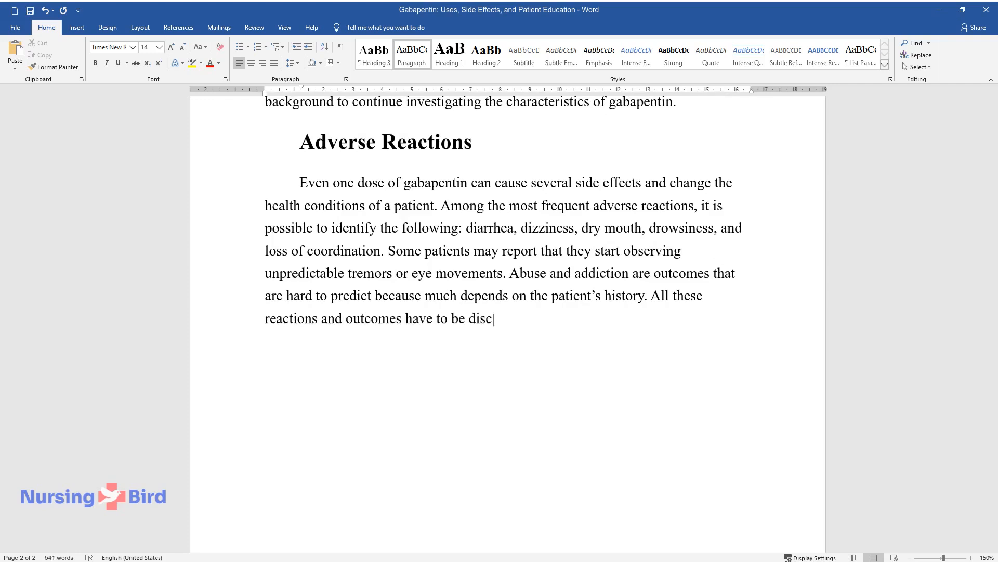
{"action": "type", "text": "ussed with a doctor. Sleepiness i"}
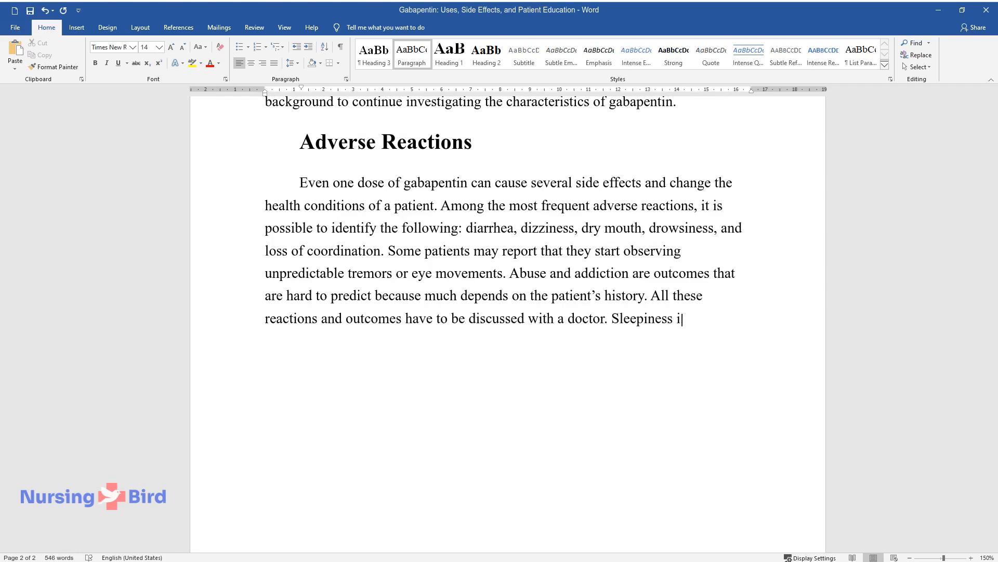
{"action": "type", "text": "s a side effect that prevents driv"}
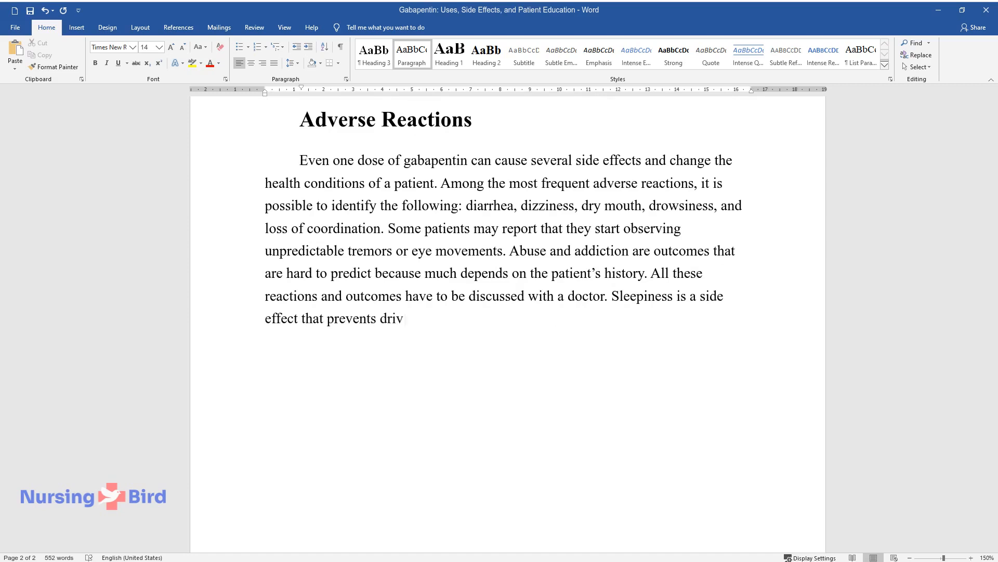
{"action": "type", "text": "ers from taking this drug unless t"}
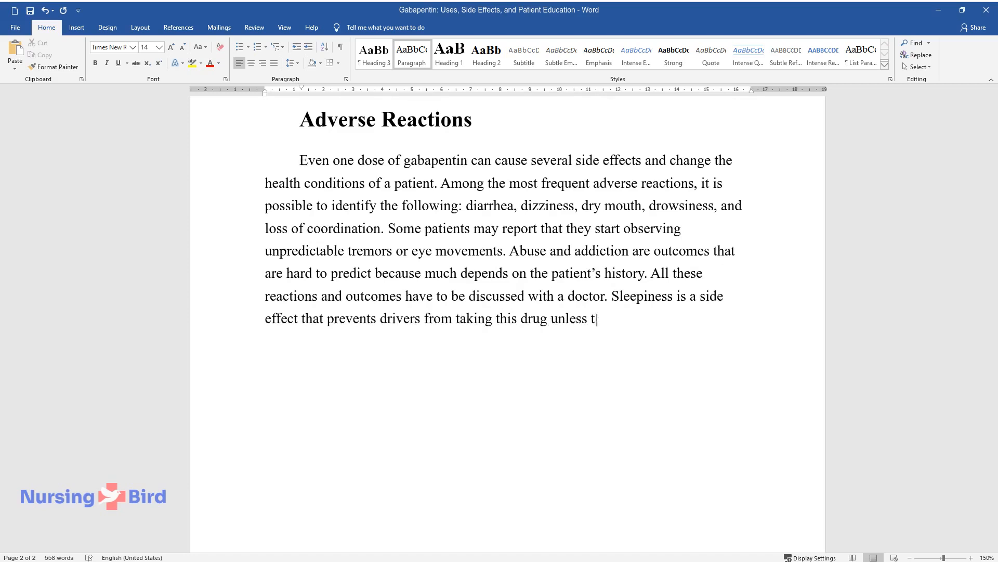
{"action": "type", "text": "hey are hospitalized or stay at ho"}
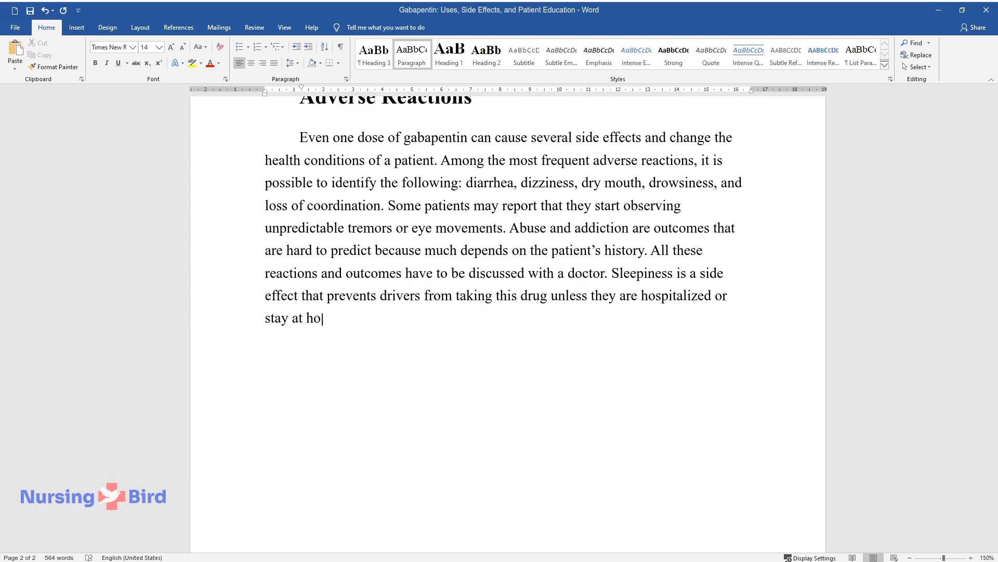
{"action": "type", "text": "me for a while. Finally, as it has"}
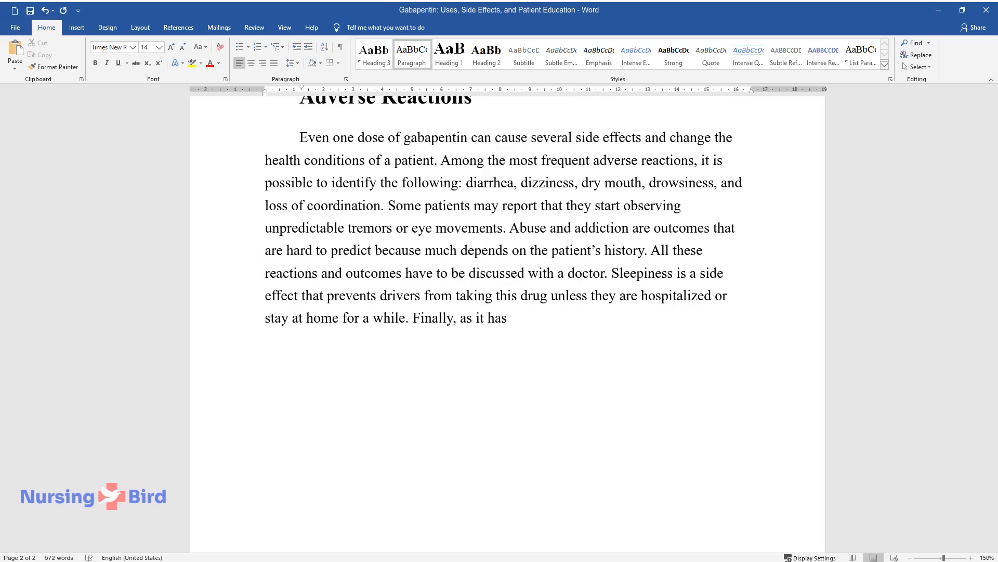
- Finish with gabapentin raising suicidal thoughts and depression, and adenocarcinoma cells remaining a research topic in rat studies
{"action": "type", "text": "already been mentioned, gabapenti"}
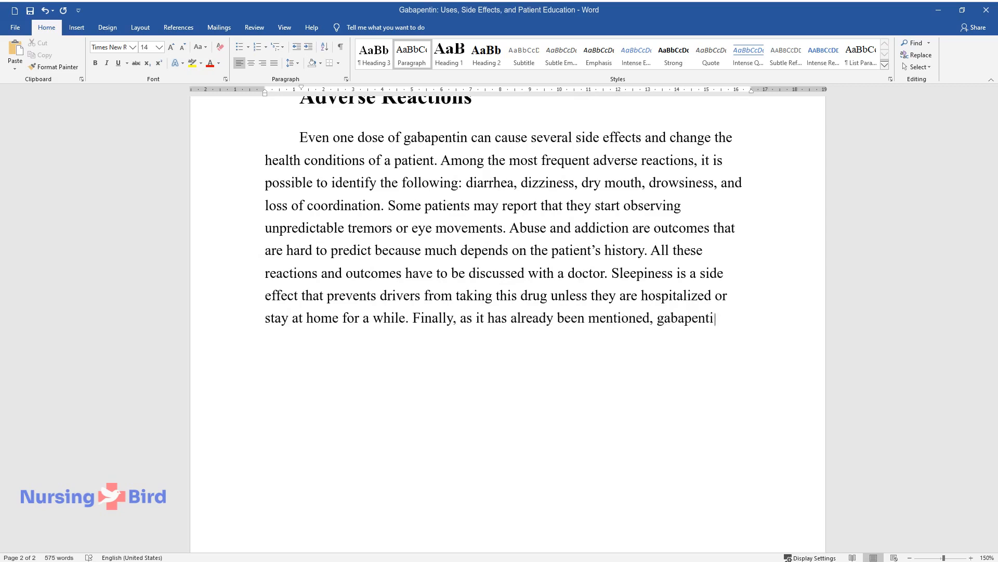
{"action": "type", "text": "may increase suicidal thoughts a"}
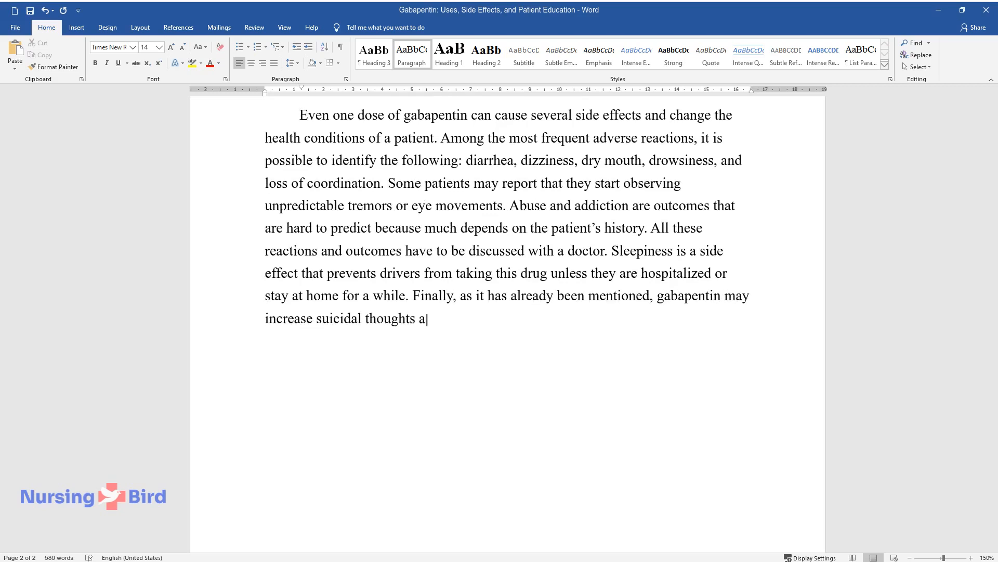
{"action": "type", "text": "nd behaviors. Therefore, depressi"}
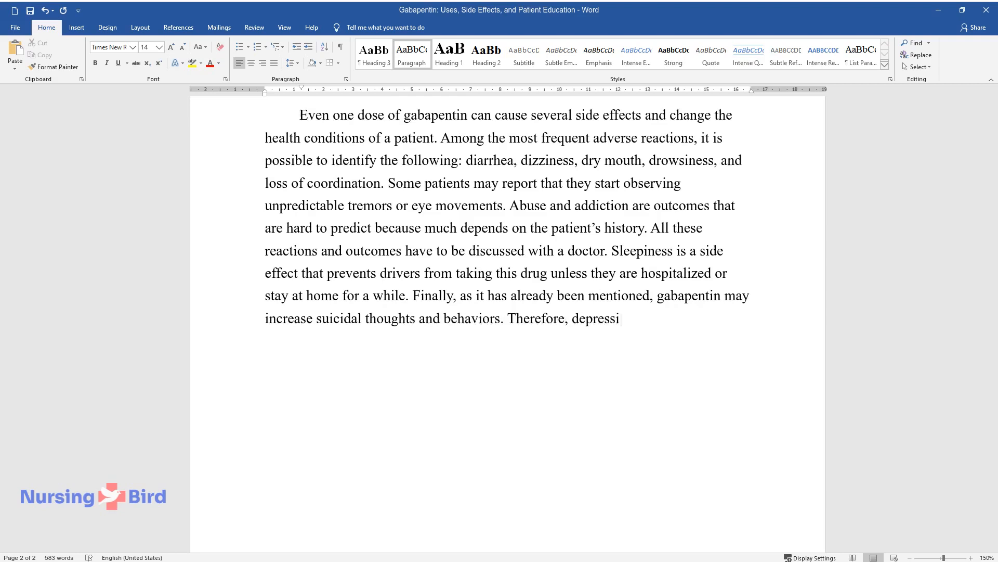
{"action": "type", "text": "on and behavioral changes should be"}
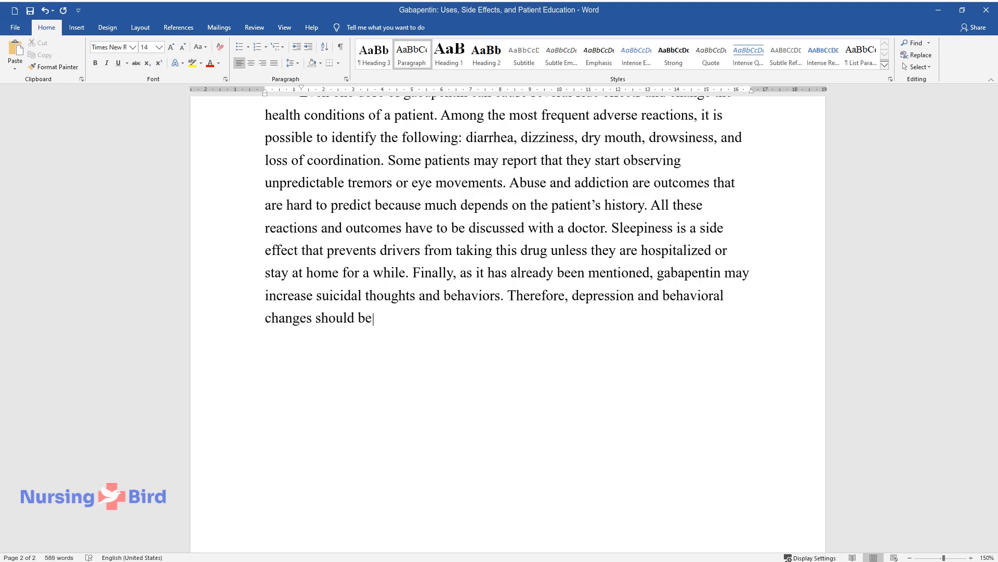
{"action": "type", "text": "defined as possible human reactio"}
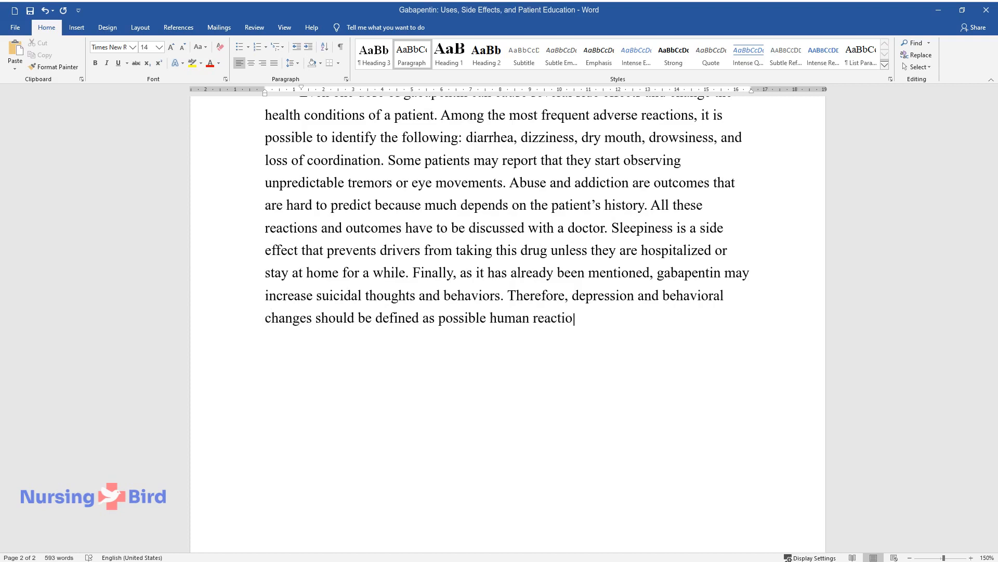
{"action": "type", "text": "ns to this drug. Another adverse"}
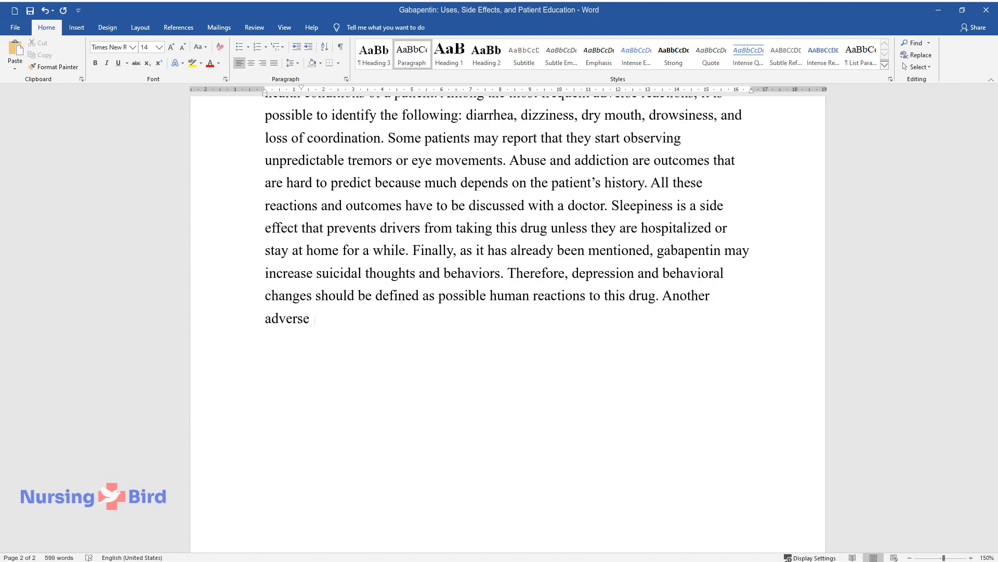
{"action": "type", "text": "reaction like the development of a"}
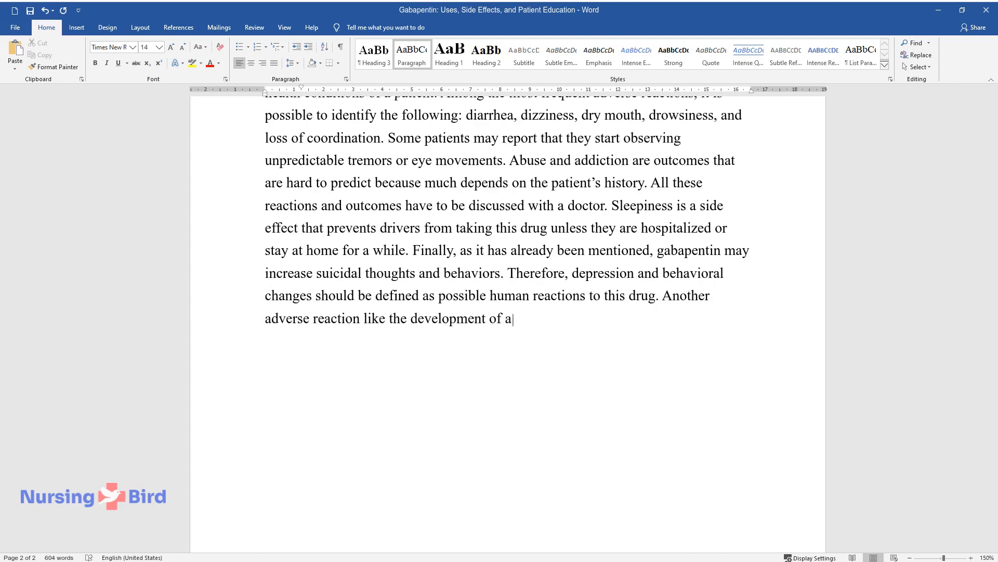
{"action": "type", "text": "denocarcinoma (or cancer) cells is no"}
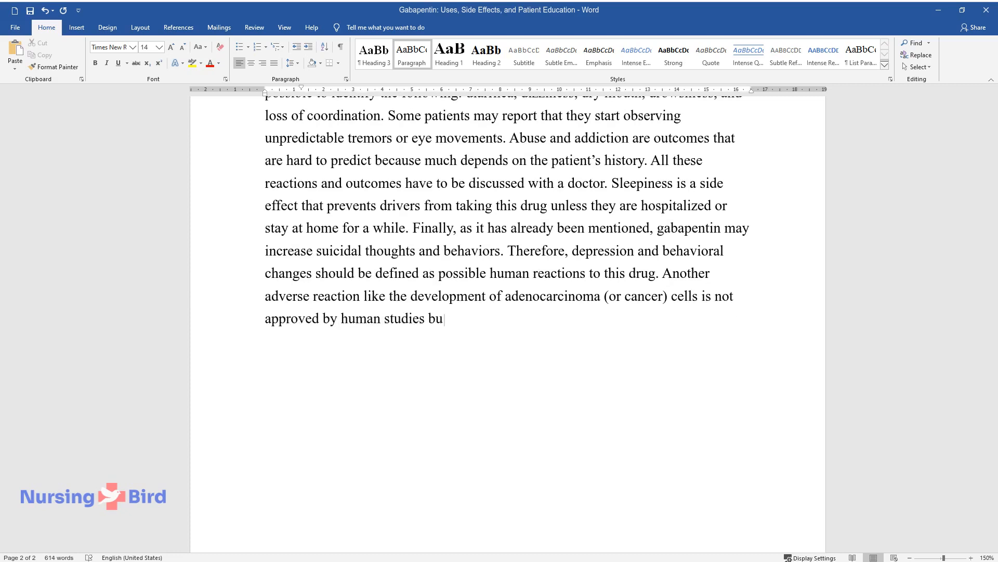
{"action": "type", "text": "t remains a serious research topic"}
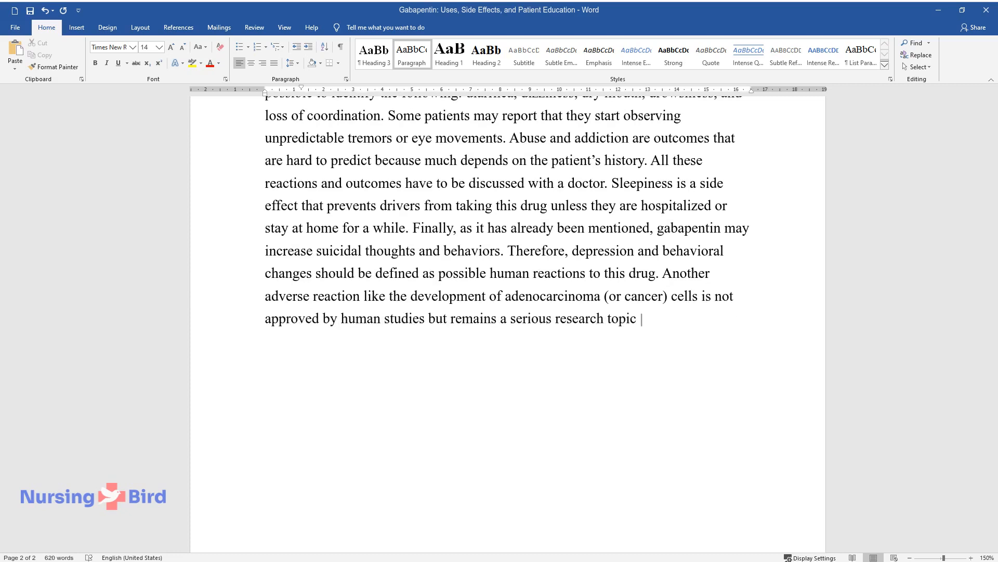
{"action": "type", "text": "in the studies with rats."}
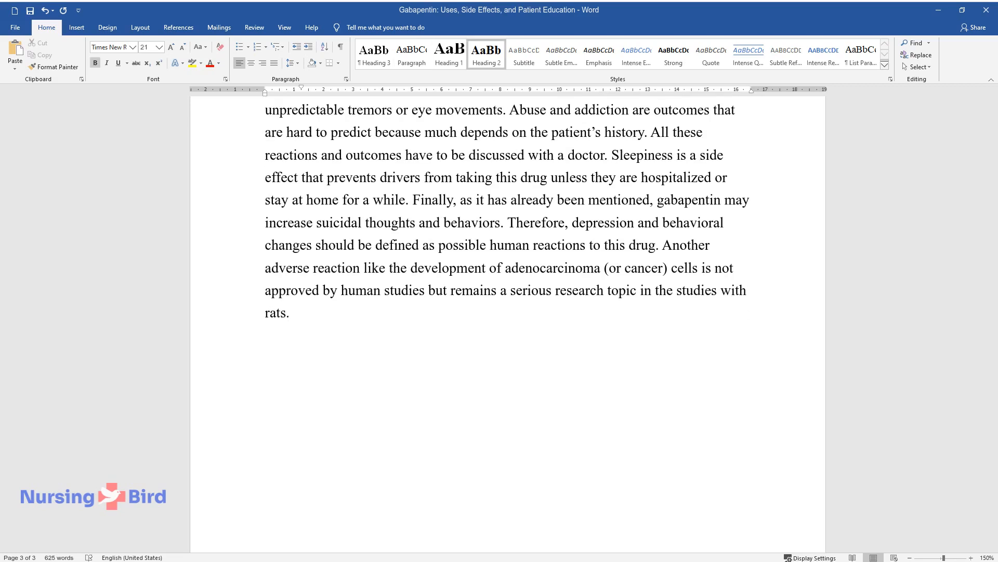
- Add the 'Patient Education' heading and write that education prevents complications and overdosing remains a problem
{"action": "type", "text": "Patient Education"}
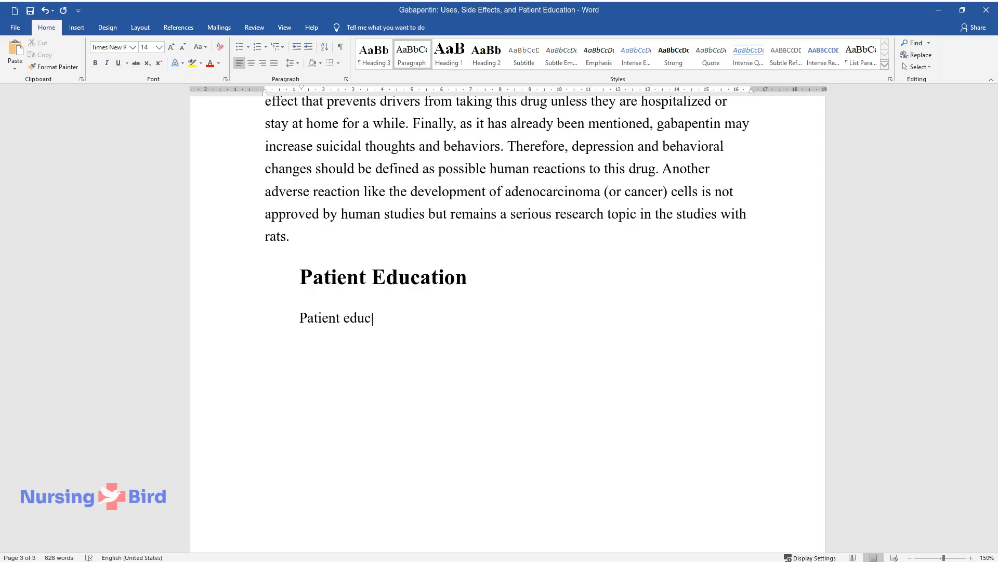
{"action": "type", "text": "ation plays an important role in"}
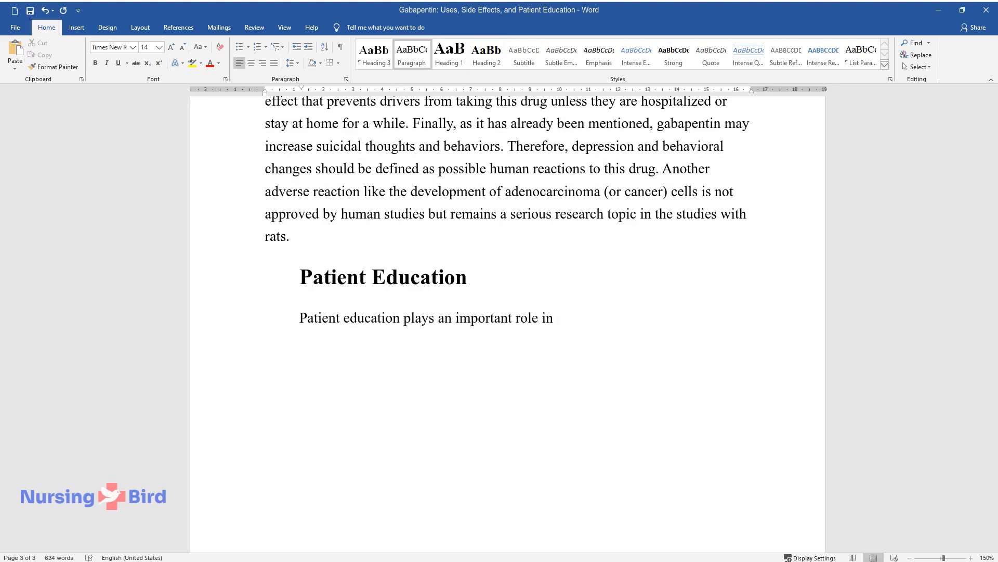
{"action": "type", "text": "taking drugs and avoiding serious"}
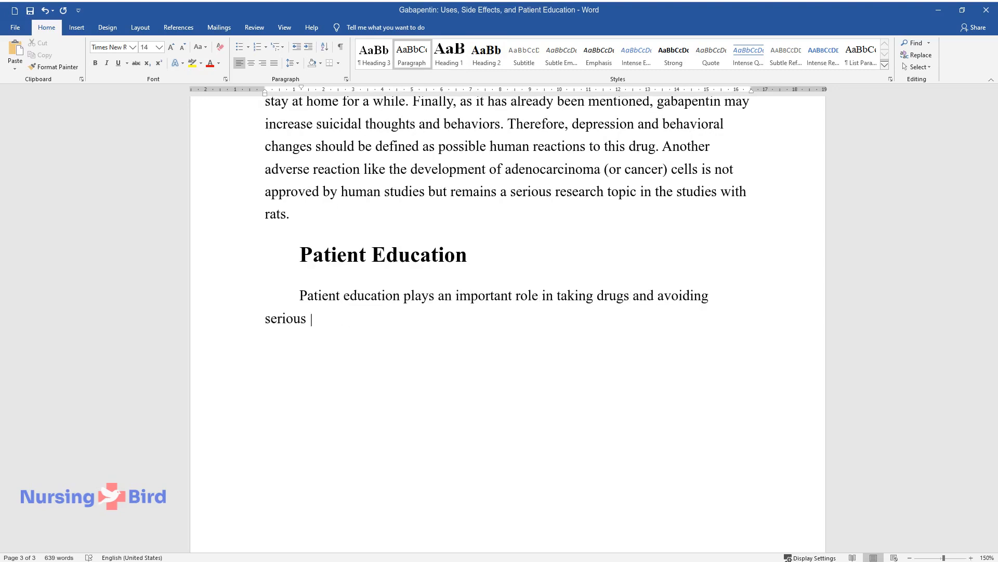
{"action": "type", "text": "complications. It is not enough t"}
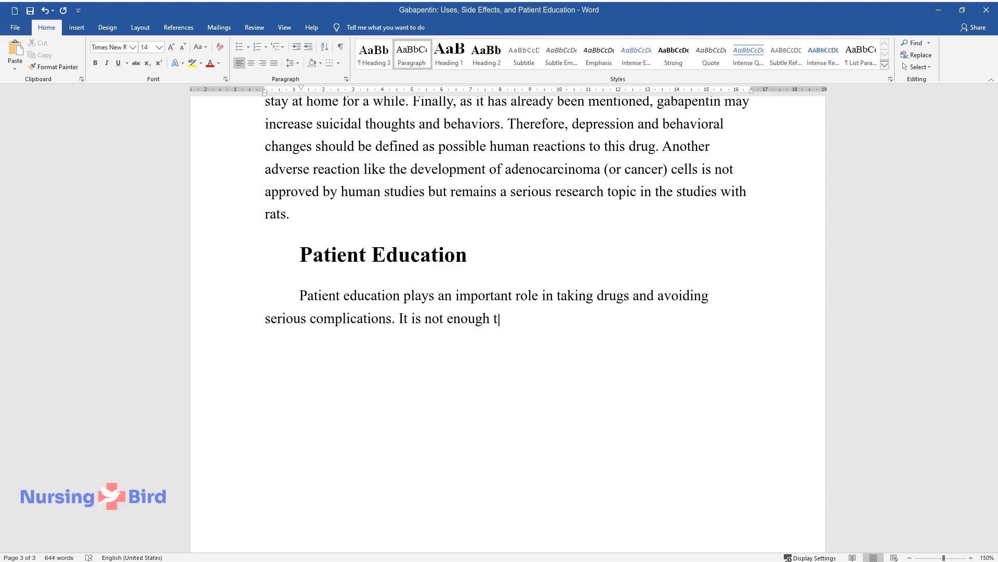
{"action": "type", "text": "o inform a patient about the required doses"}
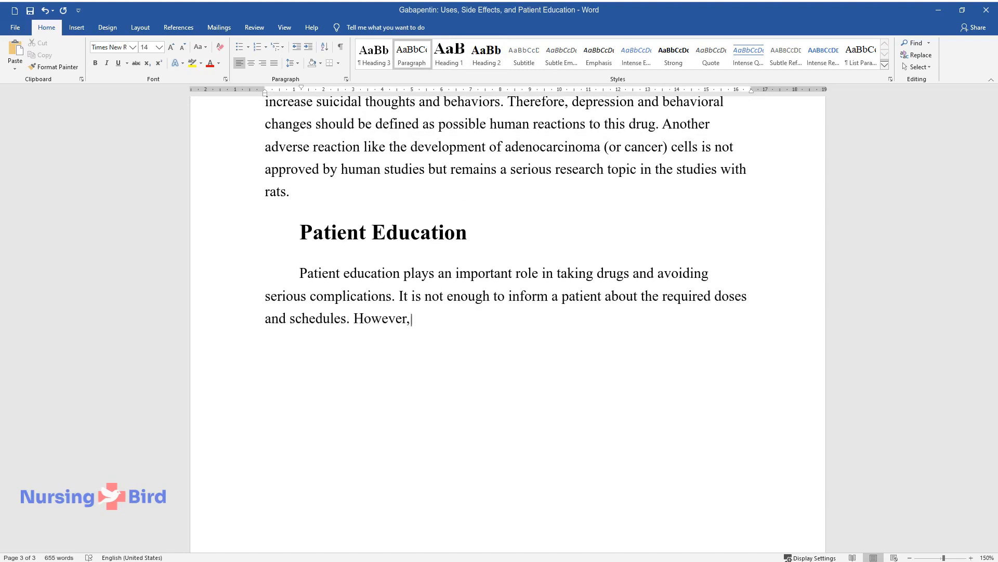
{"action": "type", "text": "one should admit that overdosing"}
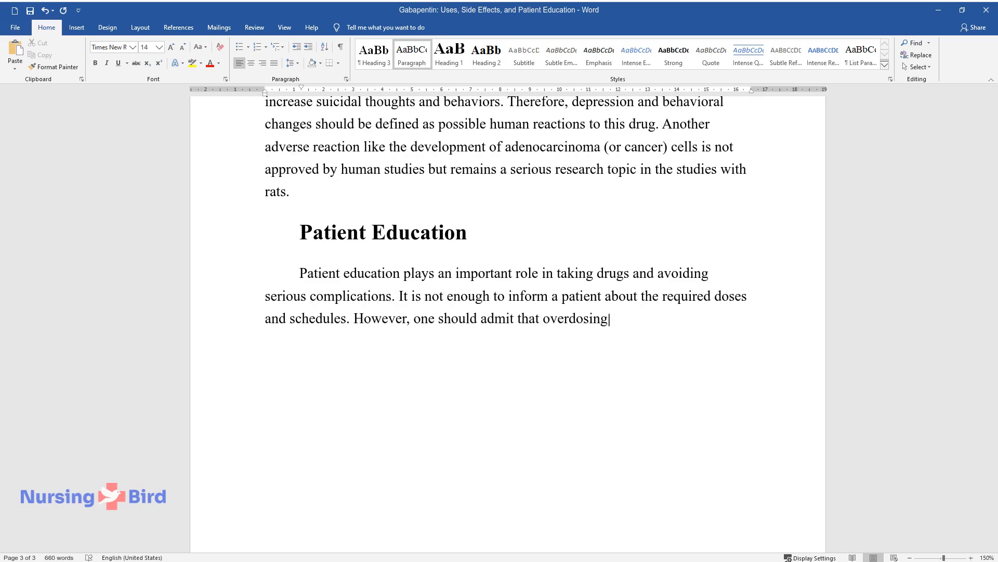
{"action": "type", "text": "is a problem some patients still"}
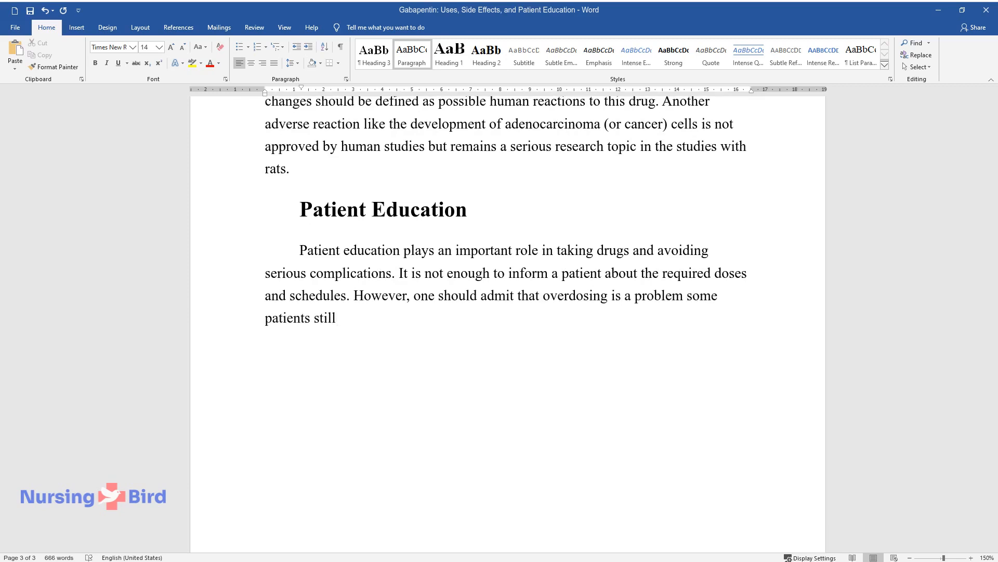
- Add that on adverse reactions or breathing troubles people should call 911, and gabapentin's worth and expectations be discussed
{"action": "type", "text": "face. As soon as adverse reaction"}
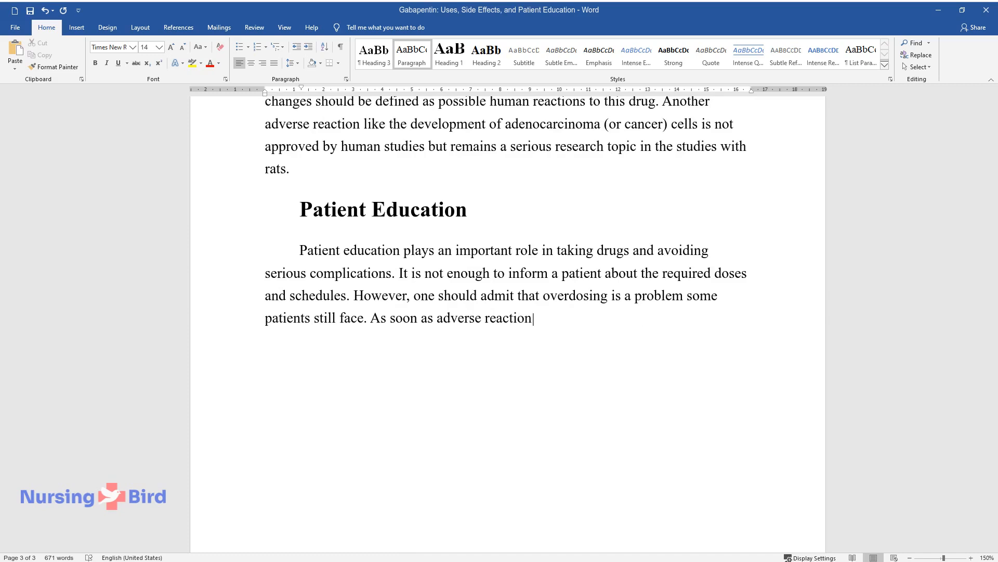
{"action": "type", "text": "s are observed, or the patient su"}
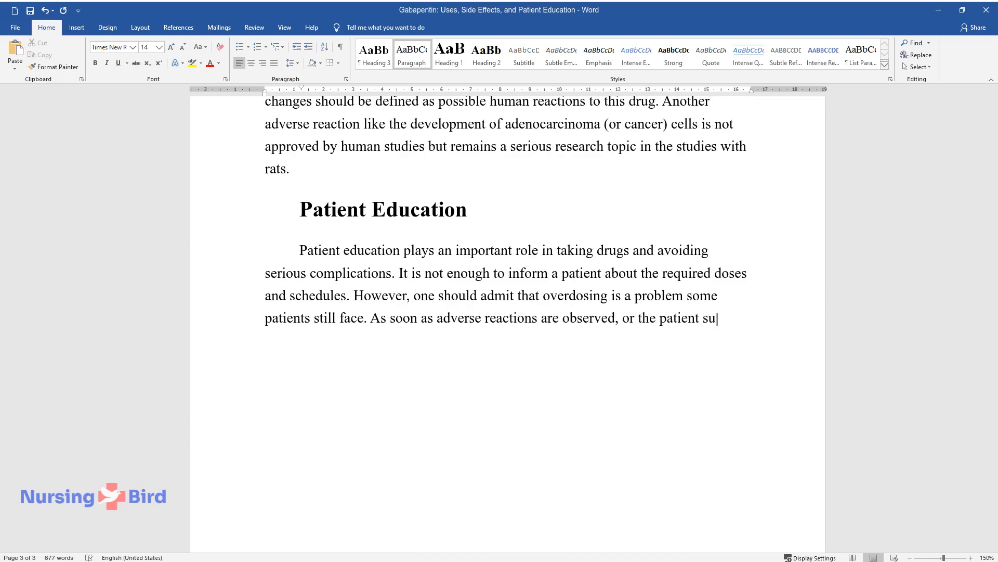
{"action": "type", "text": "ffers from breathing troubles and"}
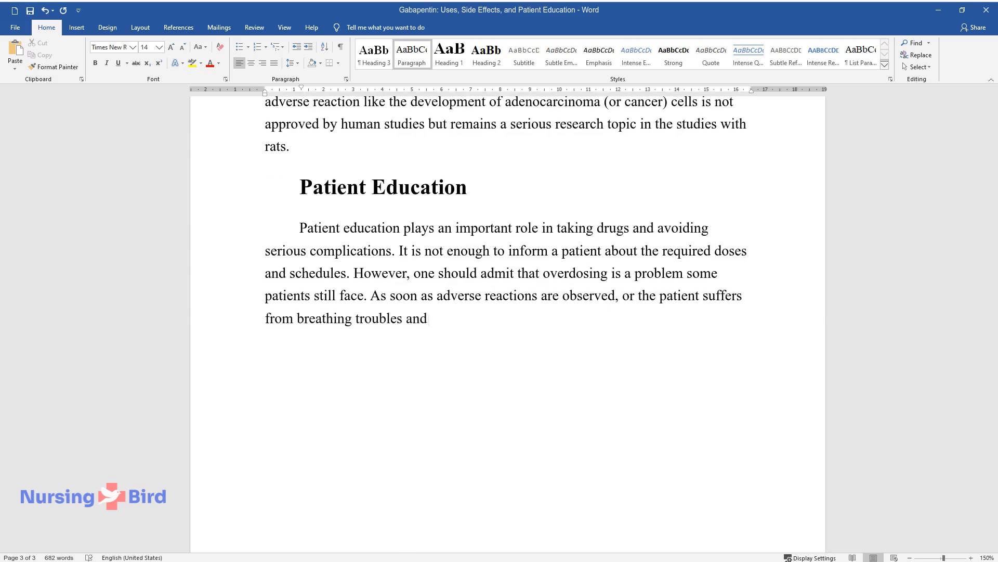
{"action": "type", "text": "unpredictable changes, people sho"}
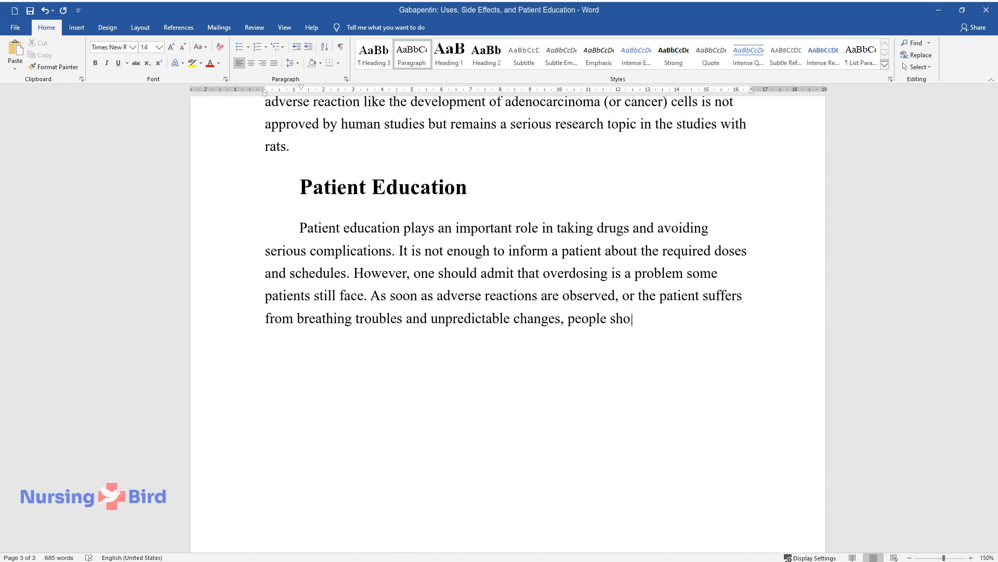
{"action": "type", "text": "uld call 911 or address the neare"}
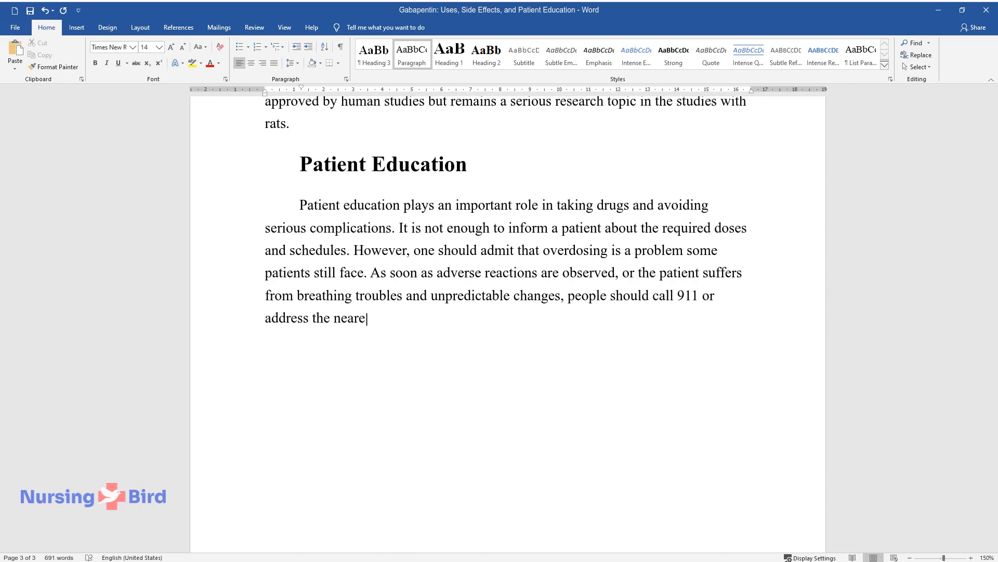
{"action": "type", "text": "st hospital. It is also necessary"}
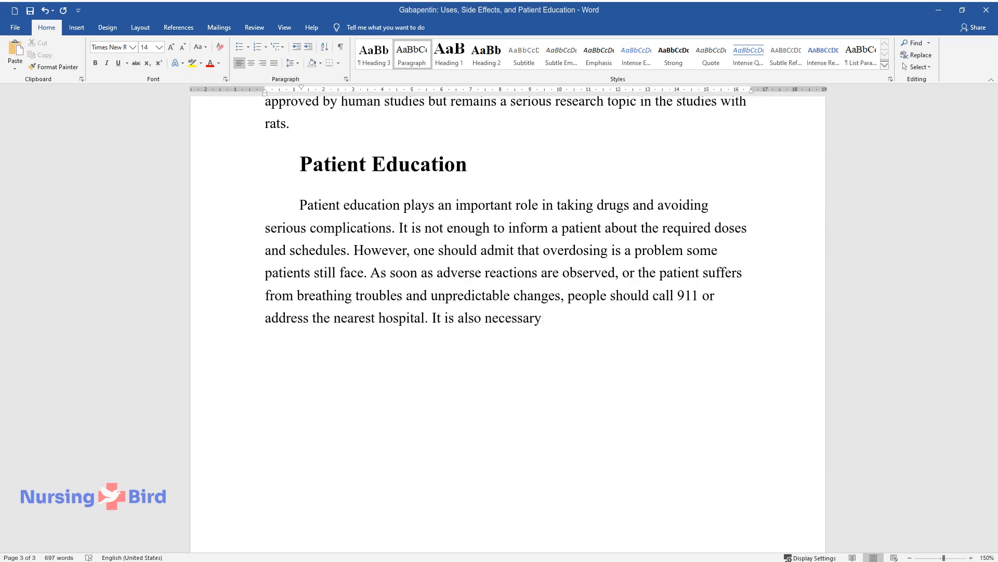
{"action": "type", "text": "to discuss the worth of gabapenti"}
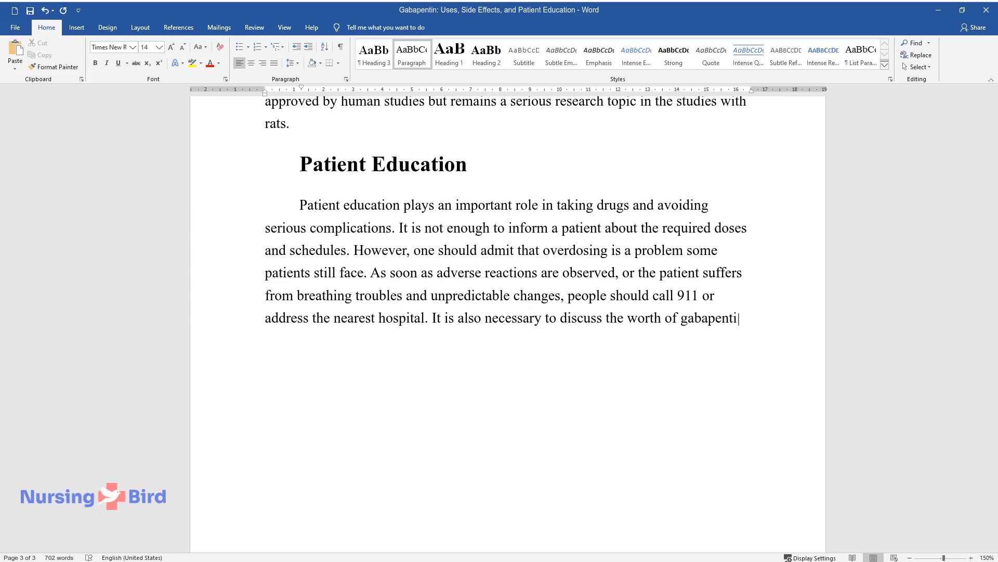
{"action": "type", "text": "and evaluate the expectations t"}
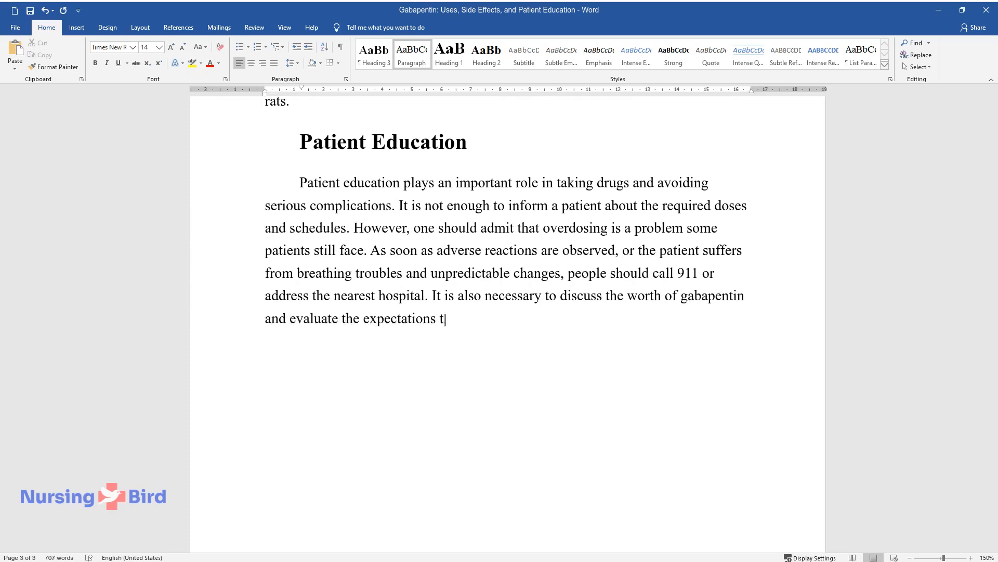
{"action": "type", "text": "hat have to be achieved. Patients"}
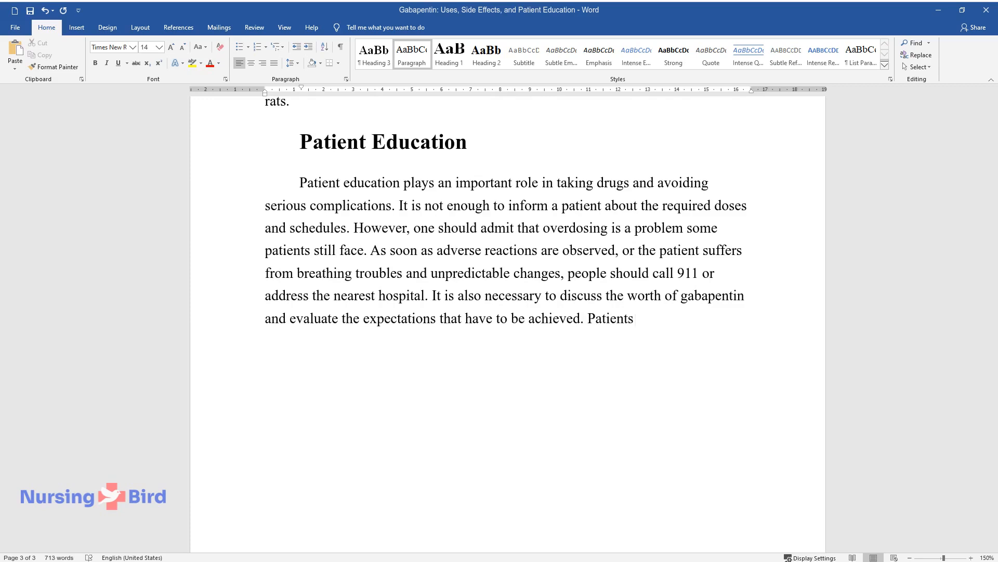
- Add that patients must prepare for depression and suicidal thoughts, with caregivers observing them on the first day
{"action": "type", "text": "have to be prepared for such cond"}
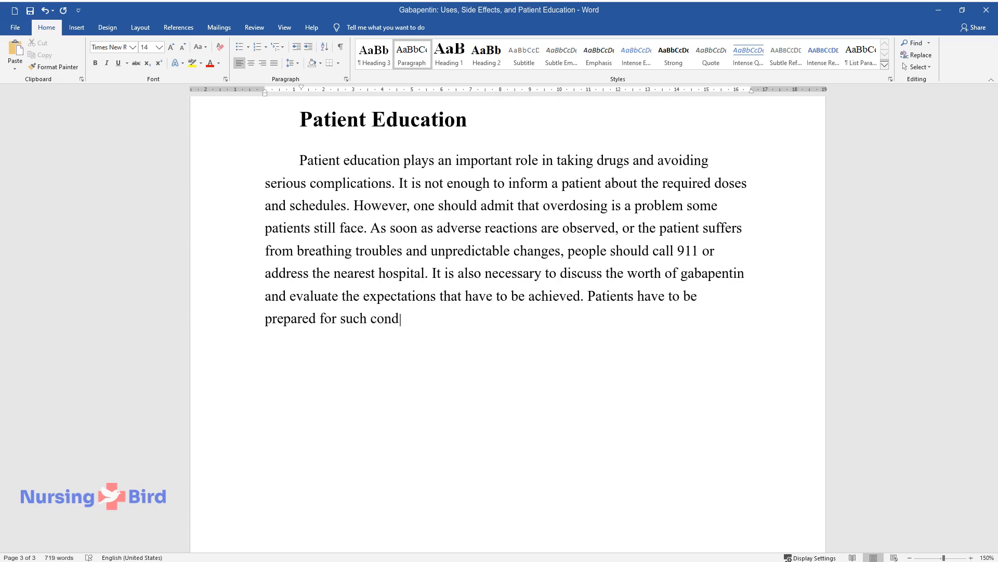
{"action": "type", "text": "itions as depression, suicidal thoughts, and mood changes."}
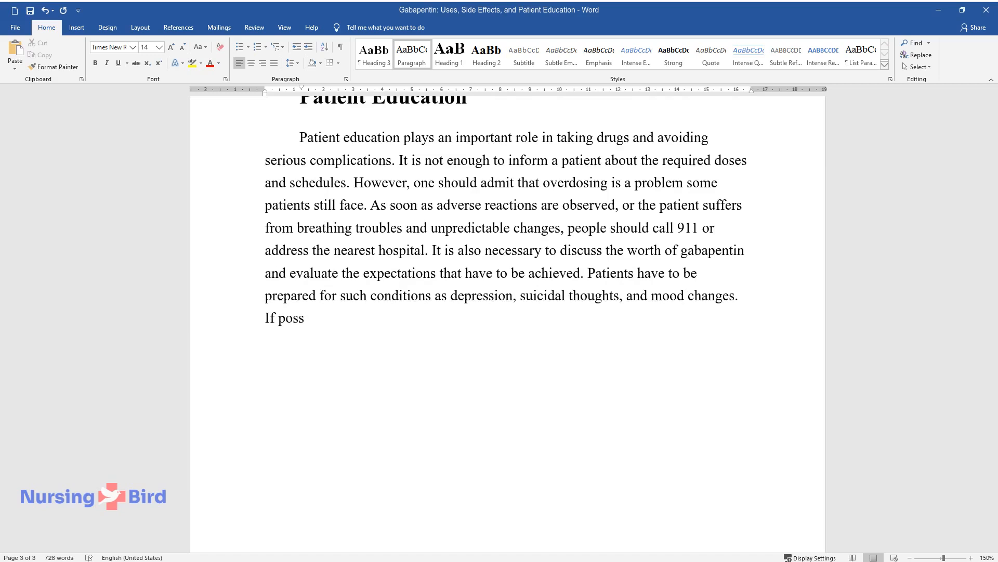
{"action": "type", "text": "ible, family members or caregivers"}
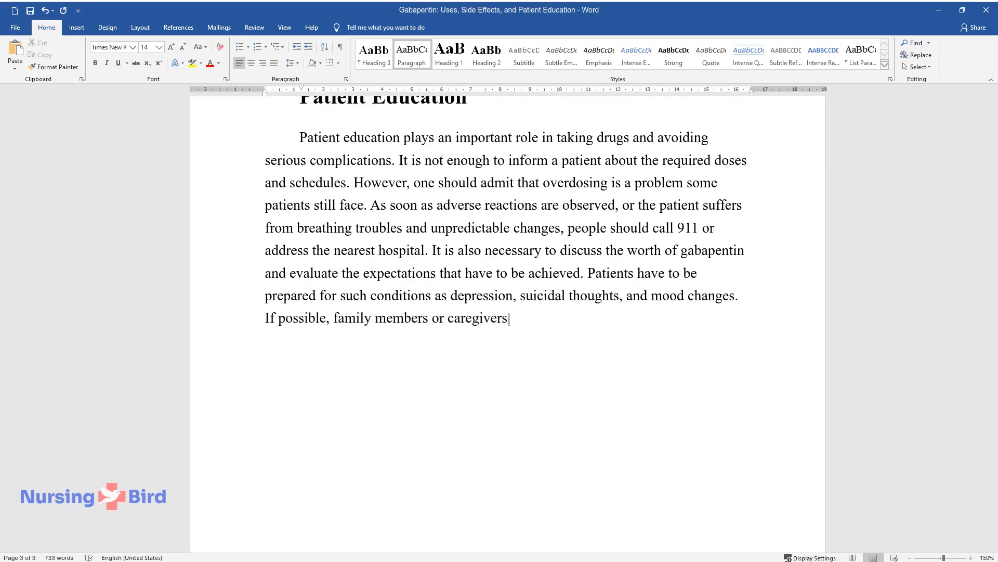
{"action": "type", "text": "should observe the patient durin"}
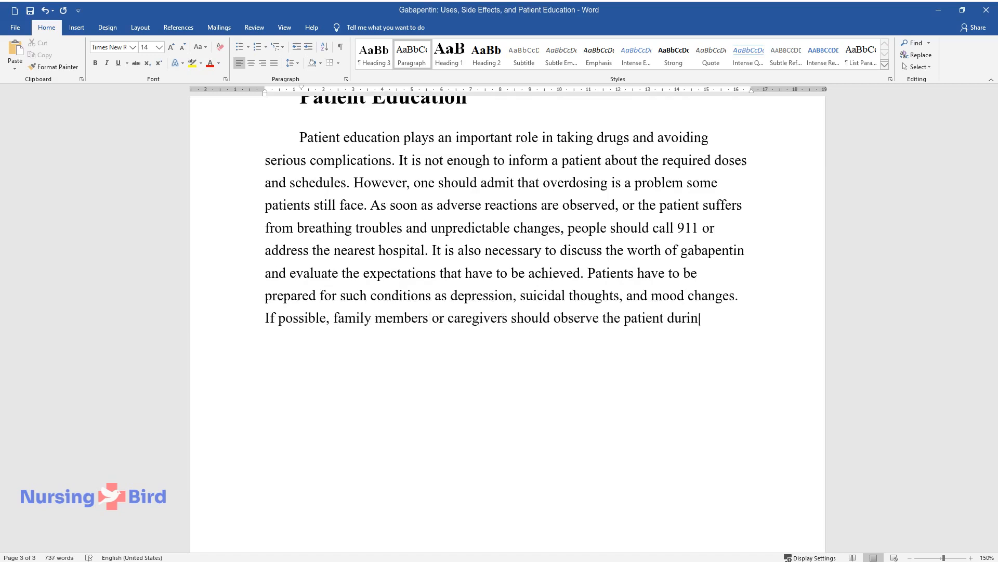
{"action": "type", "text": "g the first day of taking the drug."}
{"action": "type", "text": "Education m"}
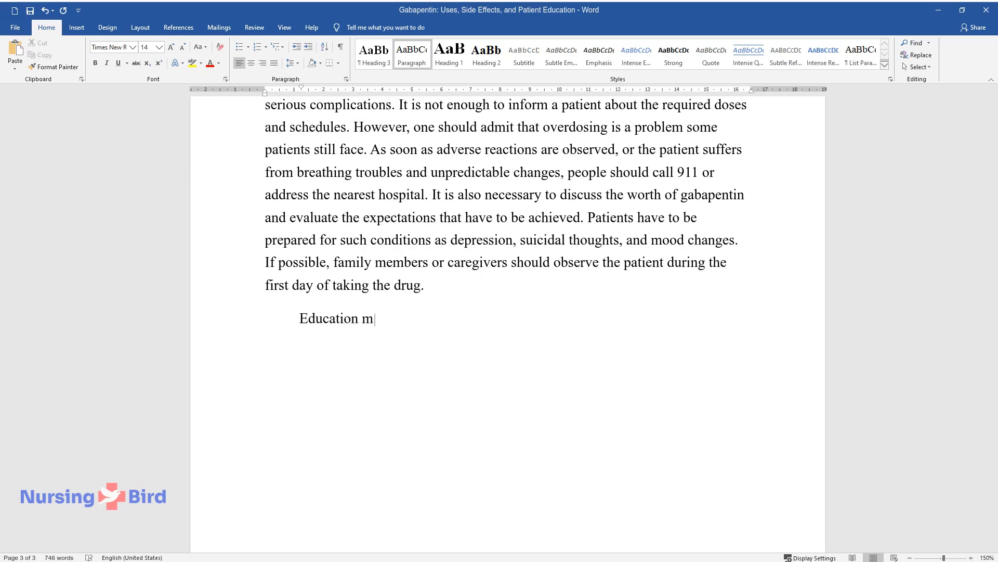
- Write that education must explain gabapentin-opioid interaction outcomes, including central nervous system changes
{"action": "type", "text": "ust include an explanation of the p"}
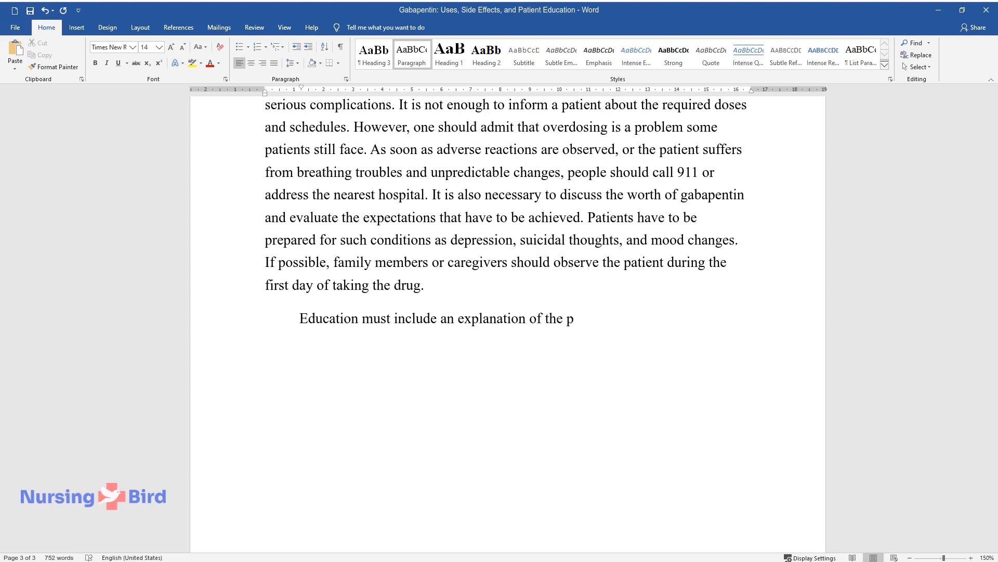
{"action": "type", "text": "ossible outcomes of interactions be"}
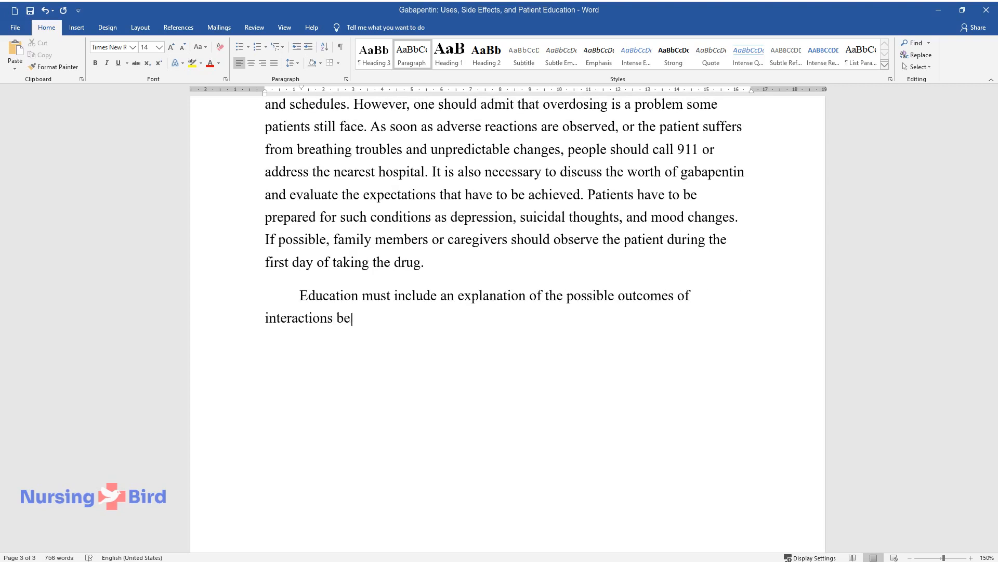
{"action": "type", "text": "tween gabapentin and opioids, inclu"}
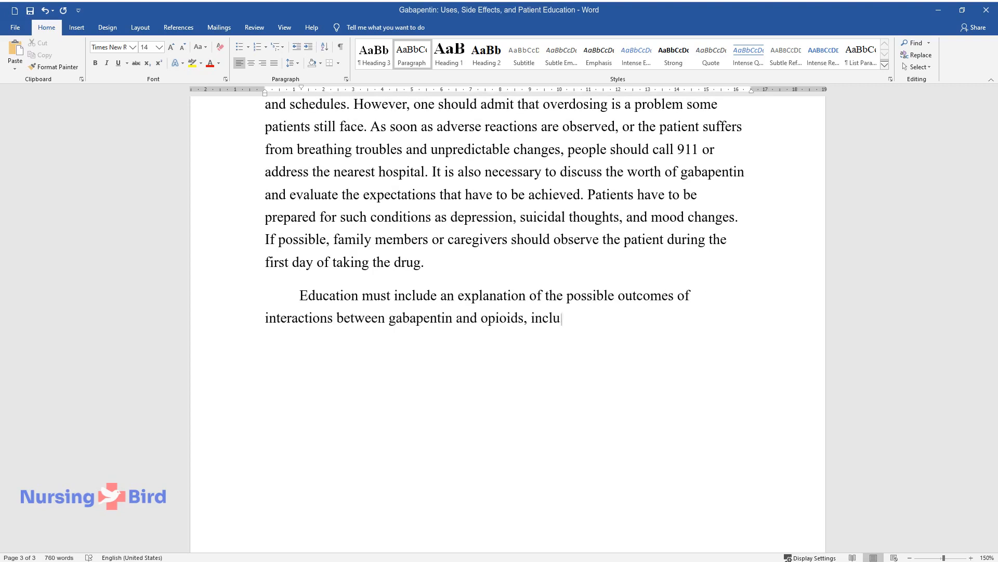
{"action": "type", "text": "ding the changes in the work of the"}
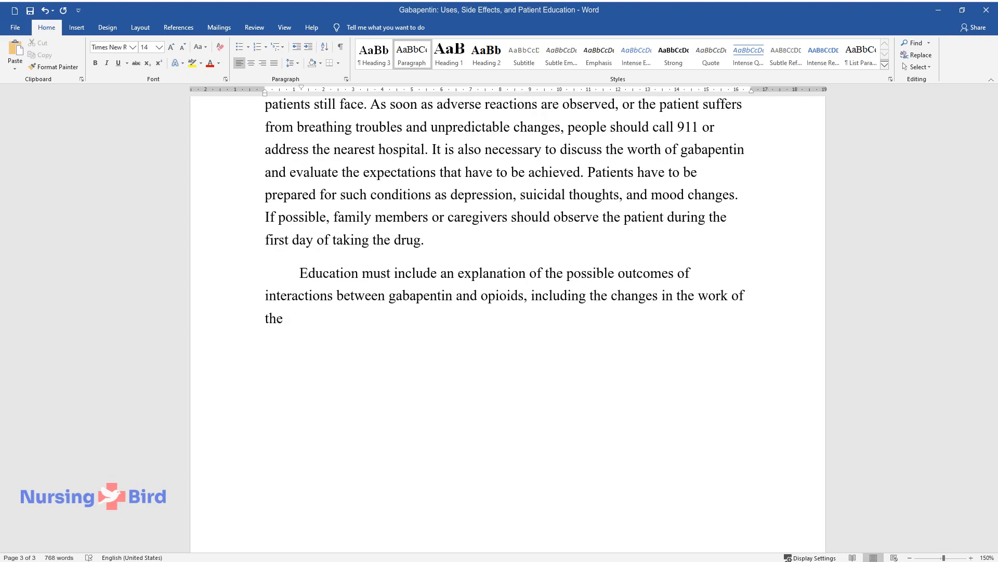
{"action": "type", "text": "central nervous system. Gabapentin"}
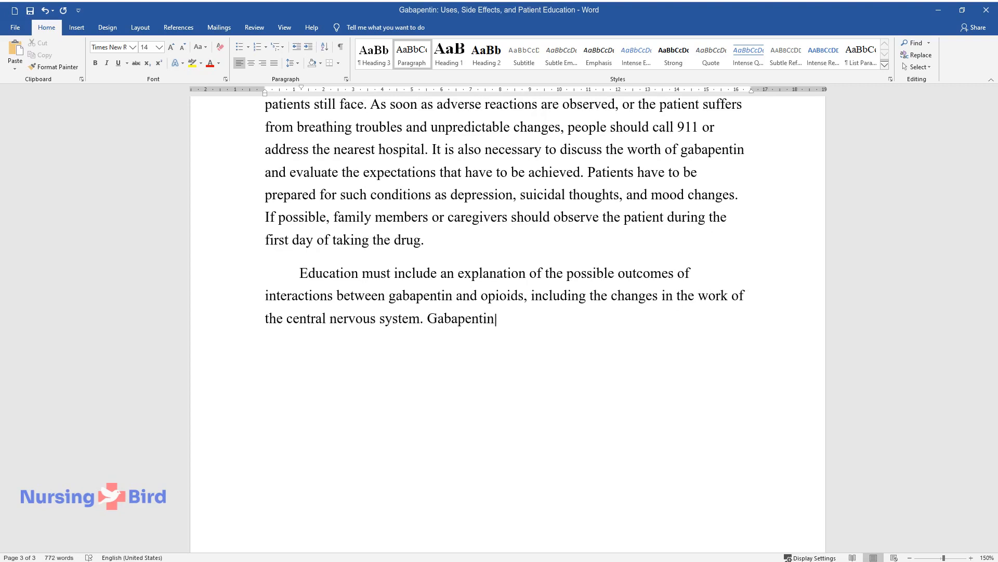
- Add that gabapentin may cause dependence, patients must avoid abuse, and a psychologist can help
{"action": "type", "text": "may cause dependence, and patients"}
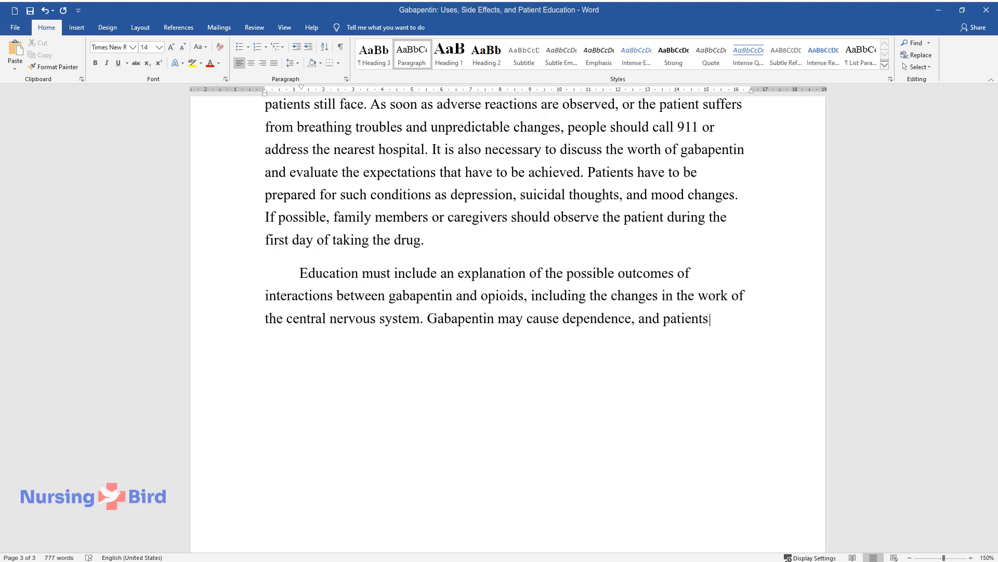
{"action": "type", "text": "have to learn how to control their"}
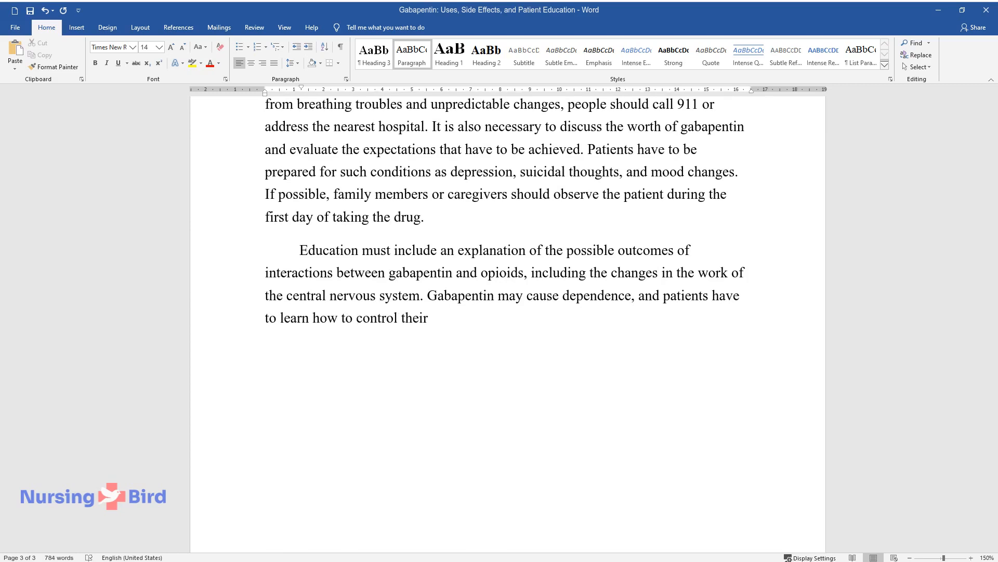
{"action": "type", "text": "treatment and avoid abuse complications."}
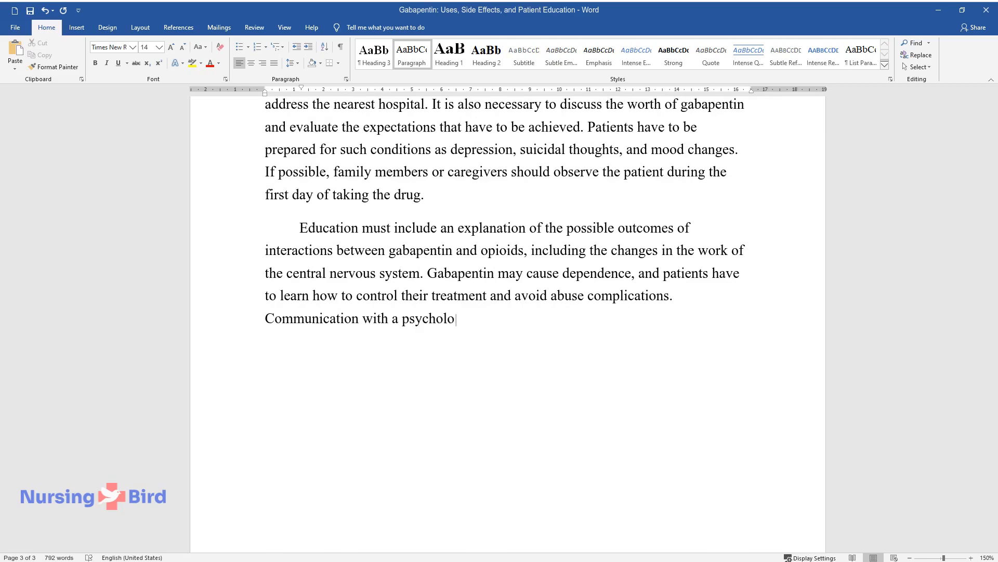
{"action": "type", "text": "gist is one of the possible solutio"}
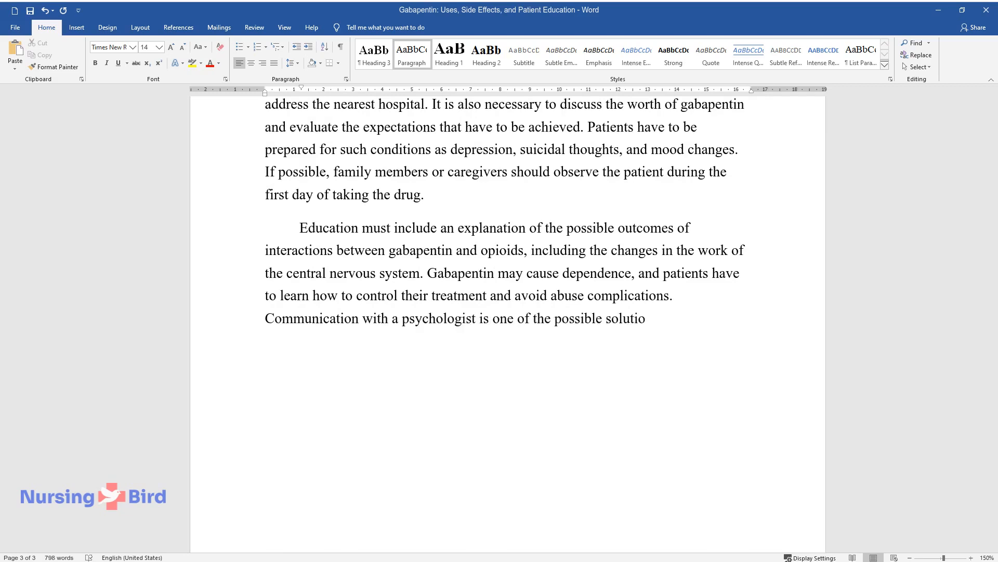
- Begin the conclusion: "To conclude, a number of treating properties of gabapentin cover its possible negative sides..."
{"action": "type", "text": "ns. To conclude, a number of treati"}
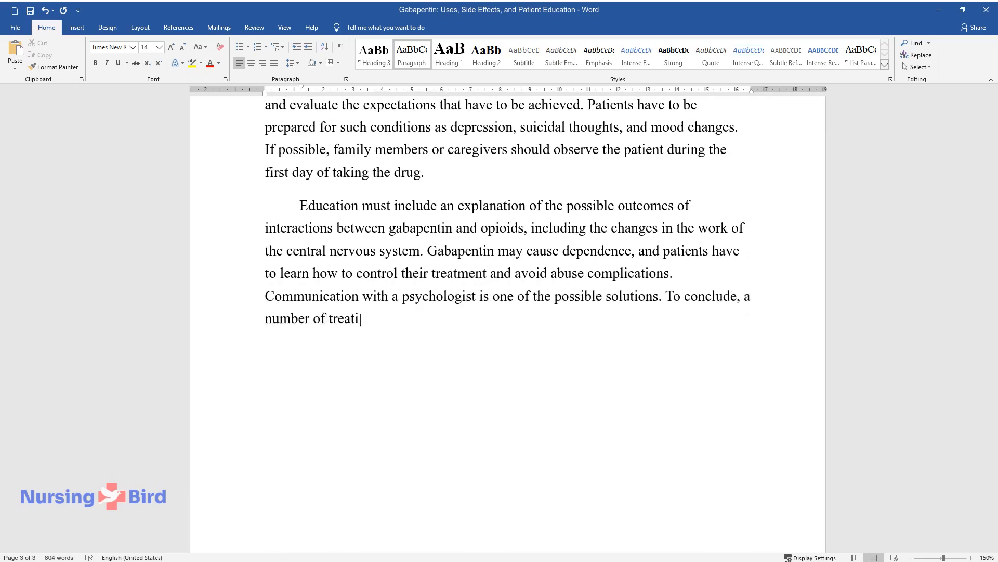
{"action": "type", "text": "ng properties of gabapentin cover i"}
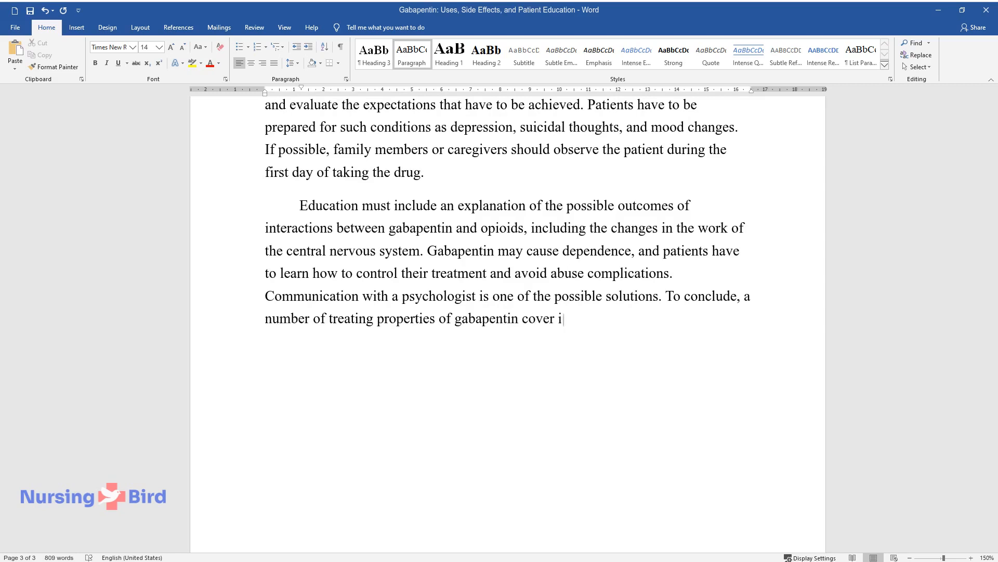
{"action": "type", "text": "its possible negative sides and adve"}
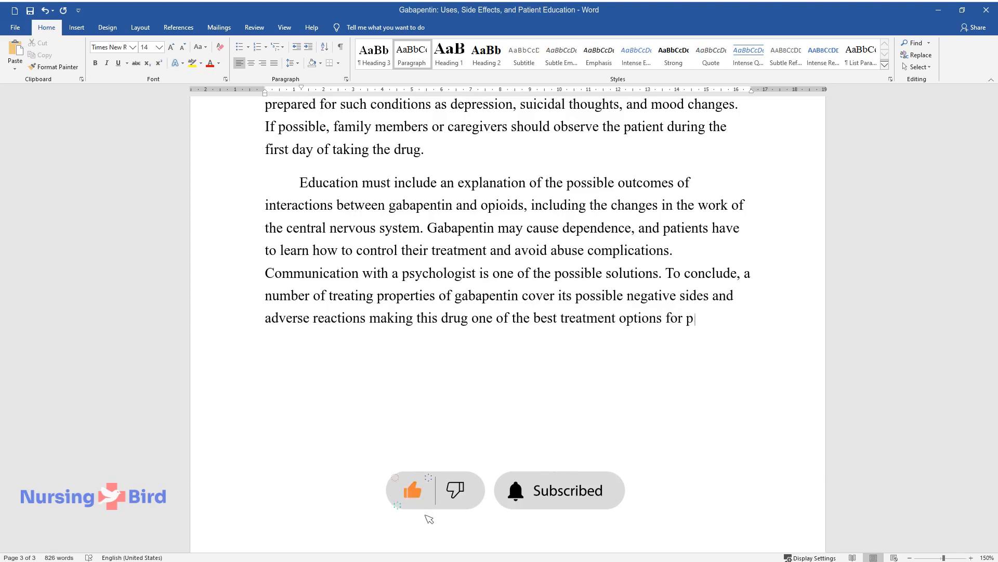
{"action": "type", "text": "atients with seizures and postherpe"}
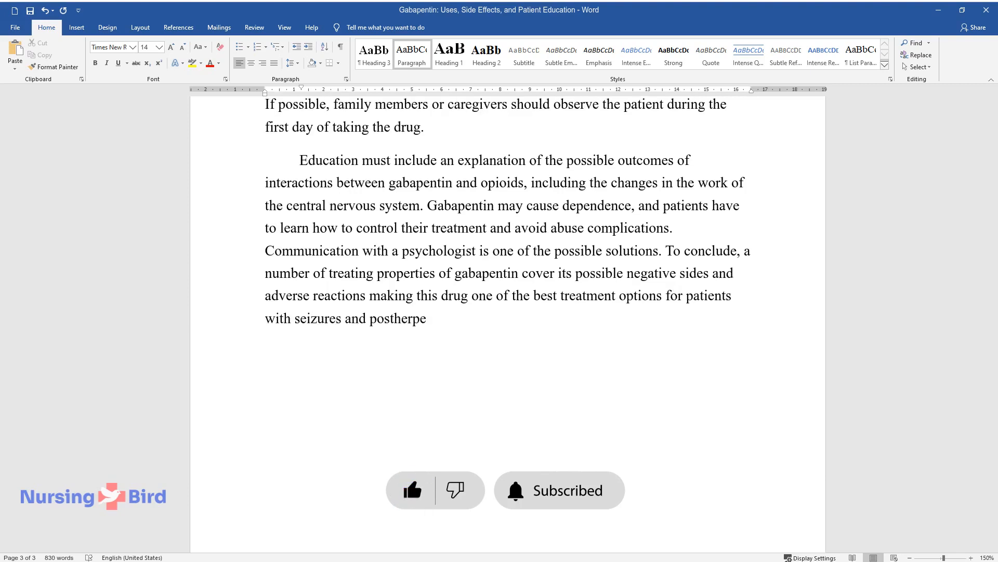